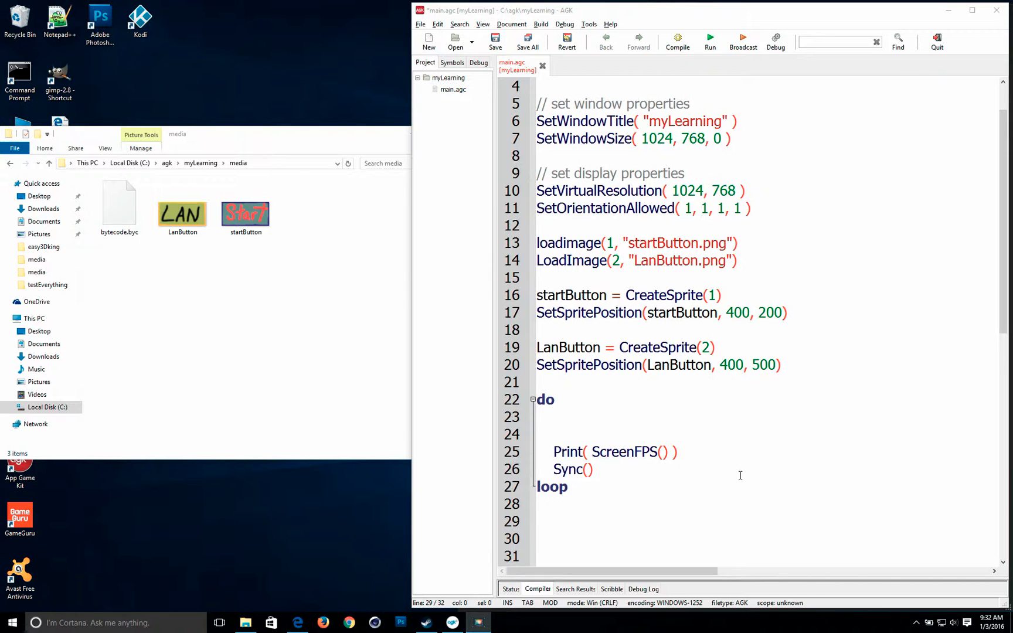
- Below the do/loop, write 'function clickableSprite()' with blank body lines and a closing 'endfunction'
{"action": "scroll", "scroll_direction": "down", "scroll_amount": 3}
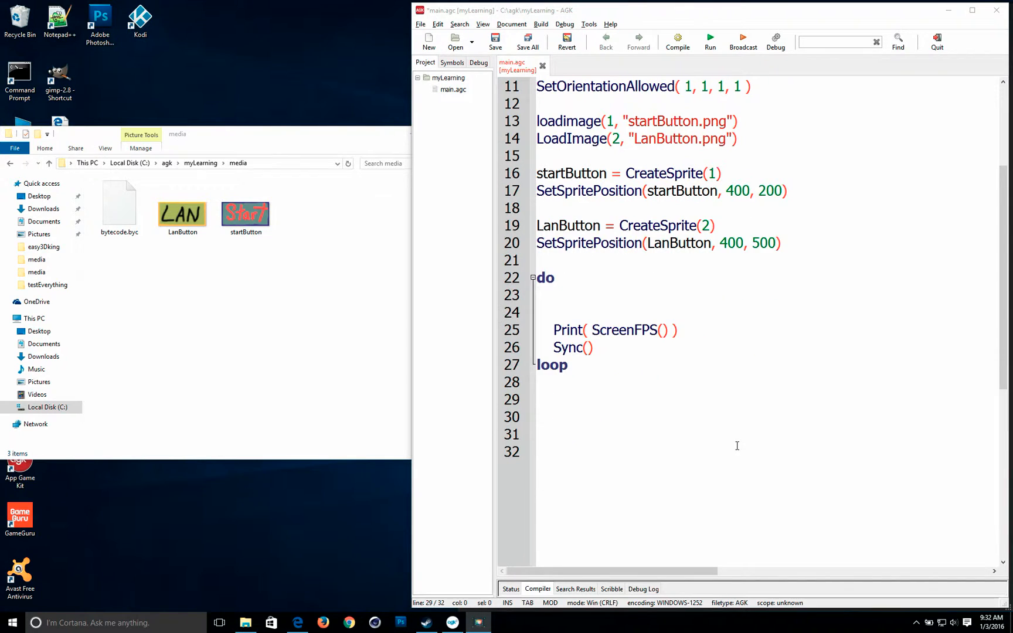
{"action": "type", "text": "f"}
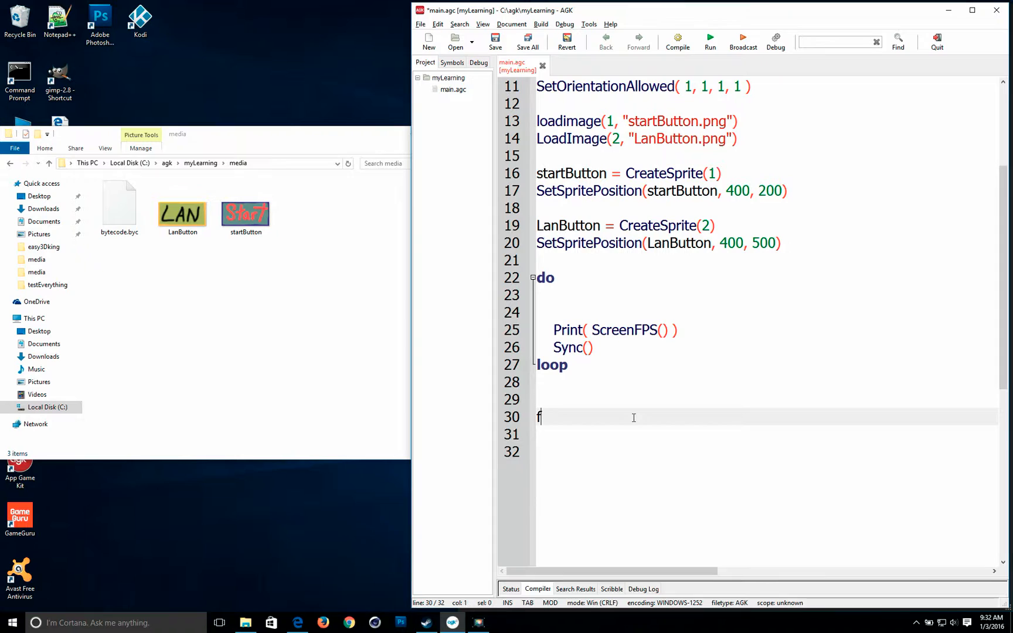
{"action": "type", "text": "unction"}
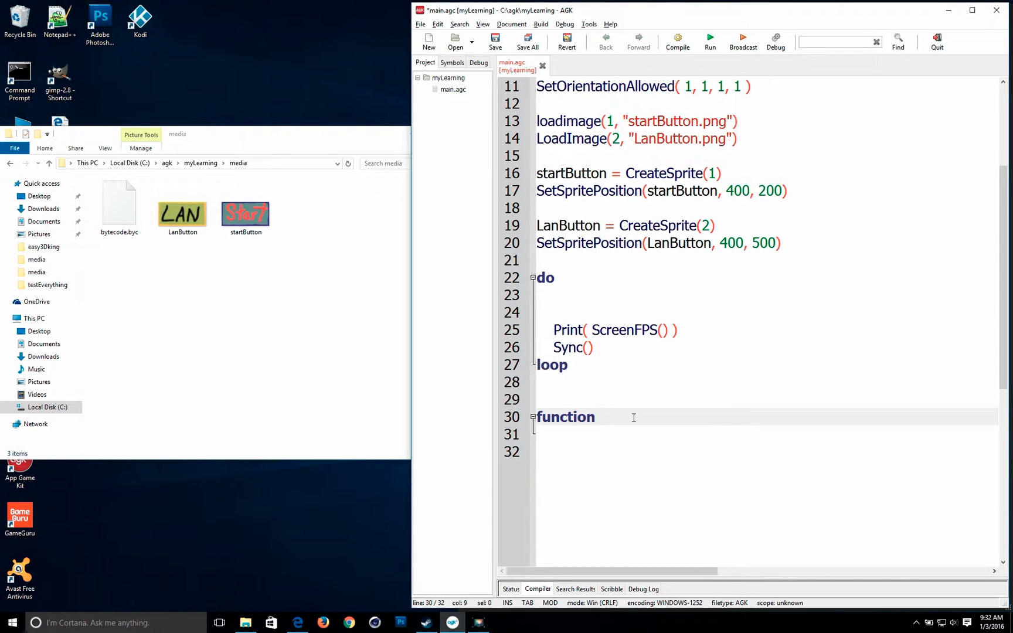
{"action": "type", "text": "clic"}
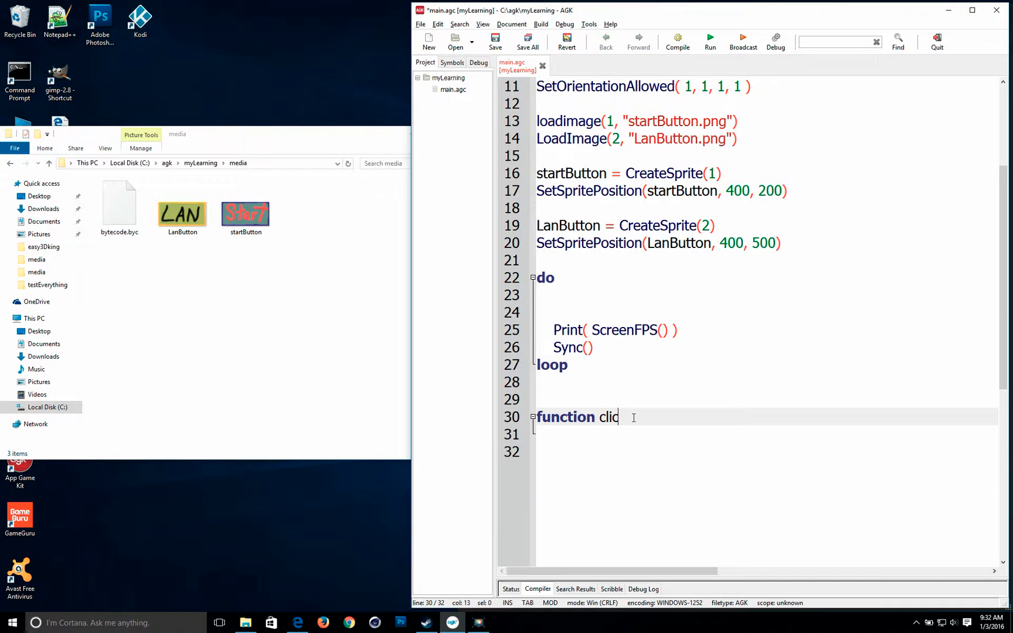
{"action": "type", "text": "kable"}
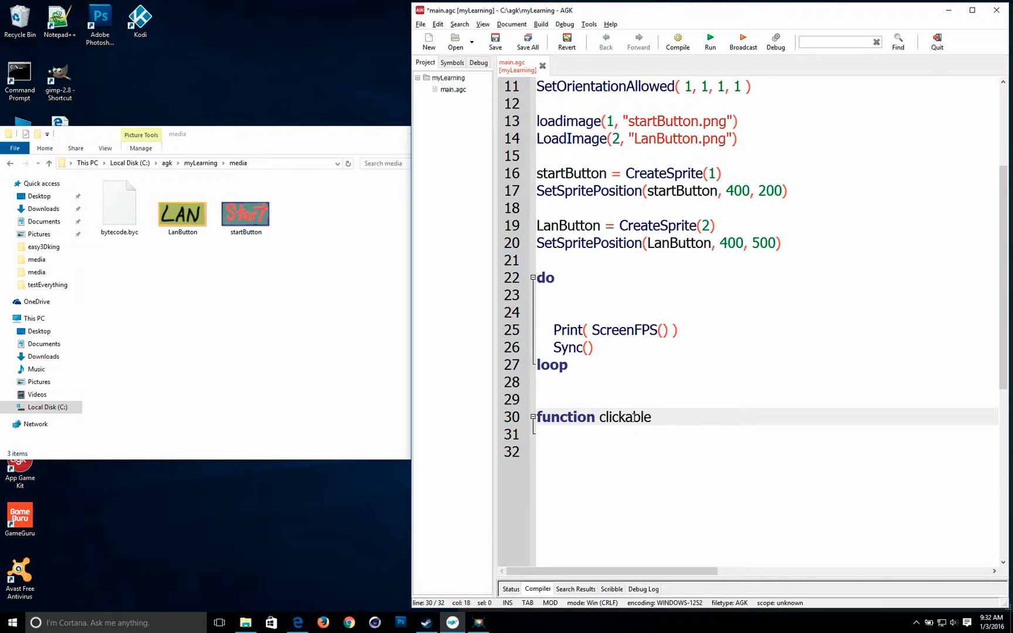
{"action": "type", "text": "Sprite"}
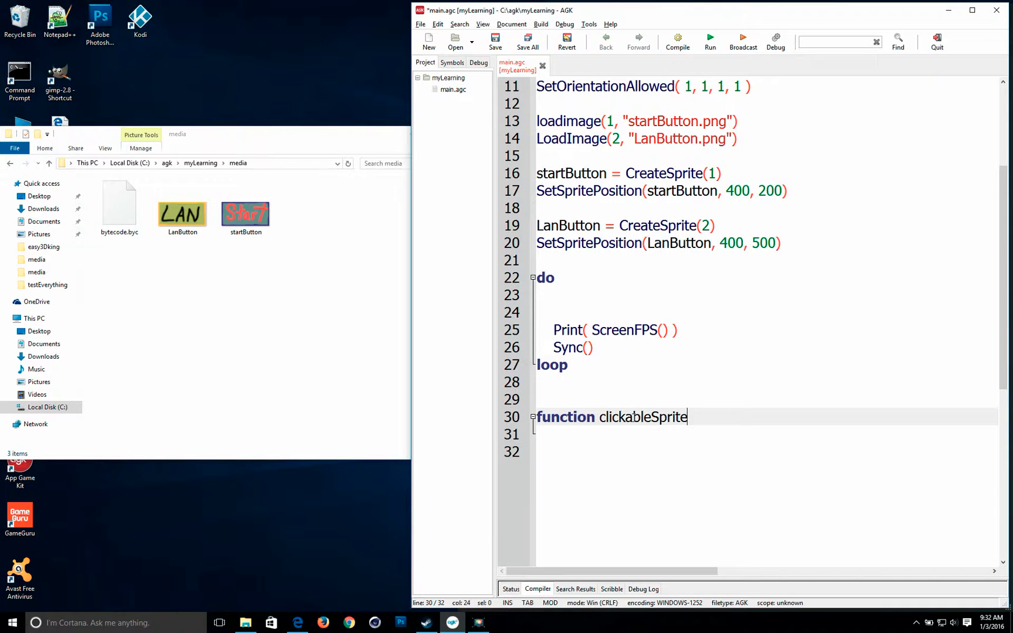
{"action": "type", "text": "()"}
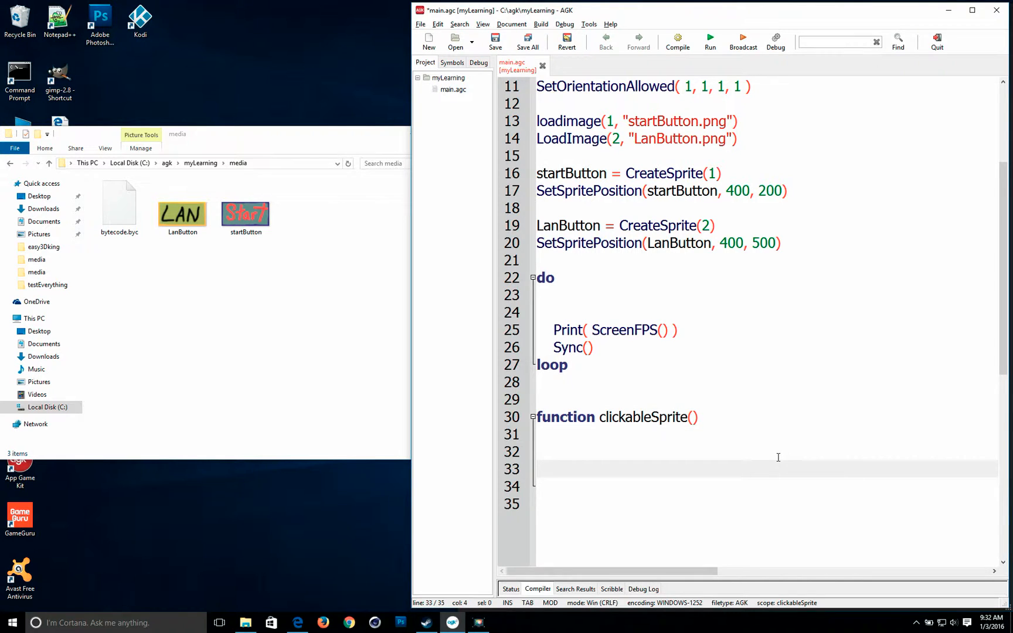
{"action": "key", "text": "Return"}
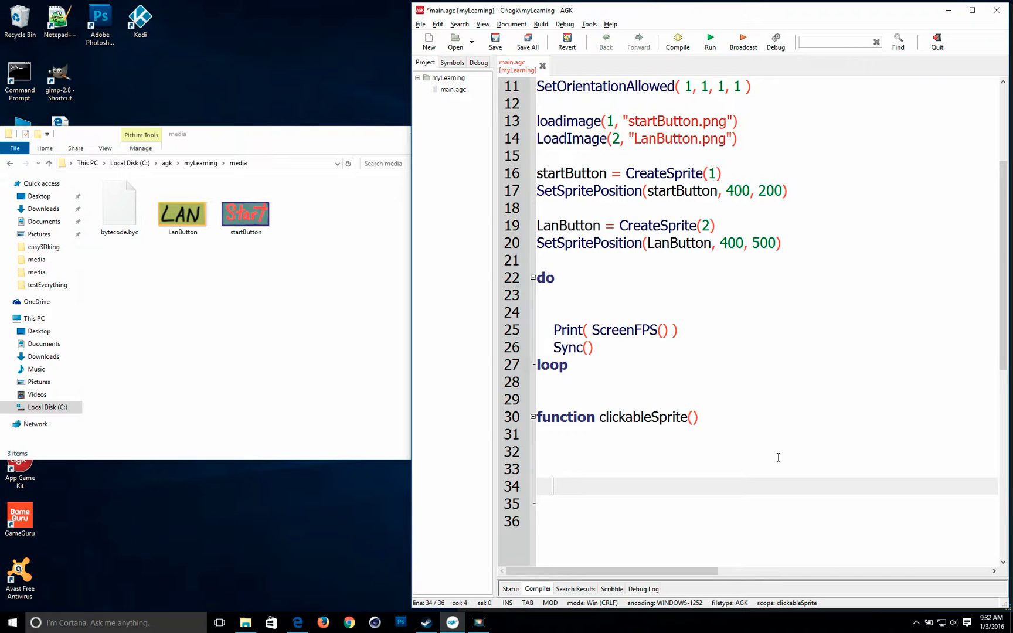
{"action": "type", "text": "end"}
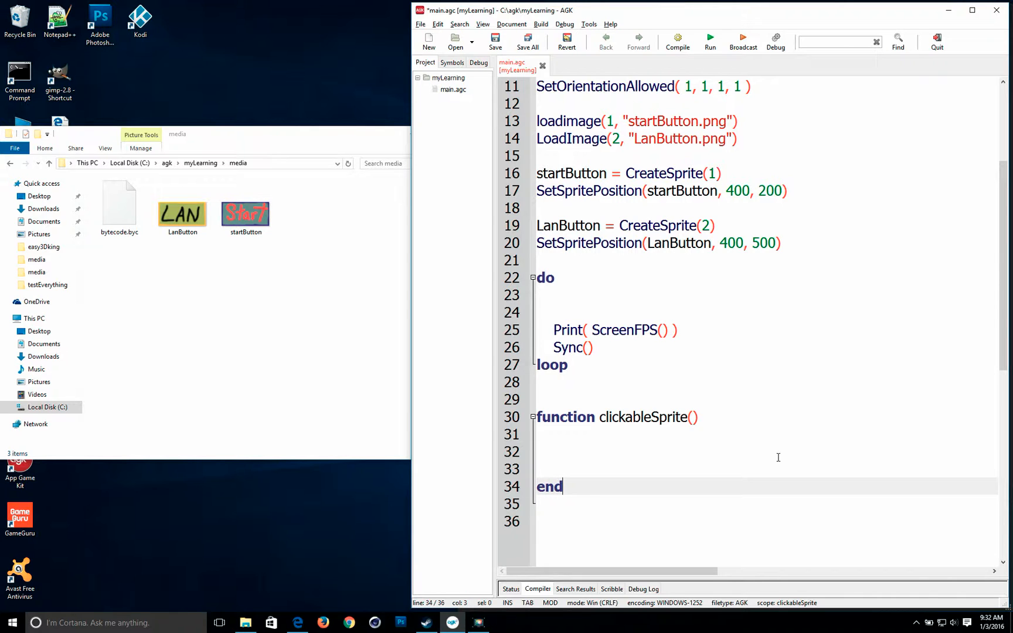
{"action": "type", "text": "function"}
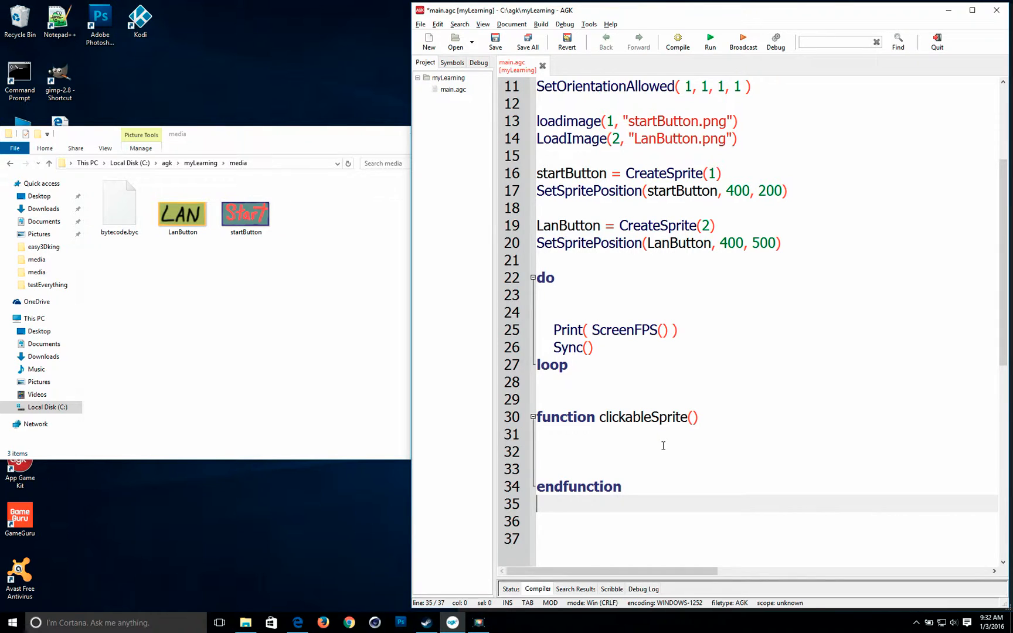
- On line 32 inside clickableSprite(), write x = getPointerX()
{"action": "left_click", "coordinate": [553, 451]}
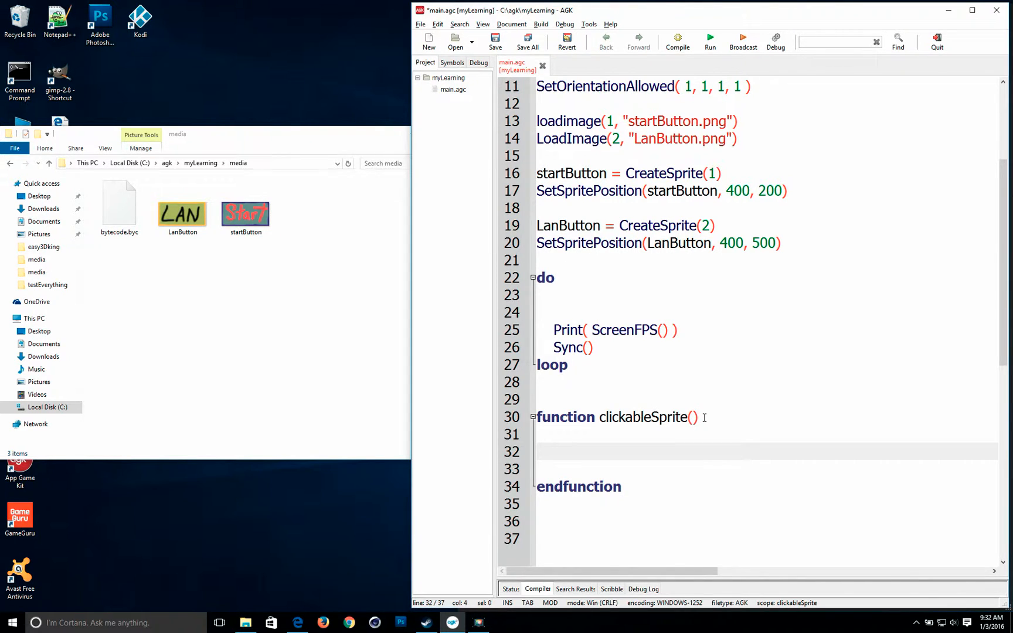
{"action": "left_click", "coordinate": [553, 451]}
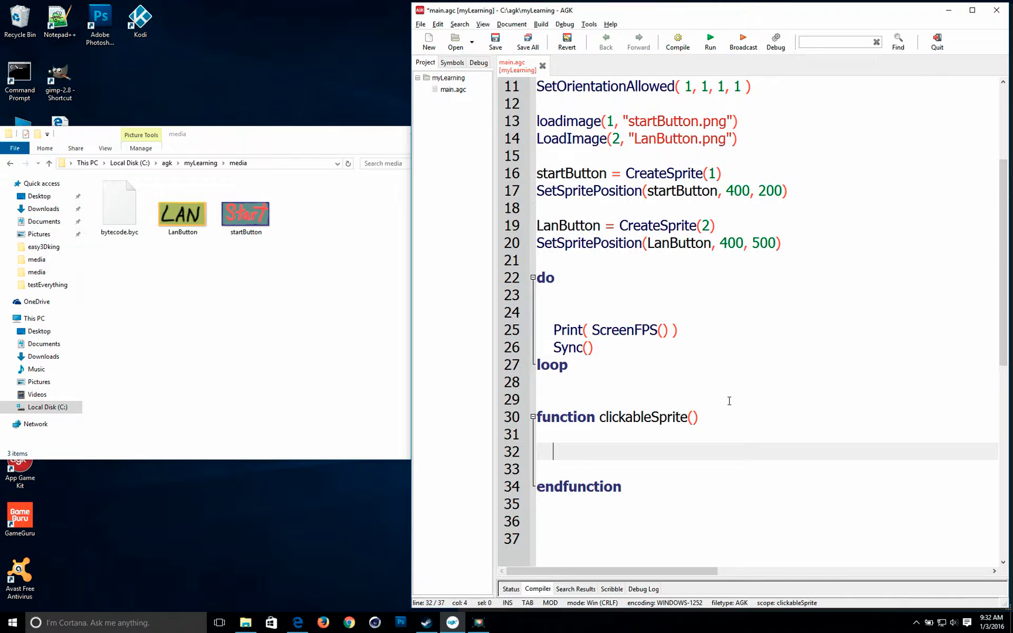
{"action": "scroll", "scroll_direction": "down", "scroll_amount": 3}
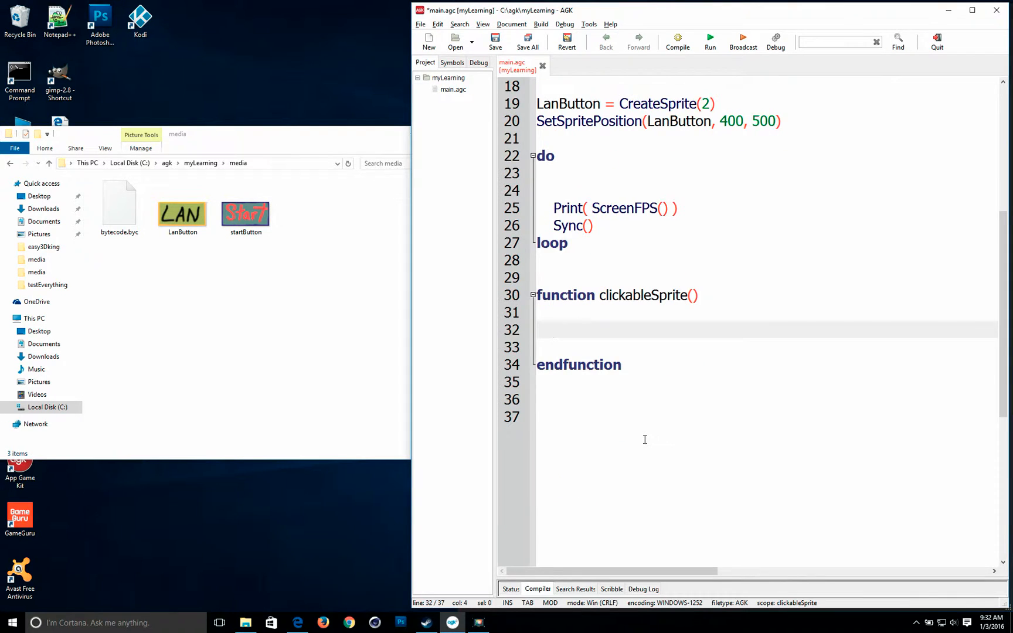
{"action": "scroll", "scroll_direction": "up", "scroll_amount": 3}
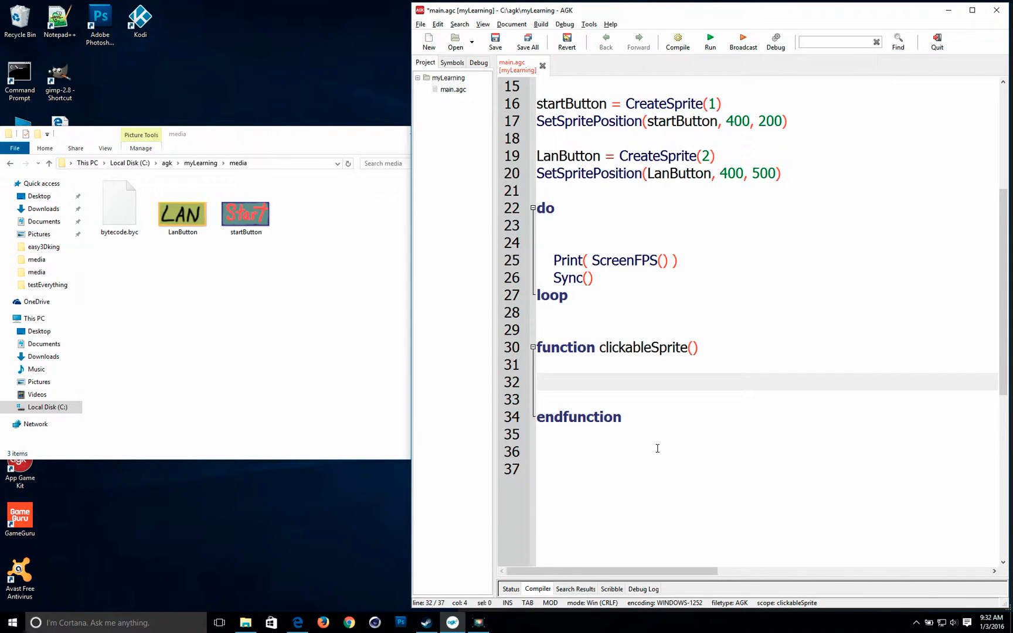
{"action": "left_click", "coordinate": [554, 381]}
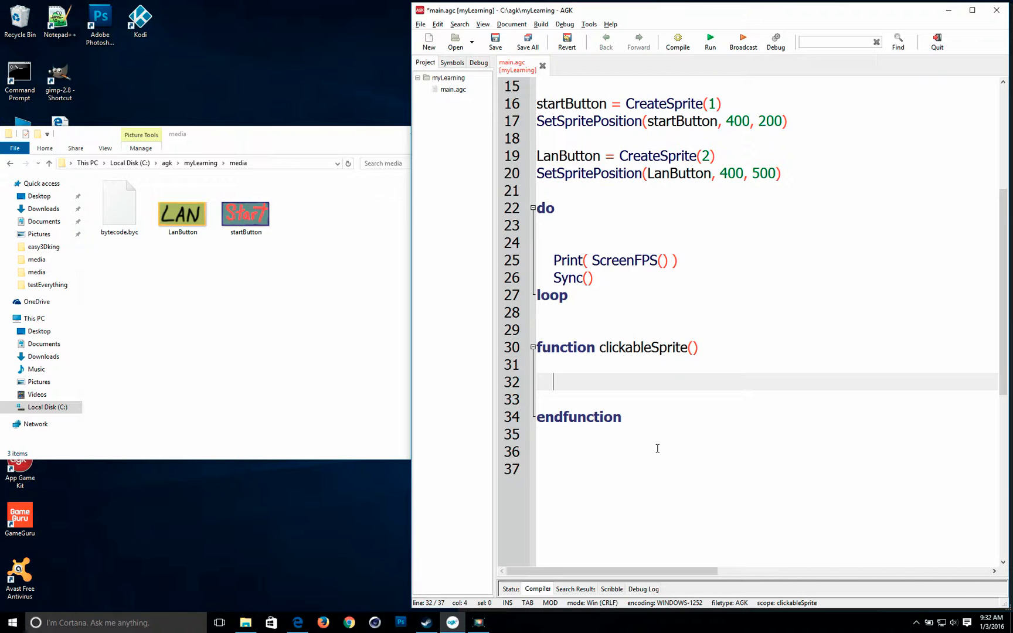
{"action": "type", "text": "x"}
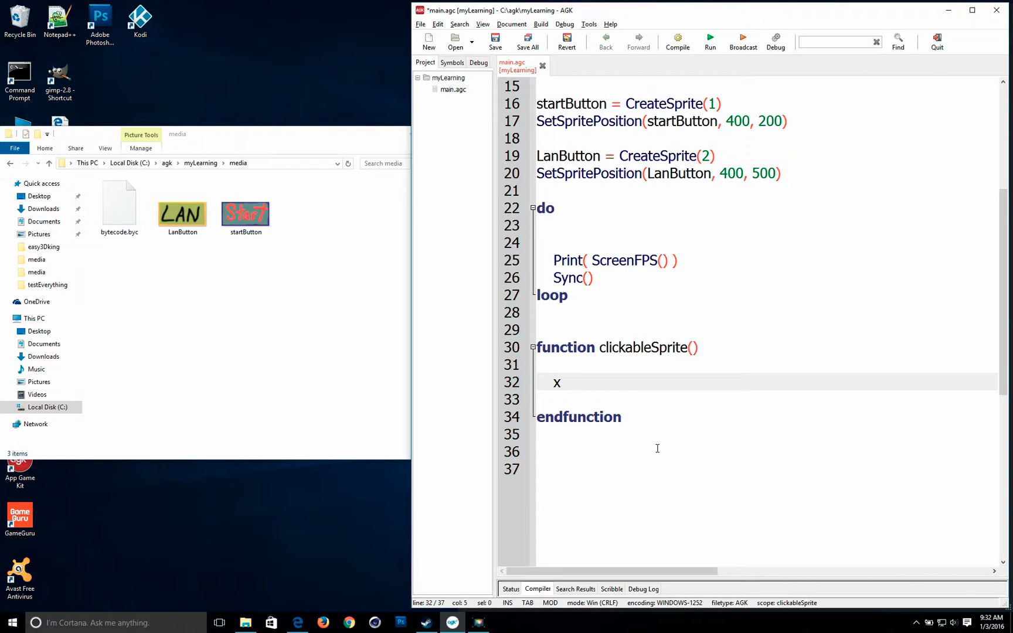
{"action": "left_click", "coordinate": [556, 382]}
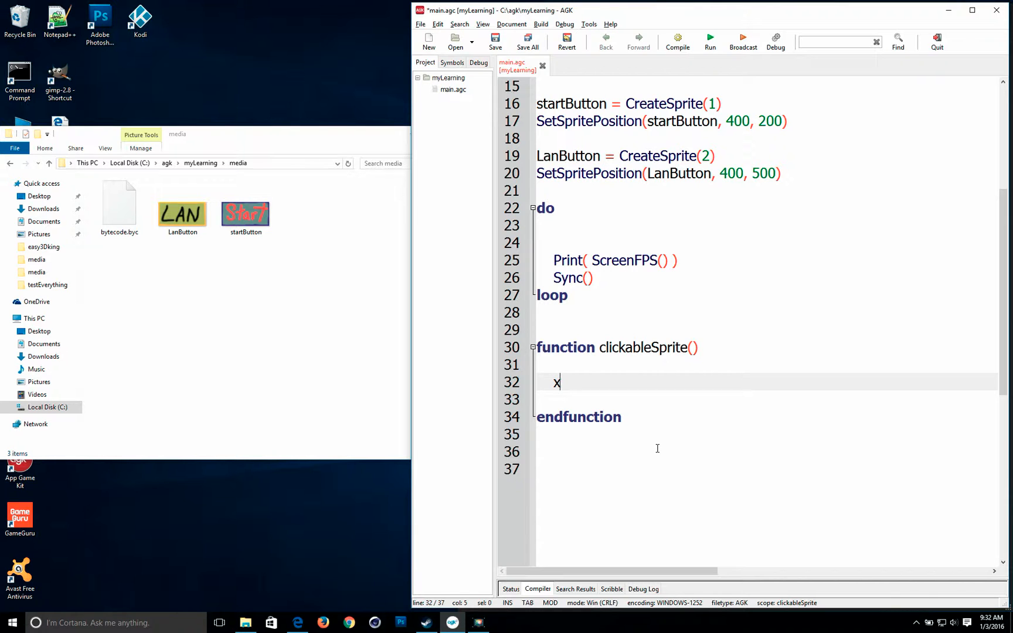
{"action": "type", "text": "="}
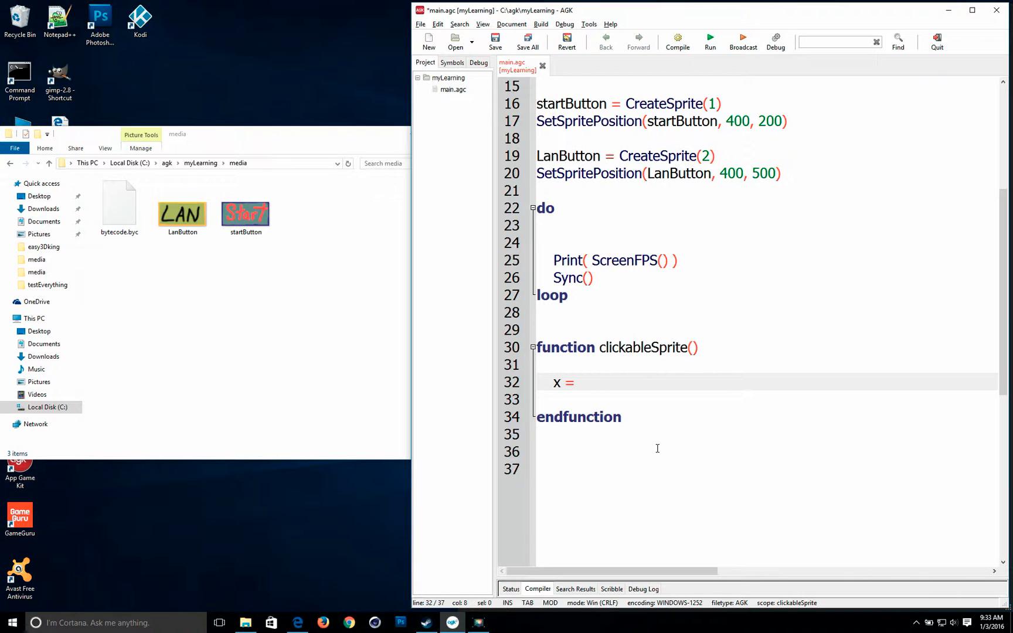
{"action": "type", "text": "m"}
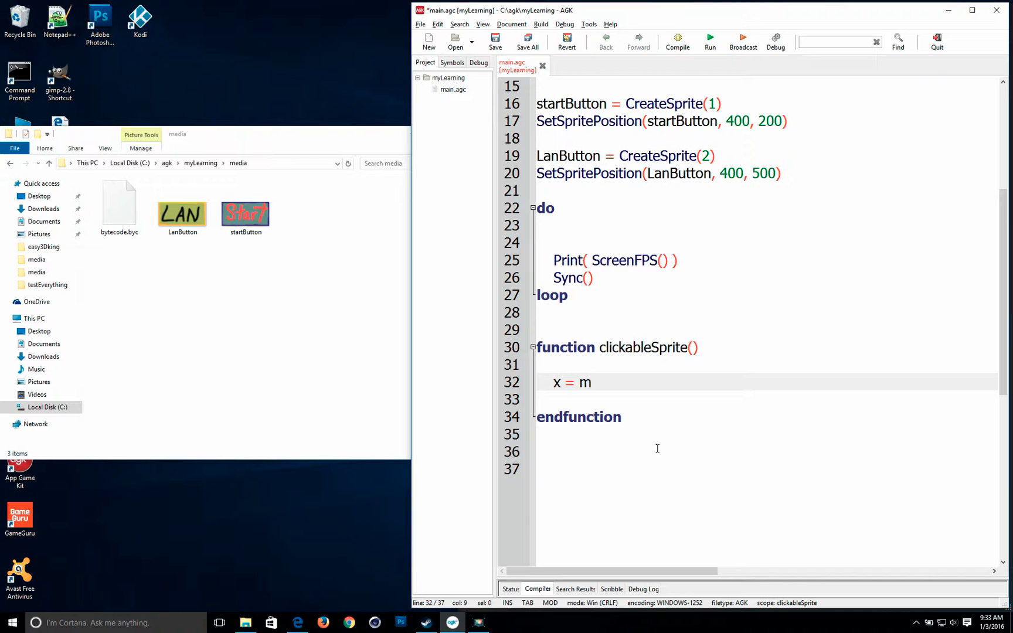
{"action": "type", "text": "et"}
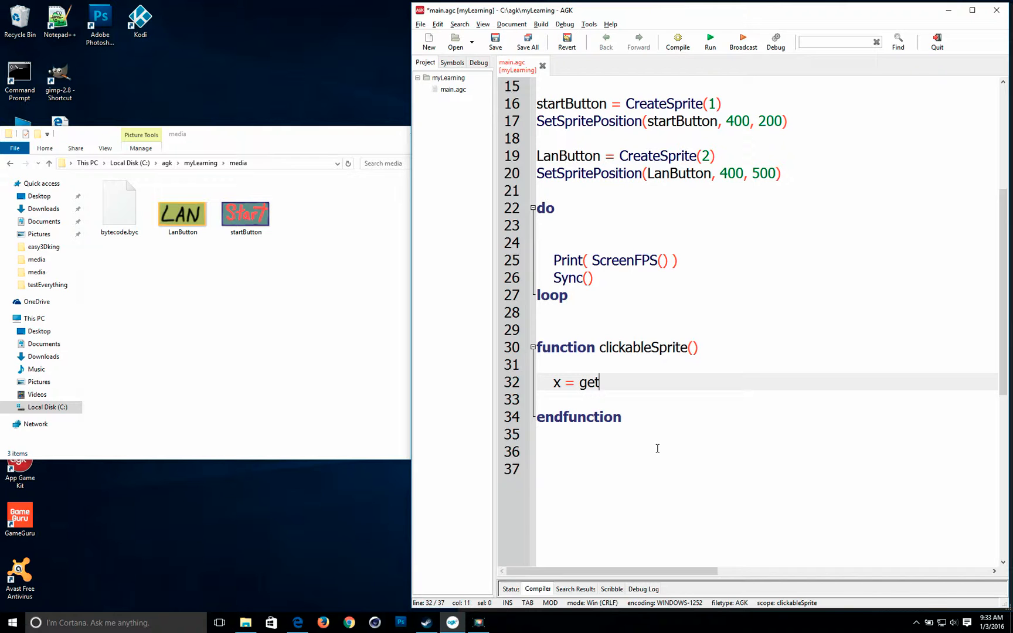
{"action": "type", "text": "PointerX"}
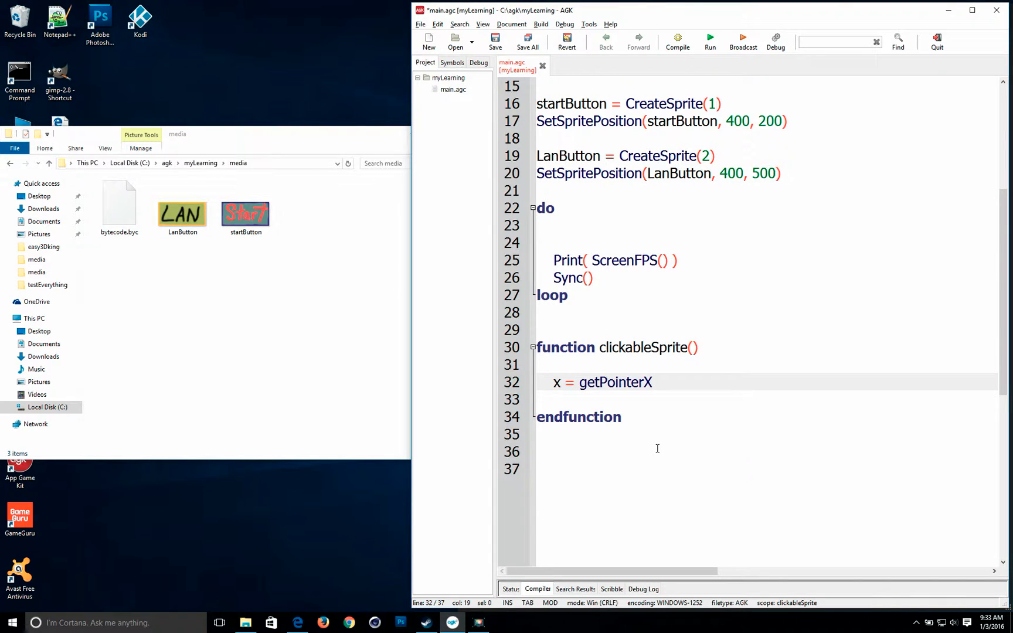
{"action": "type", "text": "()"}
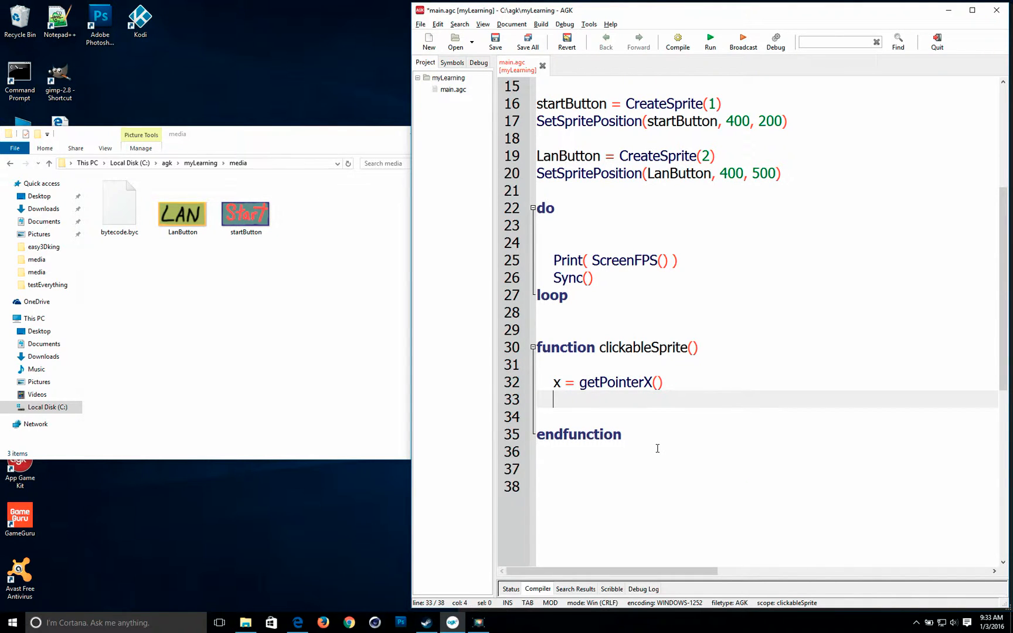
- On the next line, write y = getPointerY()
{"action": "type", "text": "y ="}
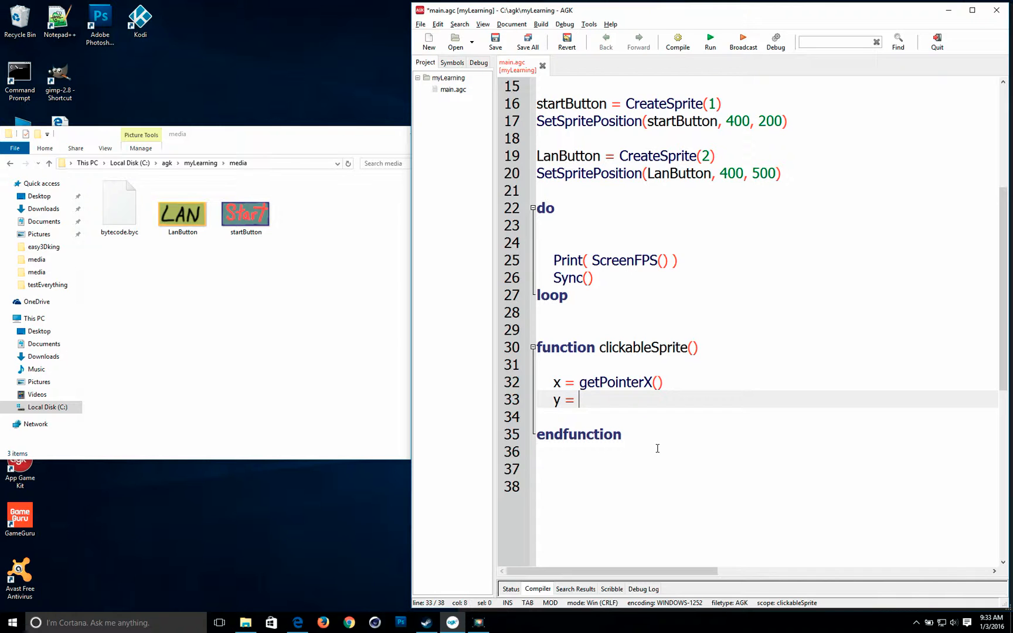
{"action": "type", "text": "get"}
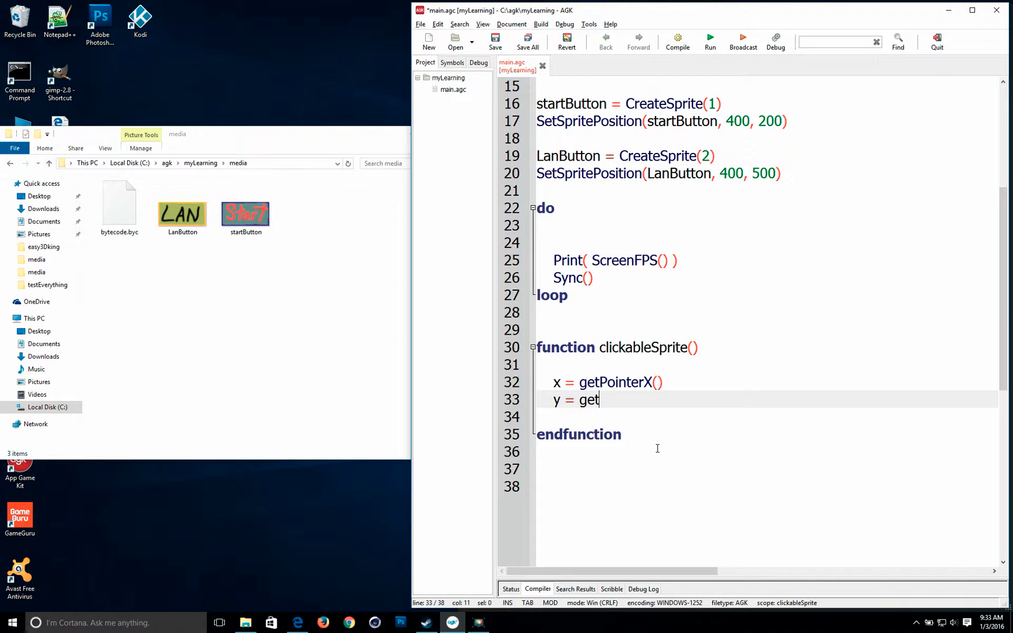
{"action": "type", "text": "PointerY("}
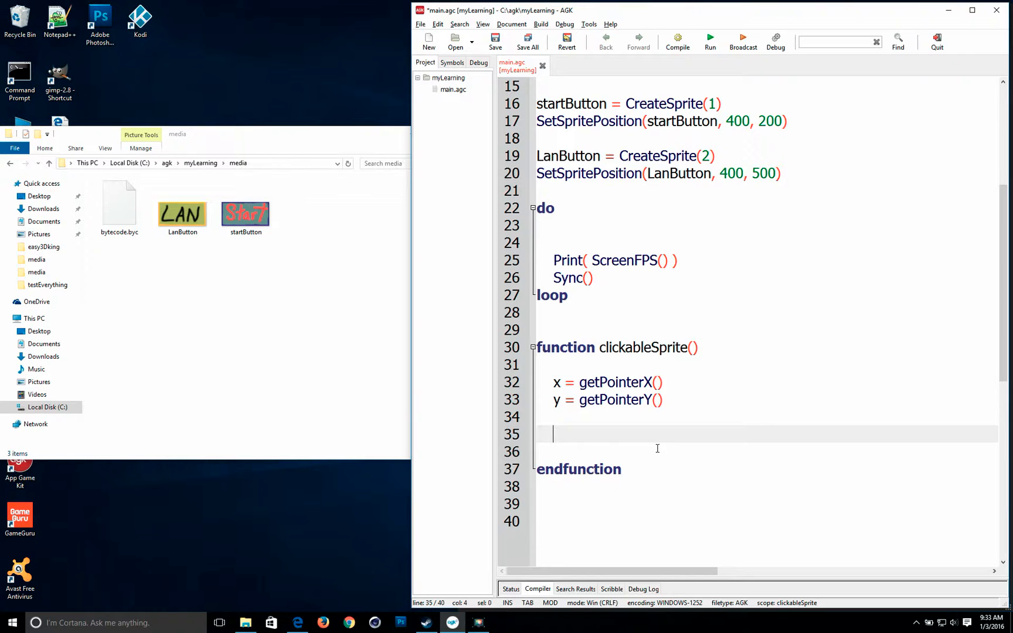
- Write print(x + " , " + y) on line 35 and save main.agc
{"action": "type", "text": "p"}
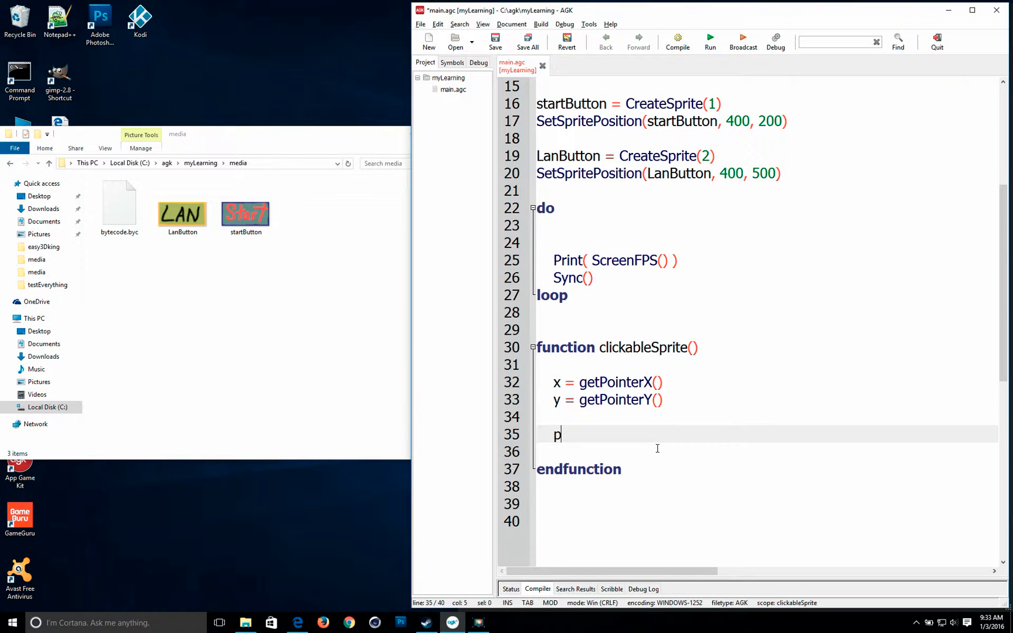
{"action": "type", "text": "rint("}
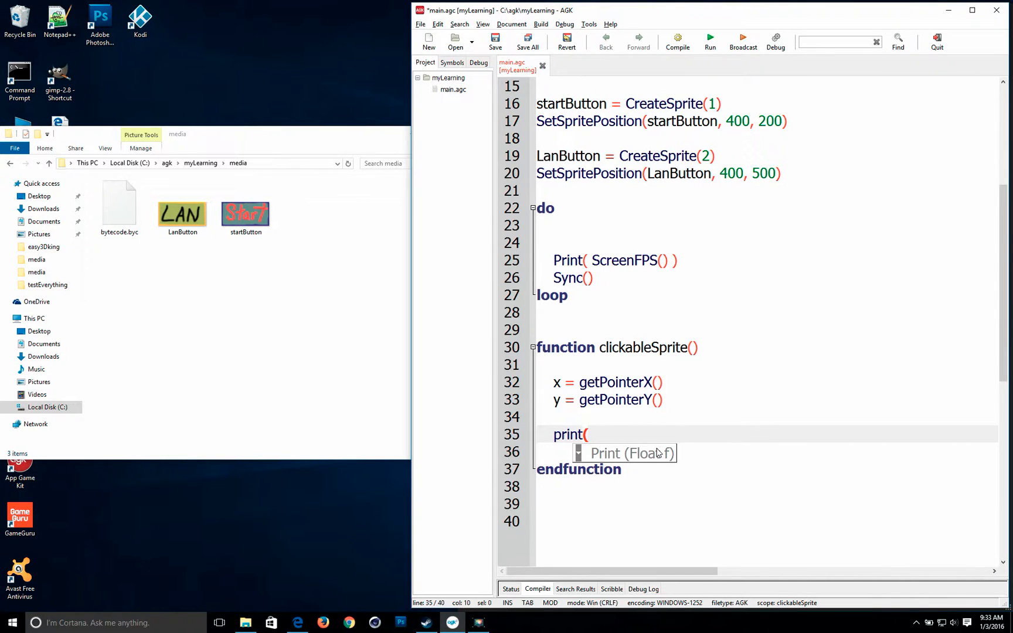
{"action": "type", "text": "x +"}
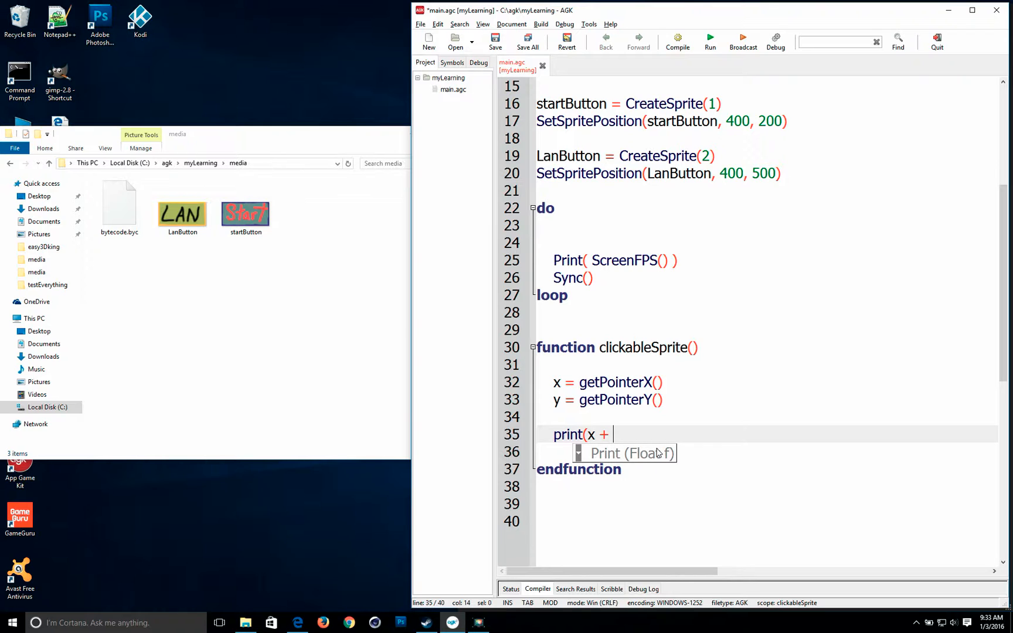
{"action": "type", "text": "\","}
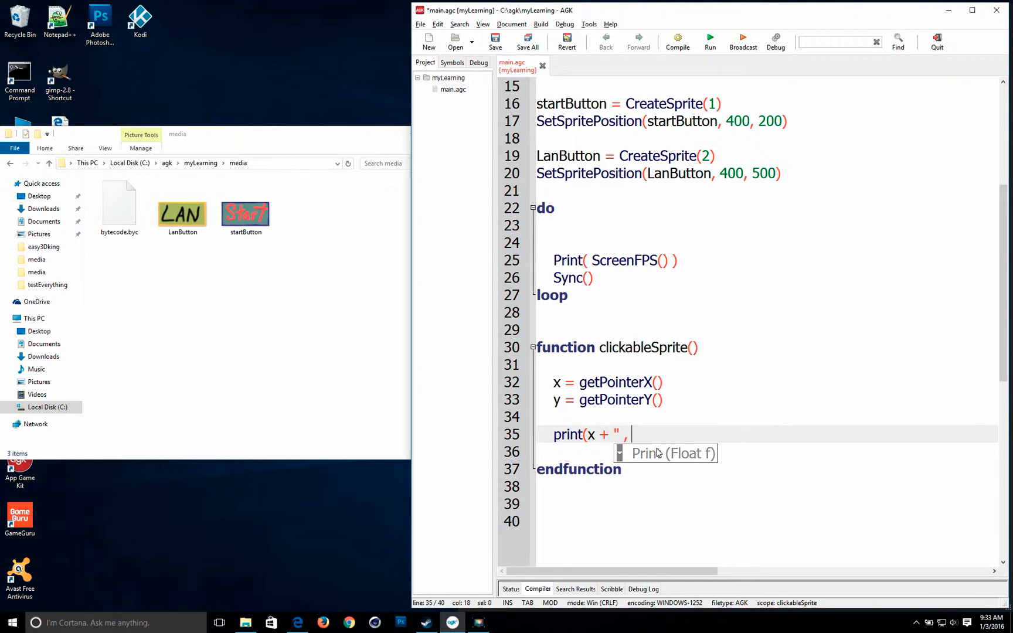
{"action": "type", "text": "\""}
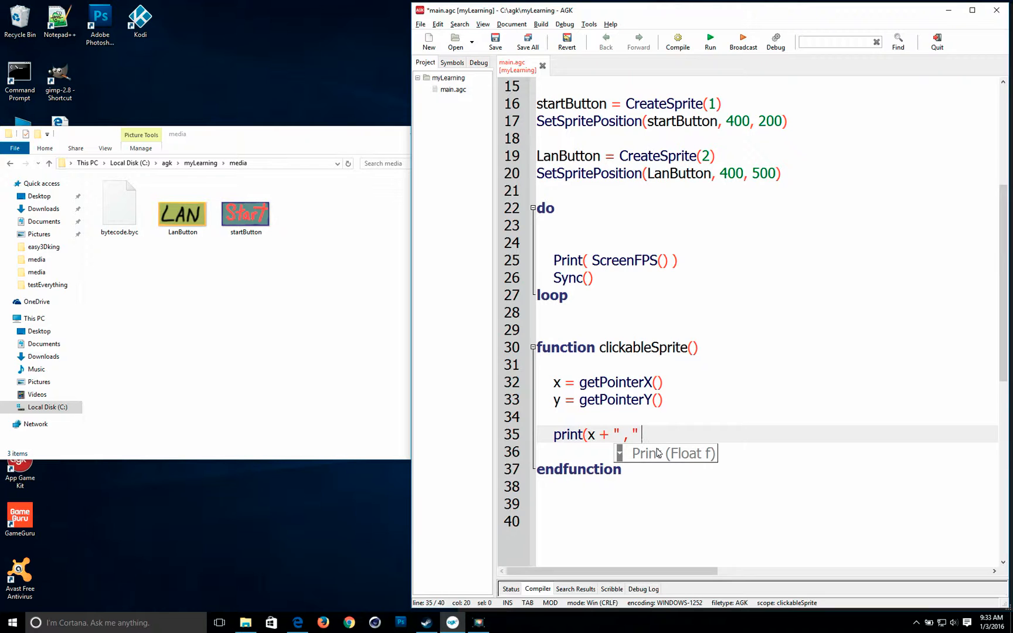
{"action": "type", "text": "+"}
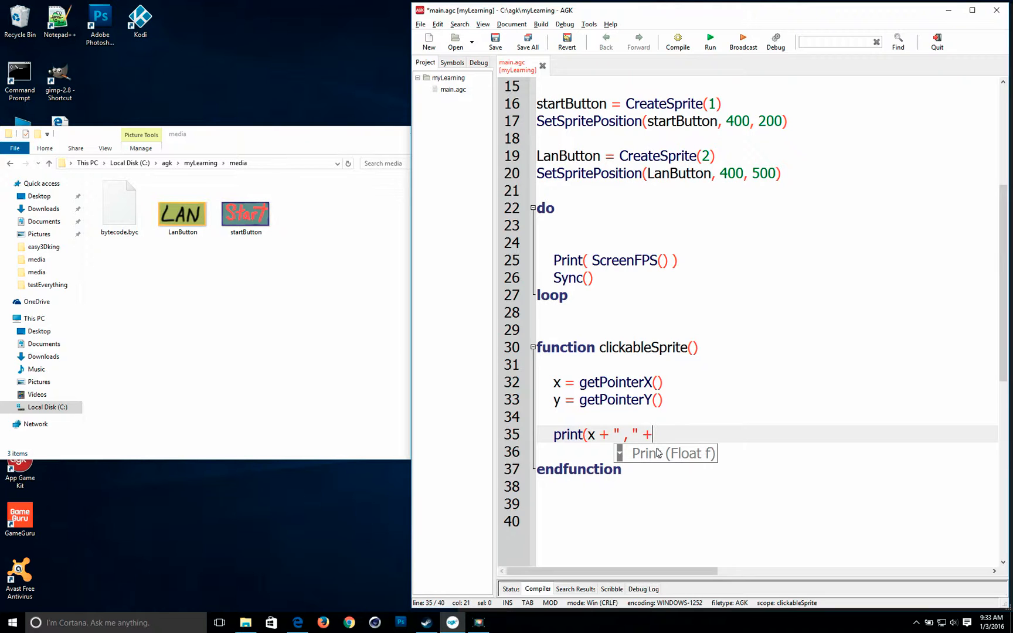
{"action": "type", "text": "y)"}
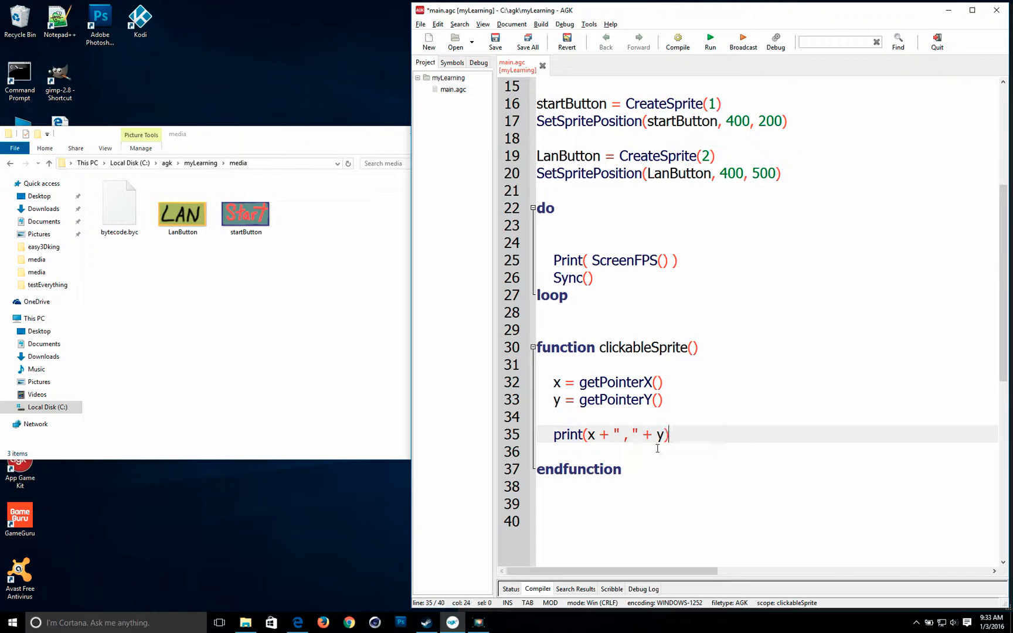
{"action": "left_click", "coordinate": [494, 39]}
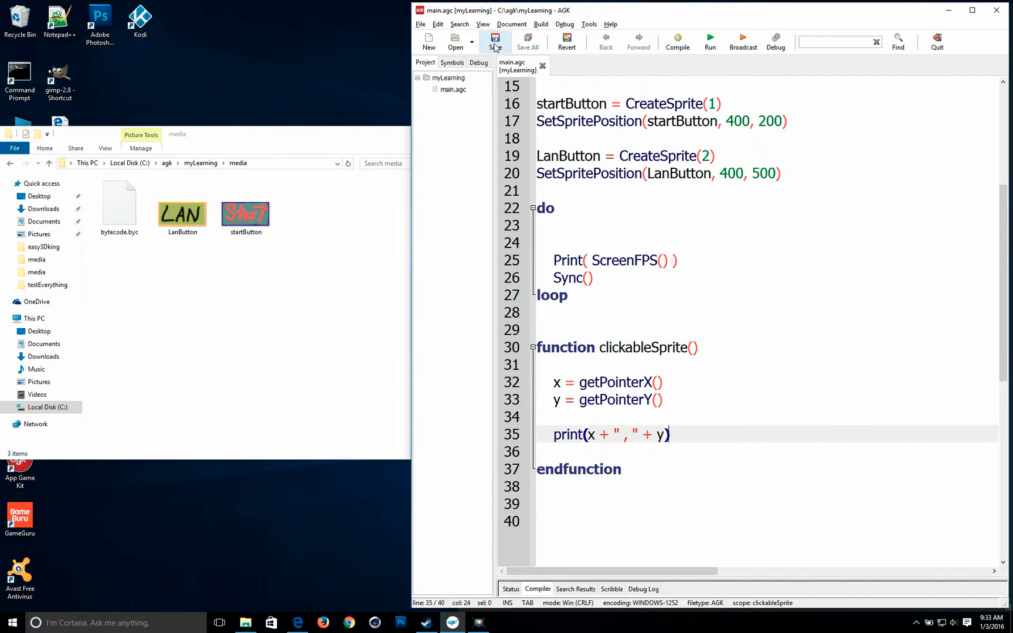
{"action": "mouse_move", "coordinate": [710, 41]}
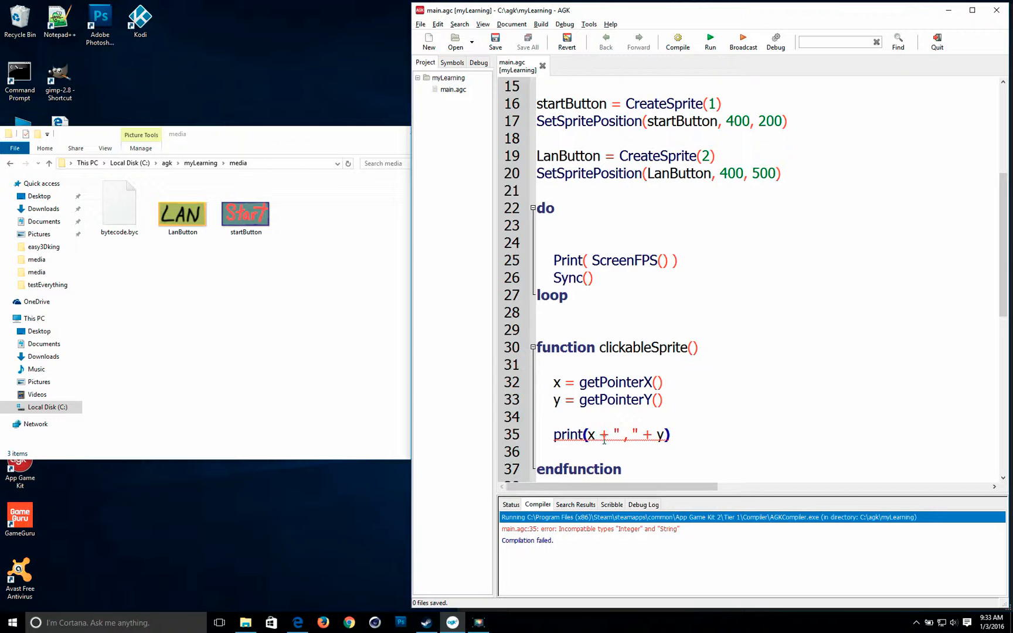
- Change line 35 to print(str(x) + " , " + str(y)) to fix the Incompatible types error
{"action": "scroll", "scroll_direction": "down", "scroll_amount": 3}
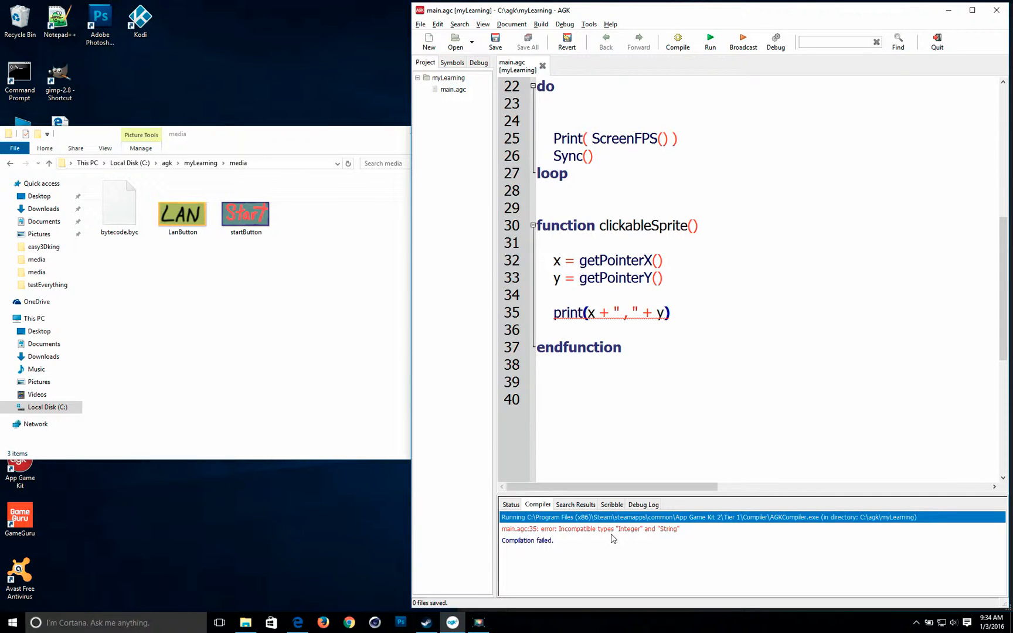
{"action": "mouse_move", "coordinate": [679, 539]}
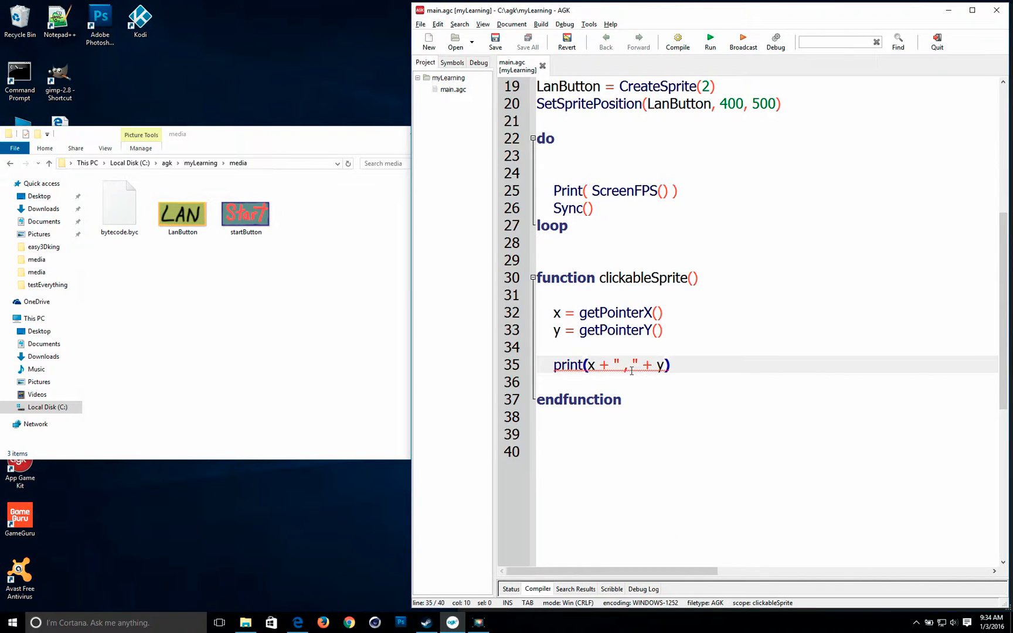
{"action": "type", "text": "str("}
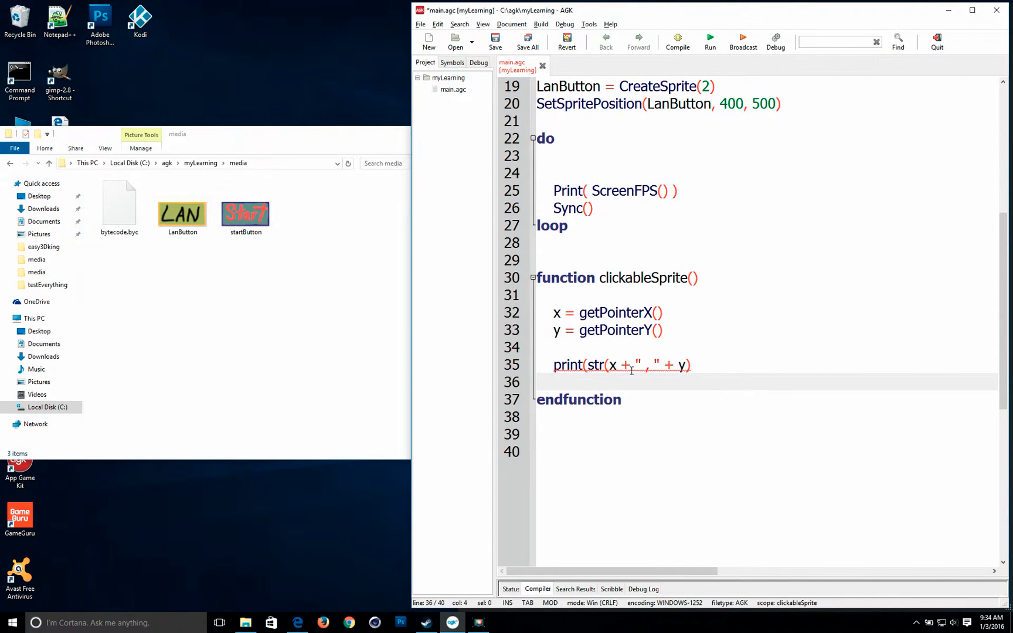
{"action": "left_click", "coordinate": [621, 365]}
{"action": "type", "text": ")"}
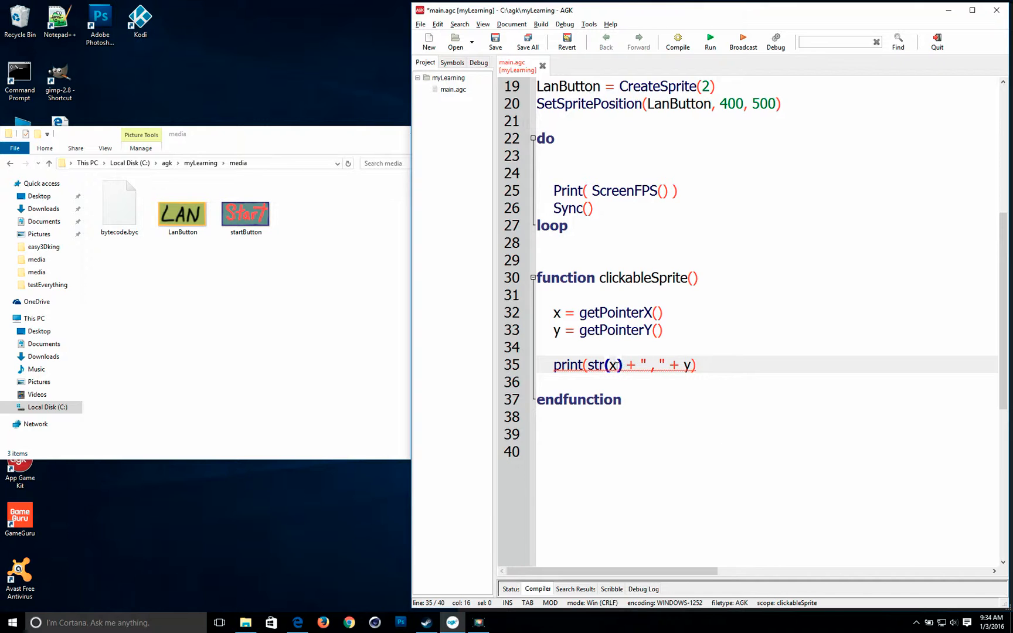
{"action": "mouse_move", "coordinate": [574, 323]}
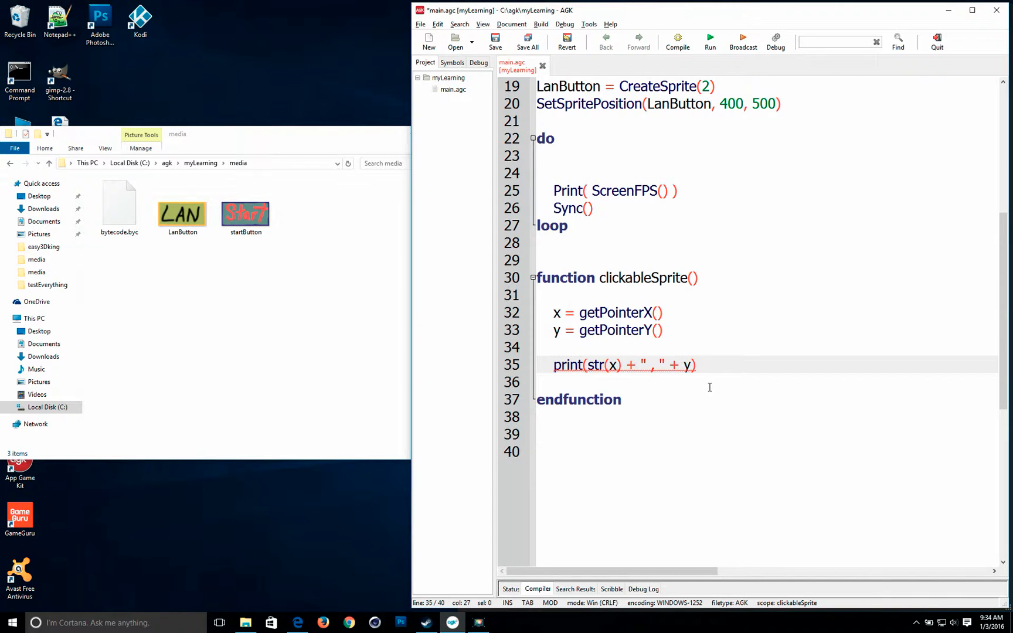
{"action": "type", "text": "str("}
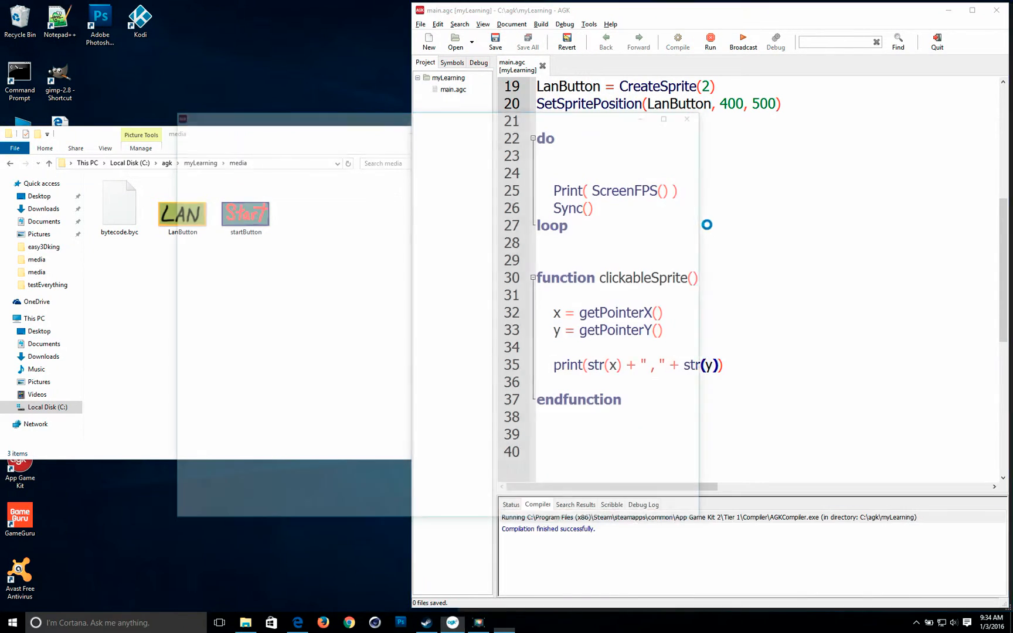
- Check that the game window shows the FPS plus Start and LAN buttons, then close it
{"action": "left_click", "coordinate": [709, 38]}
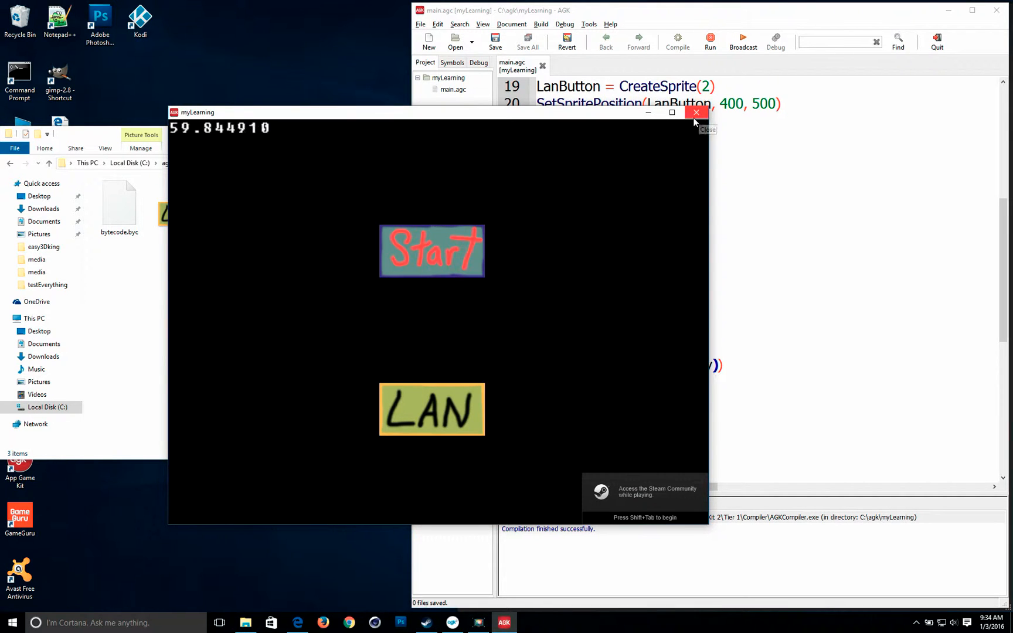
{"action": "left_click", "coordinate": [696, 112]}
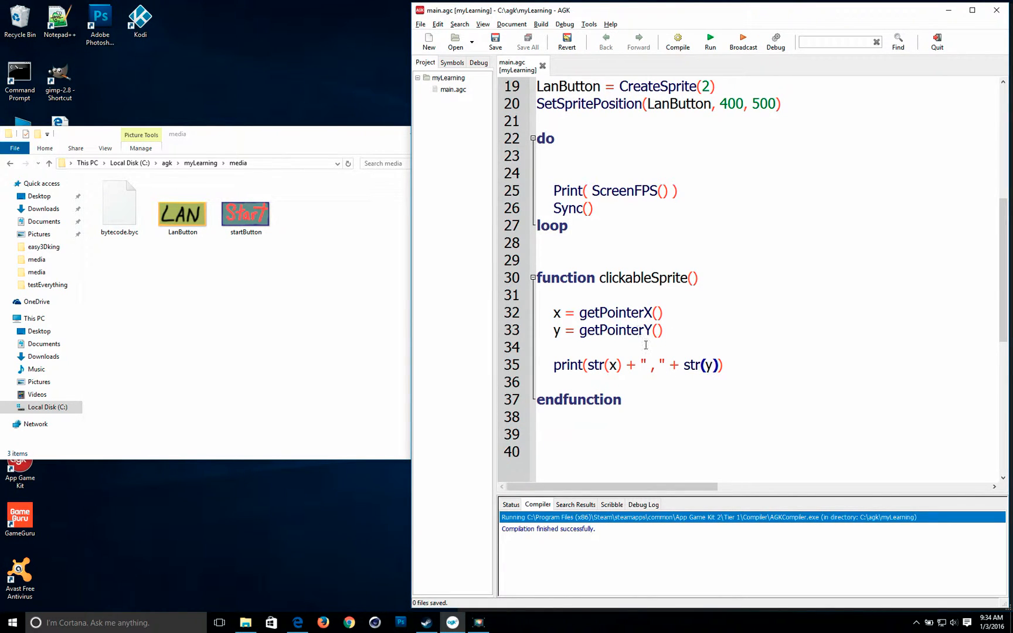
- Replace Print( ScreenFPS() ) on line 25 with a clickableSprite() call via autocomplete
{"action": "scroll", "scroll_direction": "up", "scroll_amount": 3}
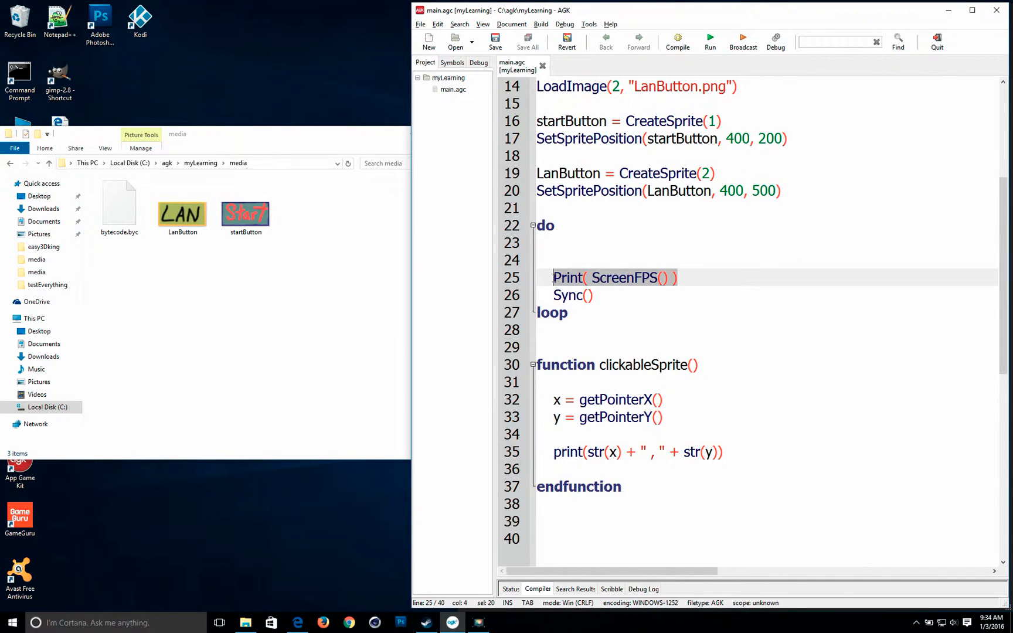
{"action": "type", "text": "clic"}
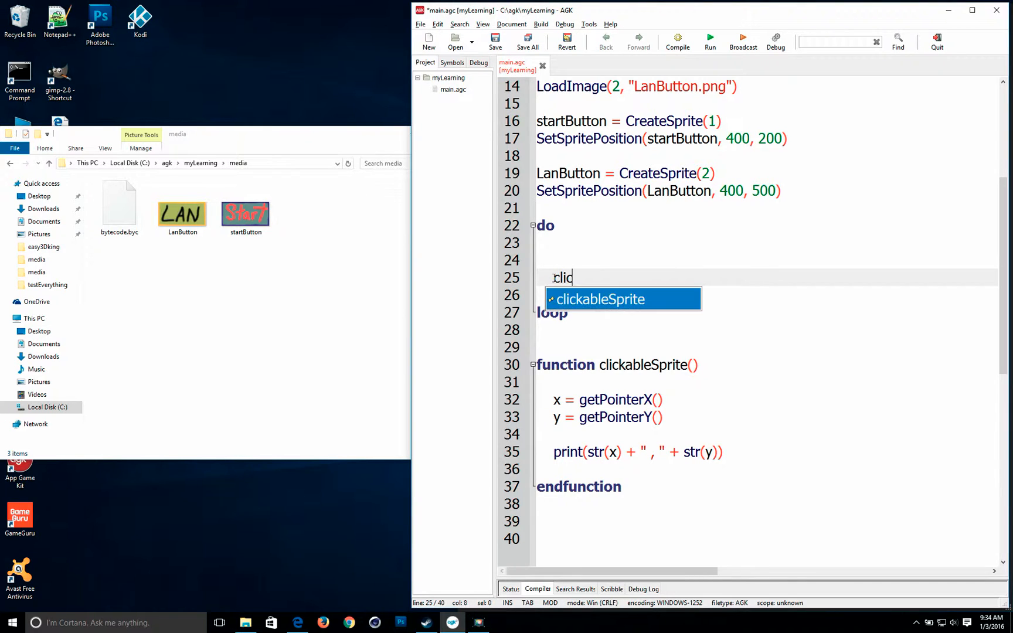
{"action": "type", "text": "kableSprite("}
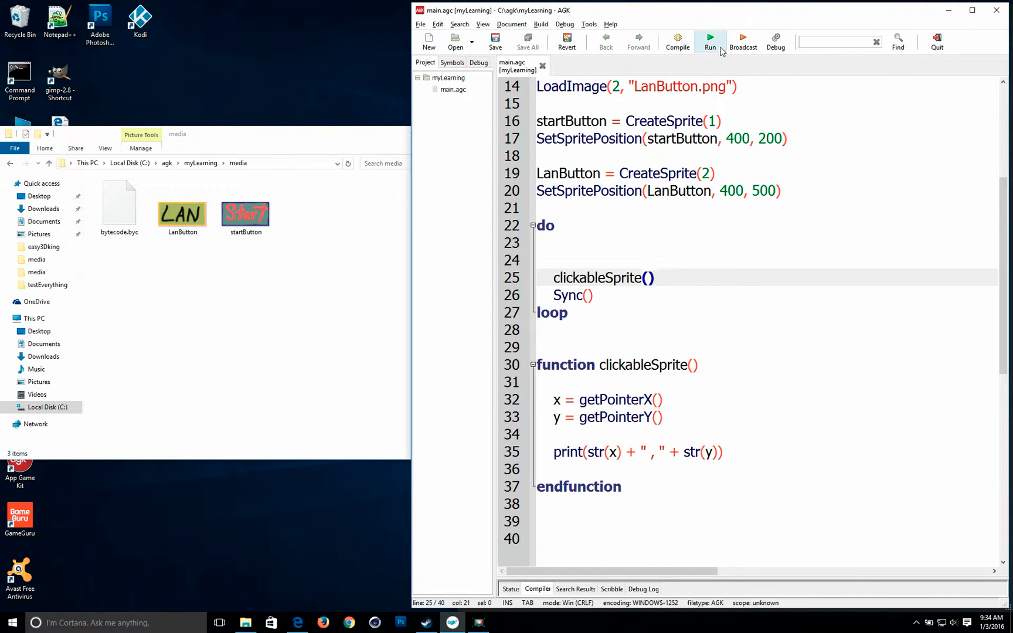
- Run the game, watch live pointer coordinates print at the top, and close the window
{"action": "left_click", "coordinate": [709, 42]}
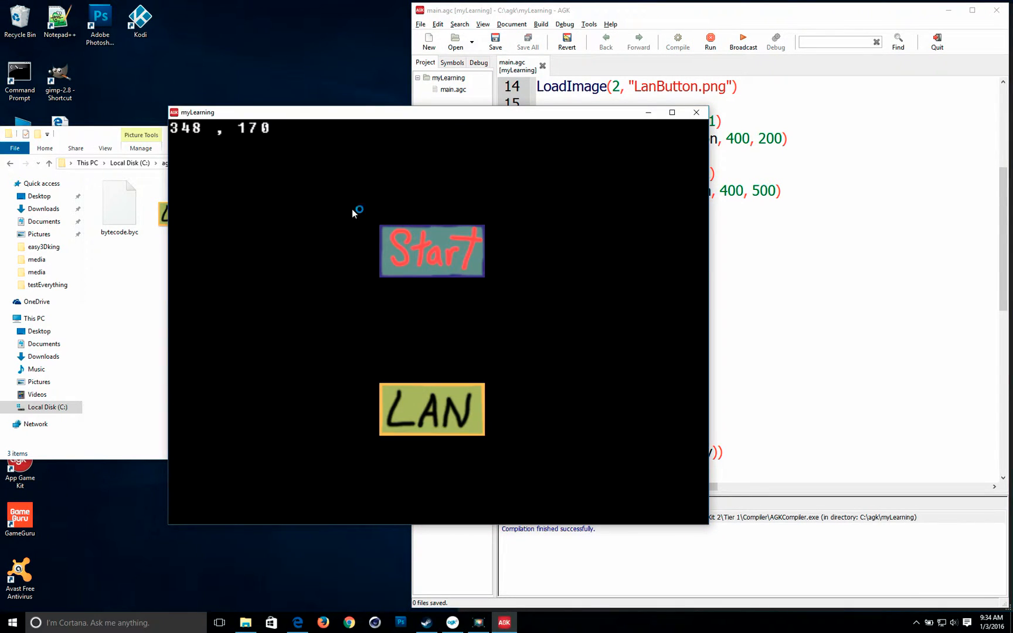
{"action": "mouse_move", "coordinate": [220, 243]}
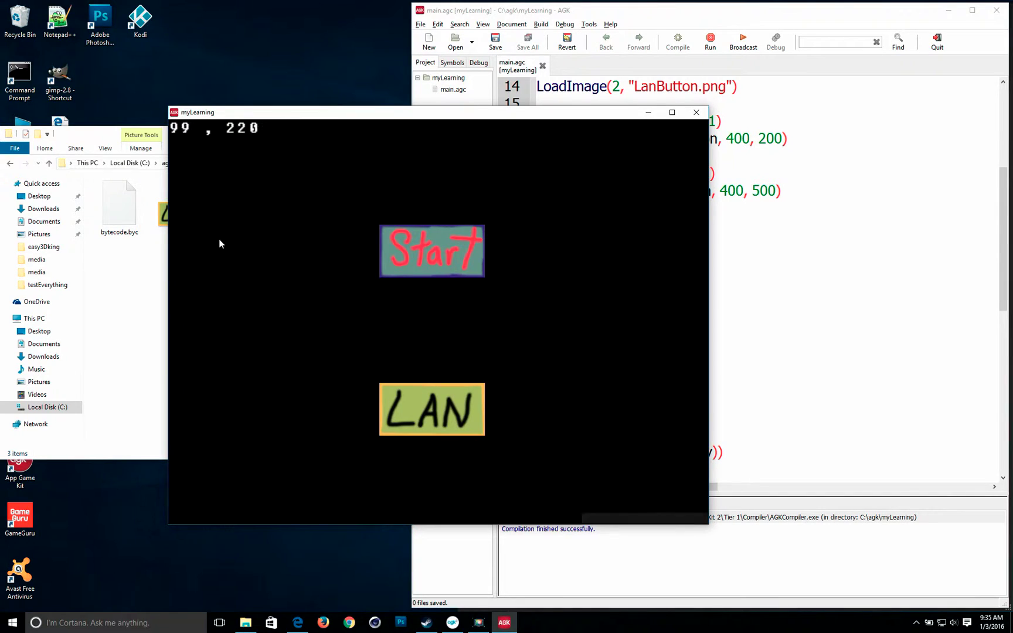
{"action": "mouse_move", "coordinate": [370, 274]}
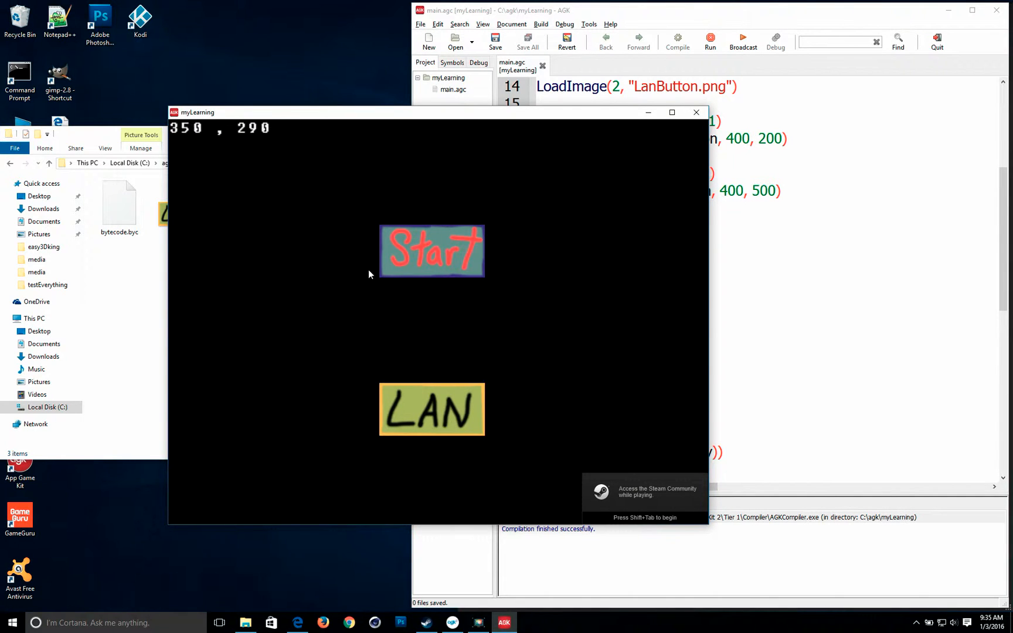
{"action": "mouse_move", "coordinate": [270, 157]}
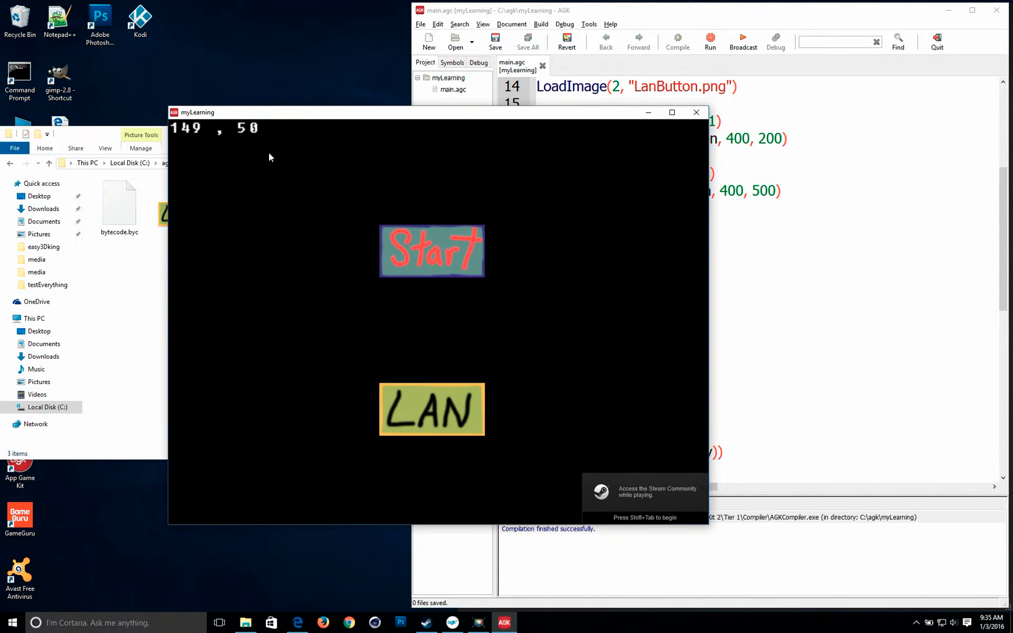
{"action": "mouse_move", "coordinate": [541, 482]}
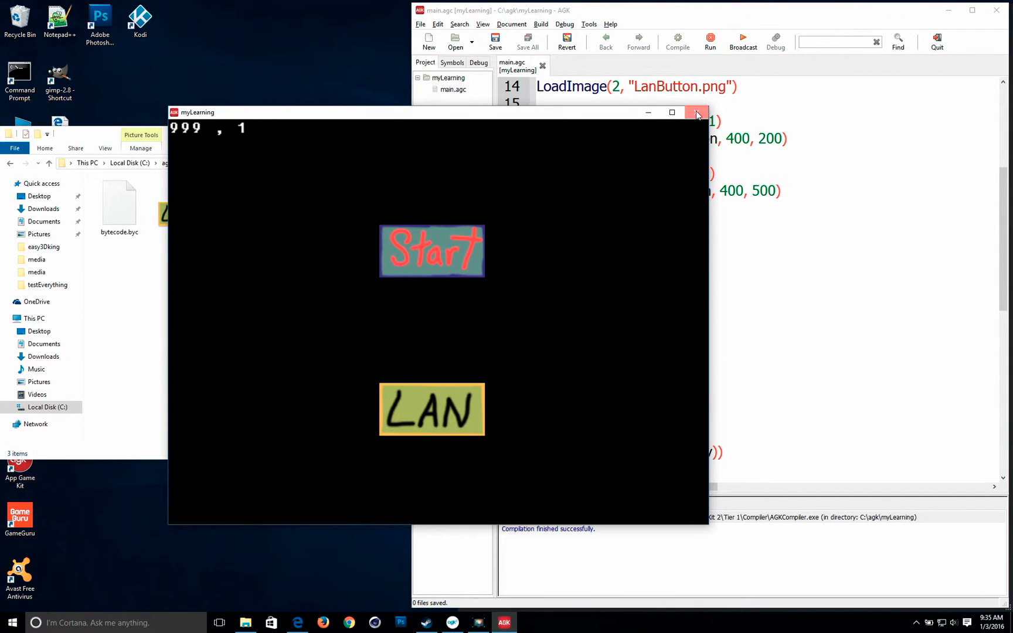
{"action": "left_click", "coordinate": [696, 112]}
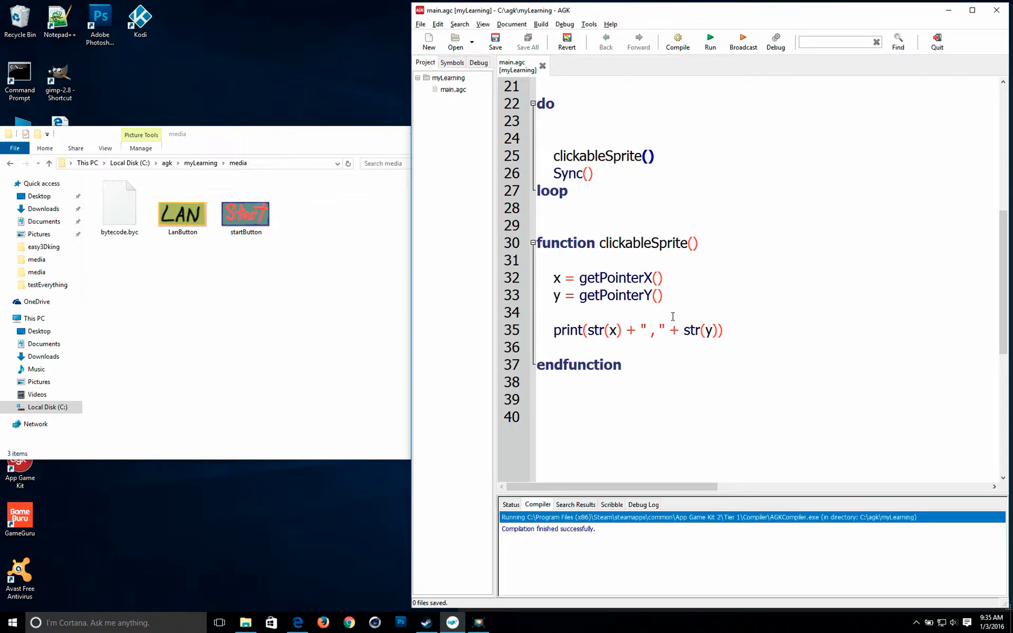
- Insert an empty line on line 36, below print and above endfunction
{"action": "left_click", "coordinate": [664, 349]}
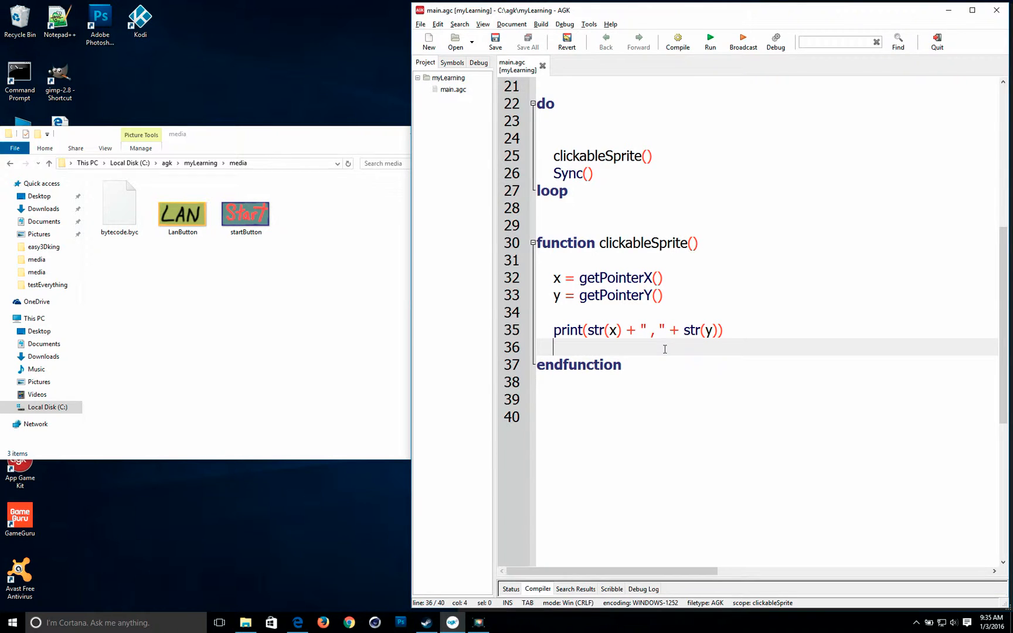
{"action": "key", "text": "enter"}
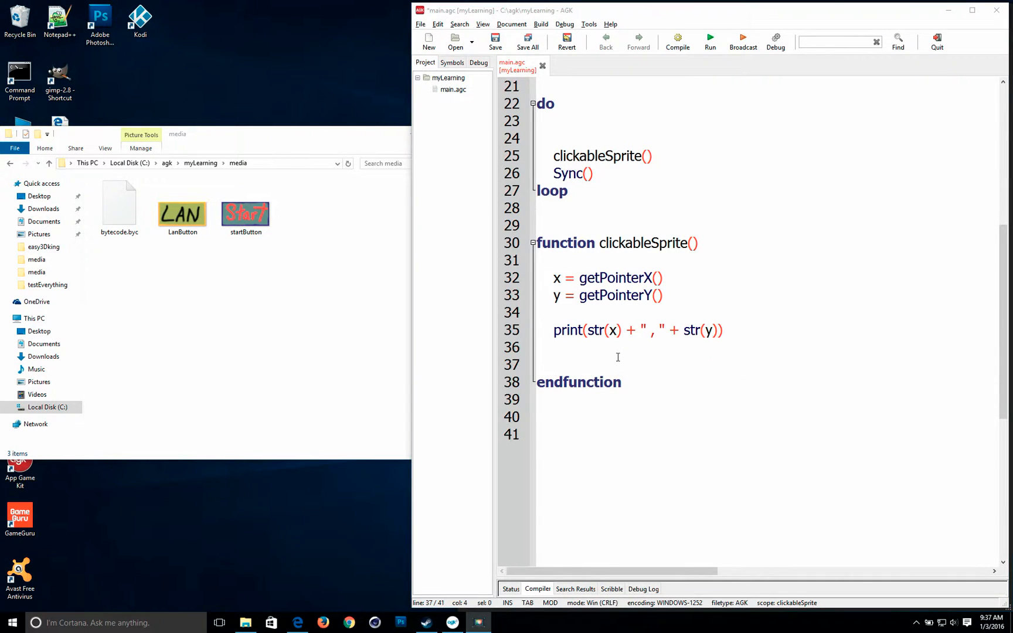
{"action": "mouse_move", "coordinate": [633, 361]}
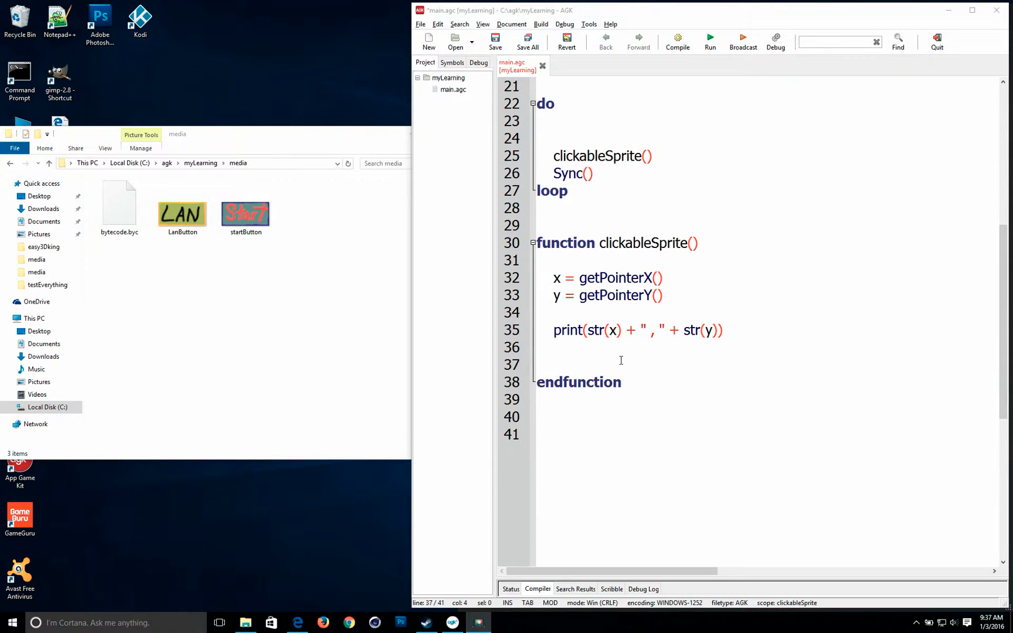
{"action": "left_click", "coordinate": [605, 363]}
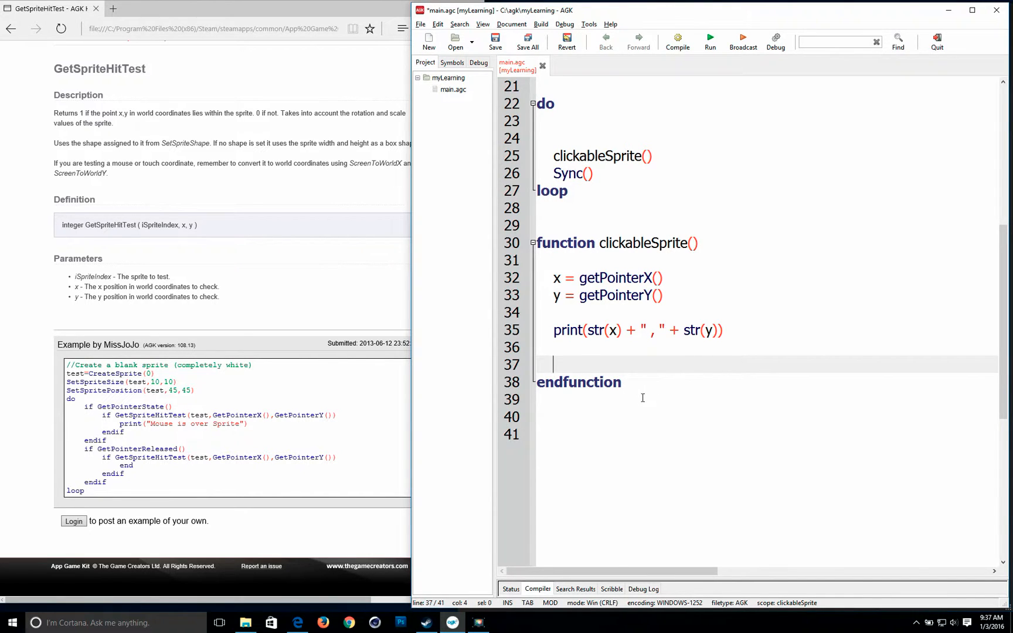
{"action": "mouse_move", "coordinate": [119, 443]}
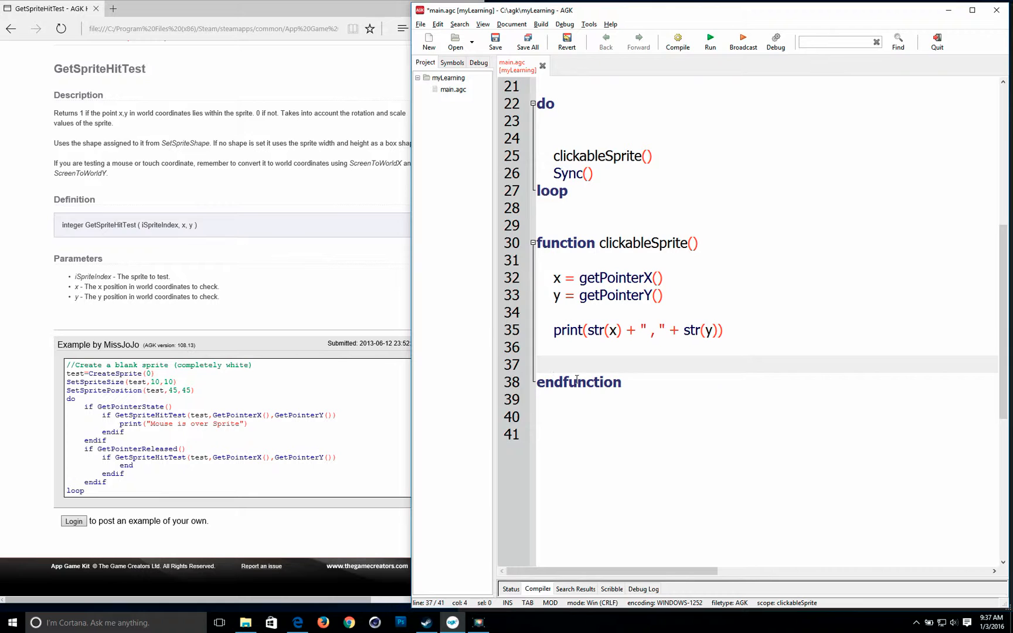
- Write if GetSpriteHitTest(startButton, getPointerX(), getPointerY()) on line 37
{"action": "type", "text": "if"}
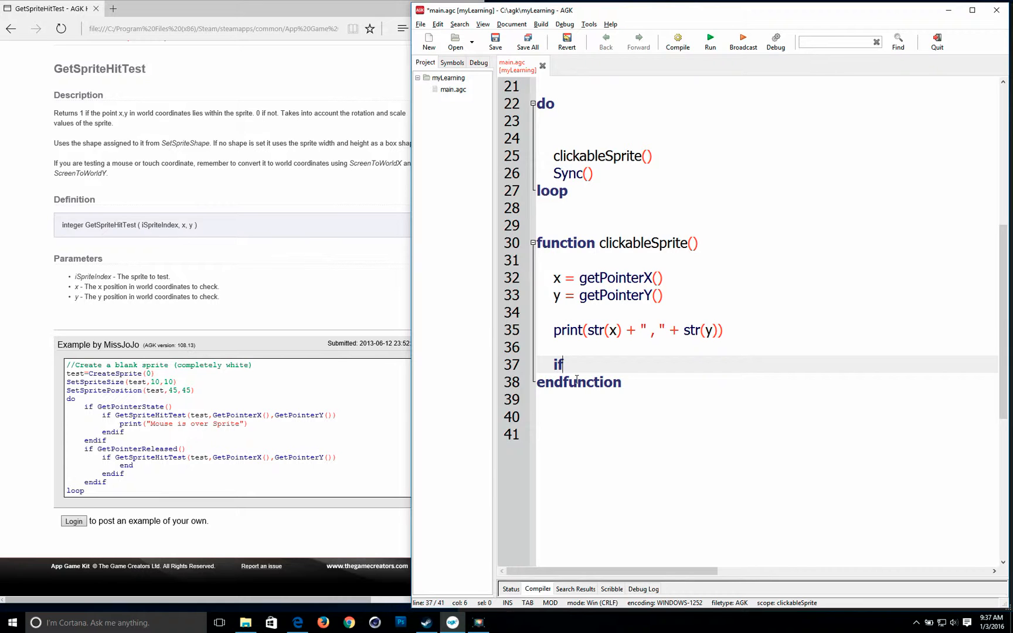
{"action": "type", "text": "getSprite"}
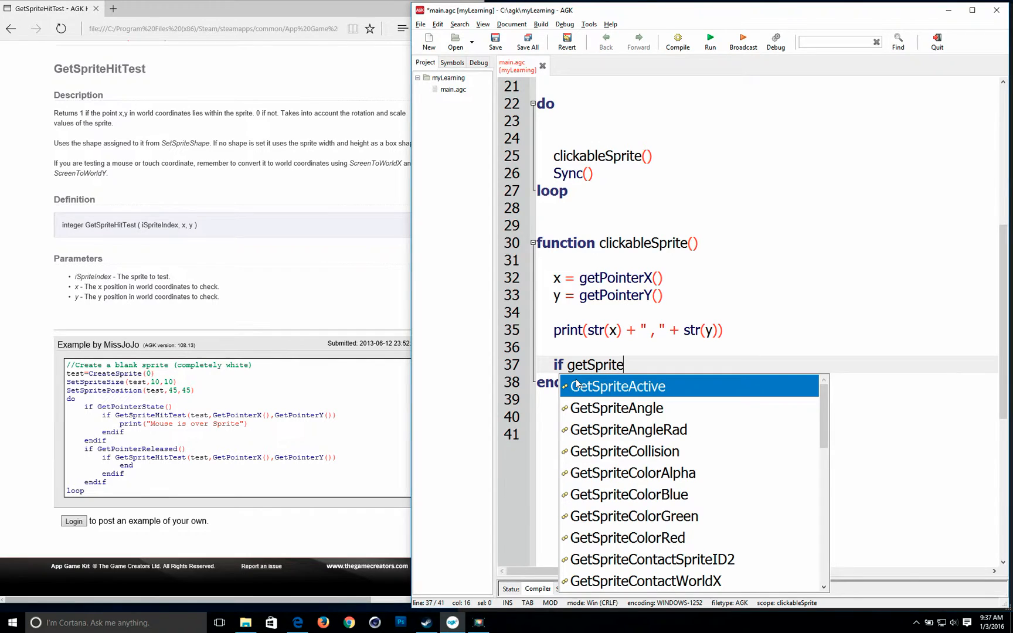
{"action": "type", "text": "HitTest"}
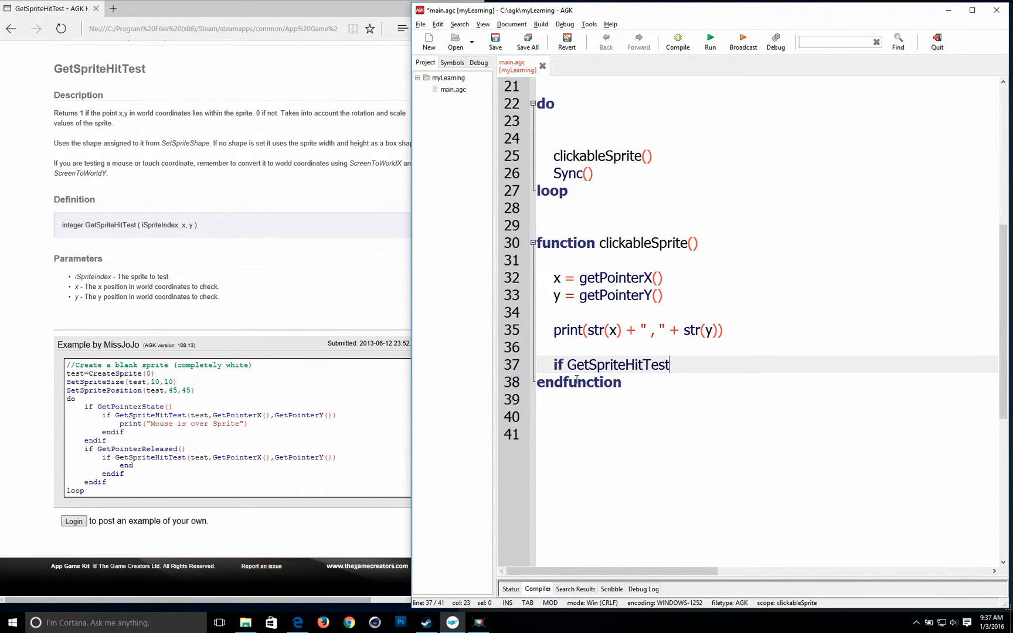
{"action": "type", "text": "("}
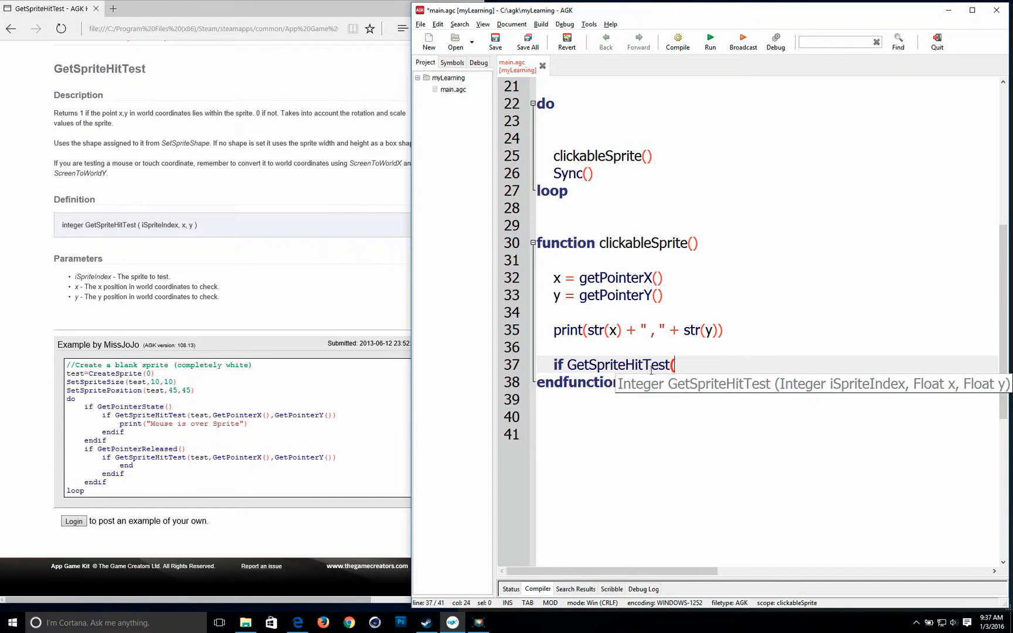
{"action": "mouse_move", "coordinate": [881, 391]}
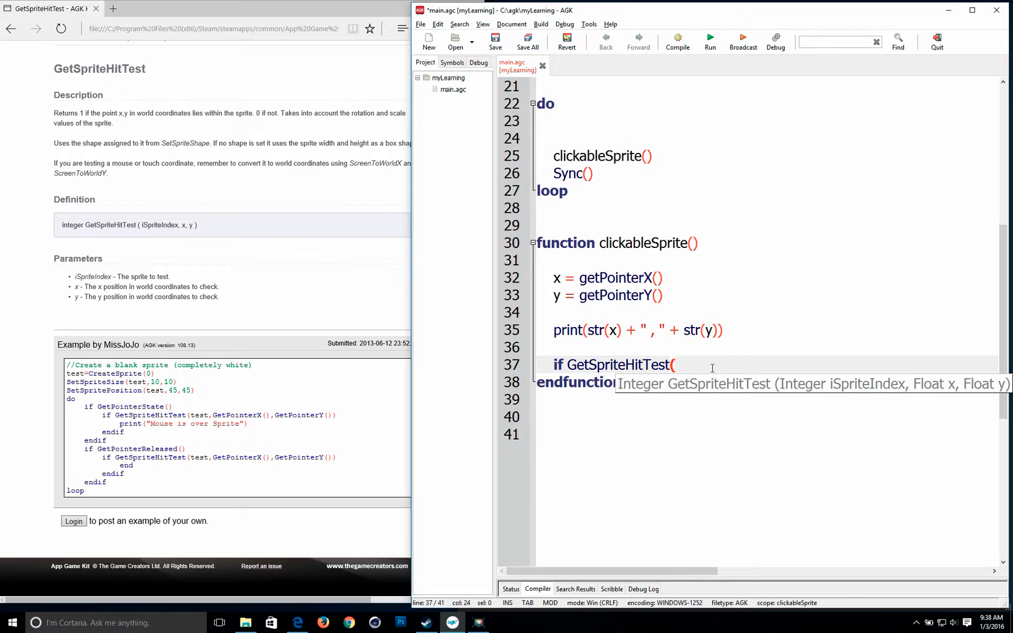
{"action": "scroll", "scroll_direction": "up", "scroll_amount": 3}
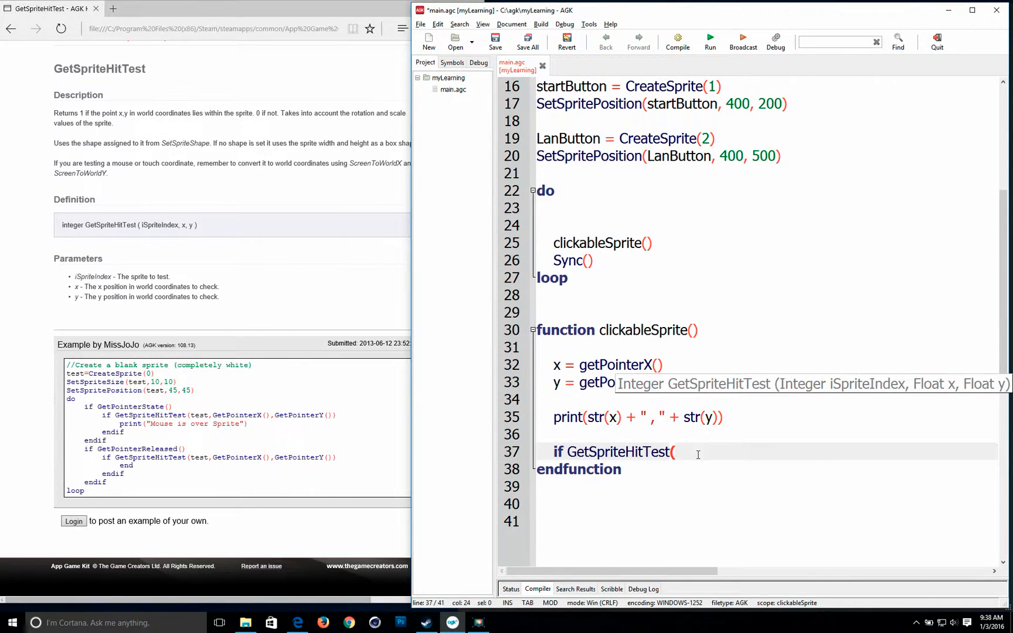
{"action": "type", "text": "startButto"}
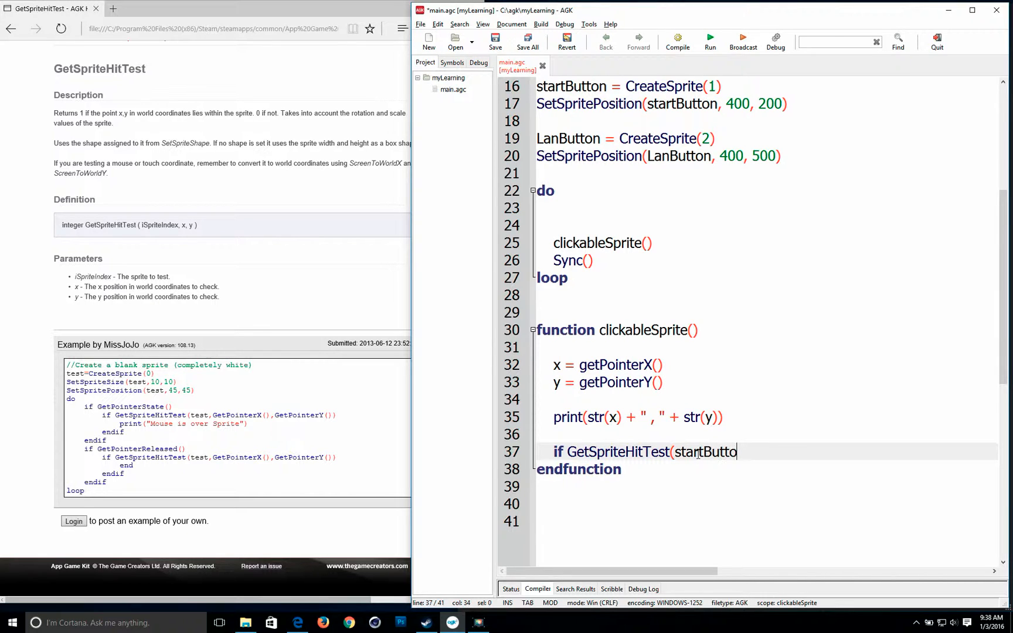
{"action": "type", "text": "n,"}
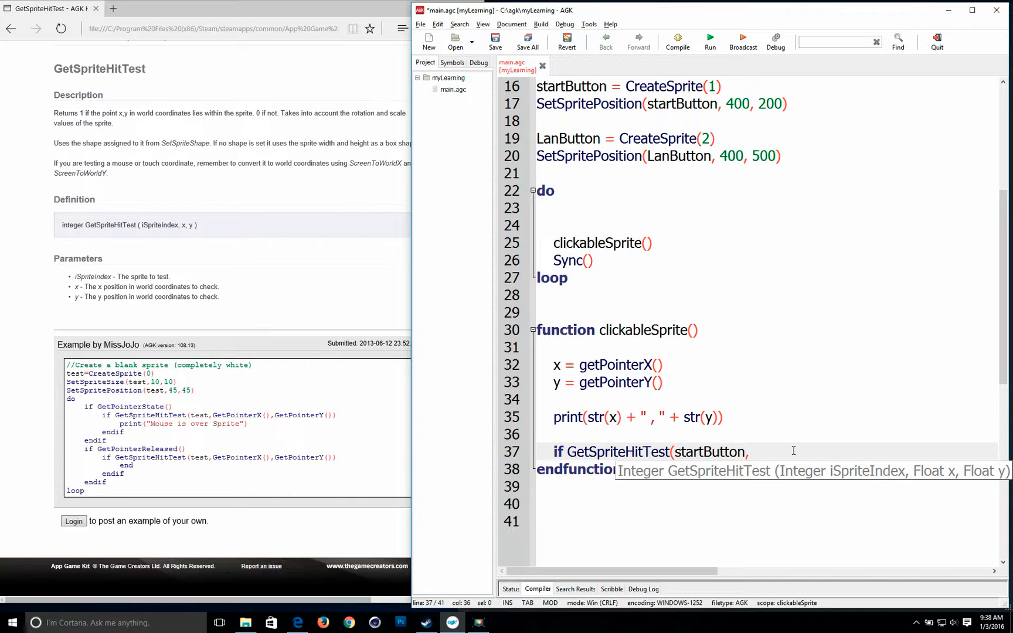
{"action": "type", "text": "g"}
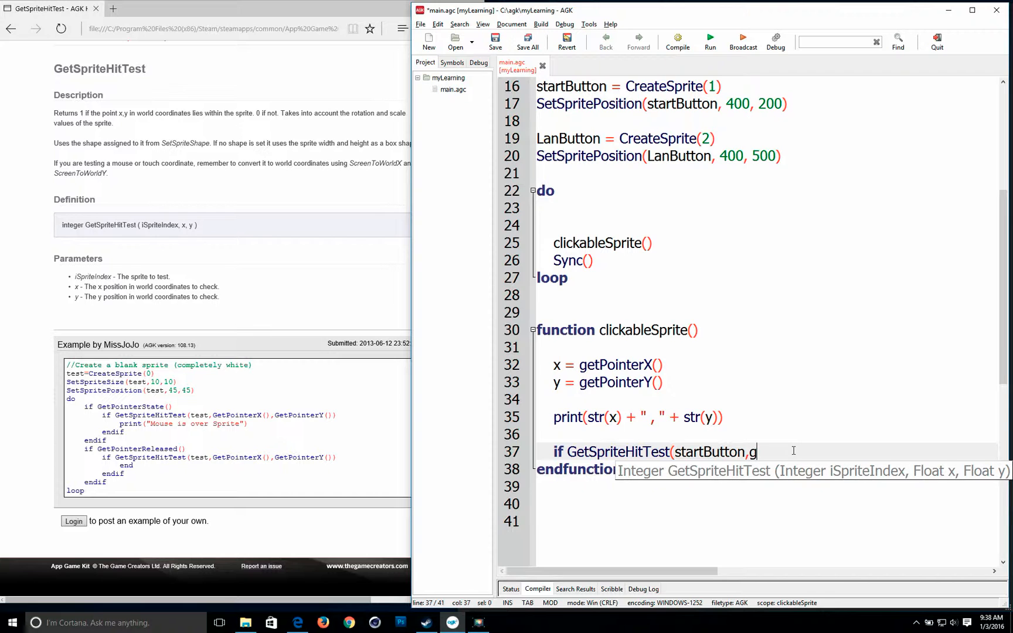
{"action": "type", "text": "etPointerX(),"}
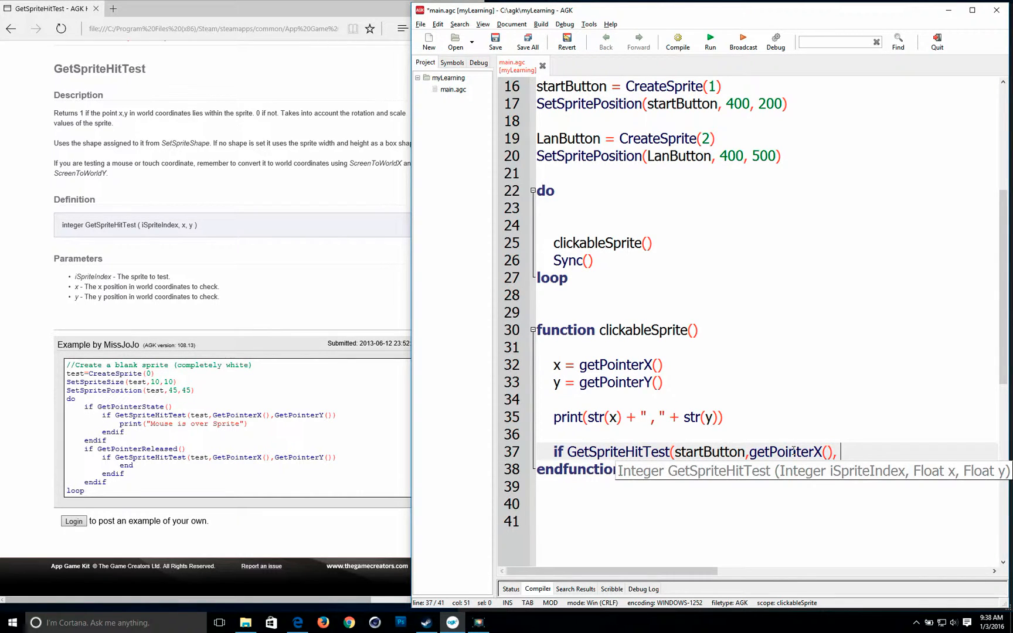
{"action": "type", "text": "getPointerY())"}
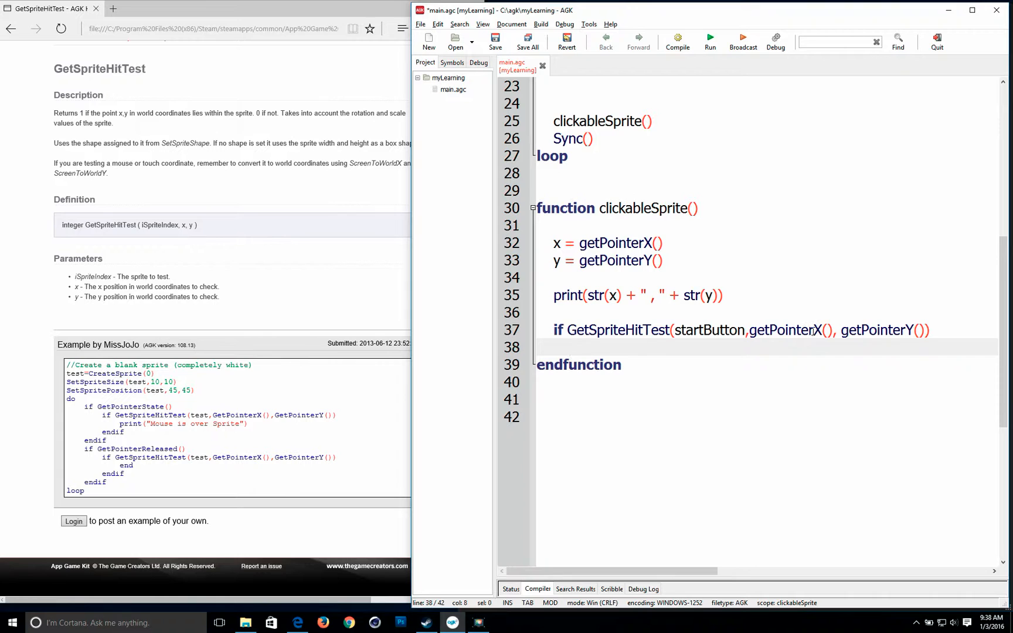
- Print "you are hovering over the StartButton" on line 38, then begin an elseif on line 39
{"action": "type", "text": "print(\""}
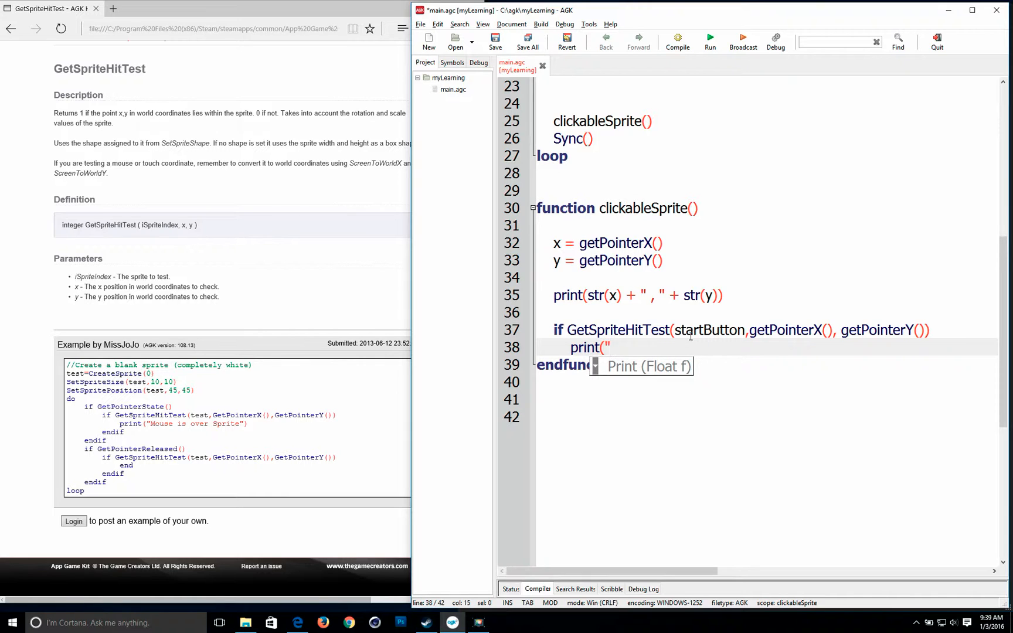
{"action": "type", "text": "you"}
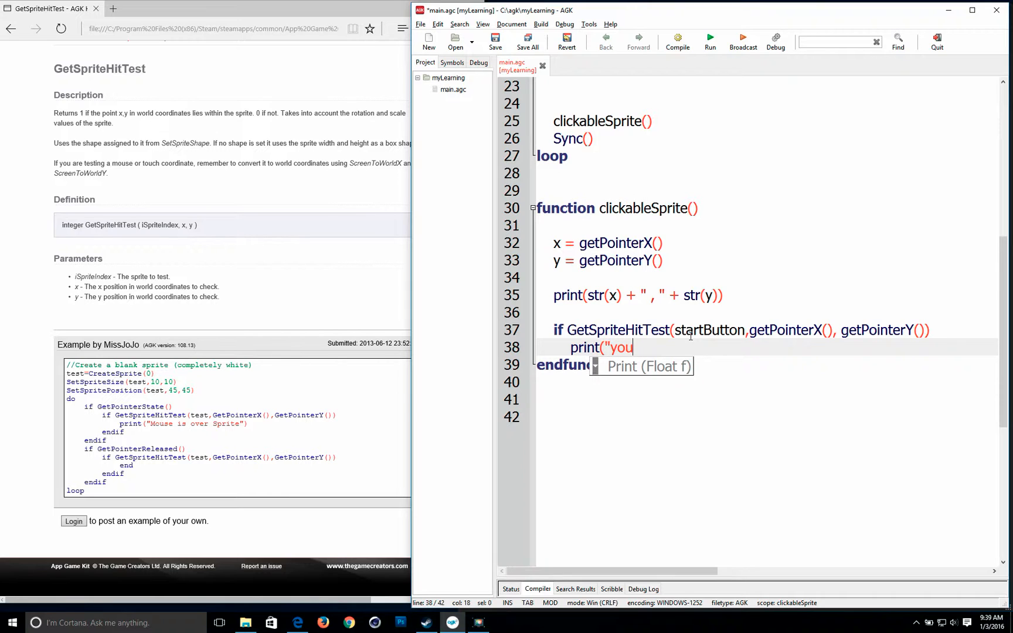
{"action": "type", "text": "are"}
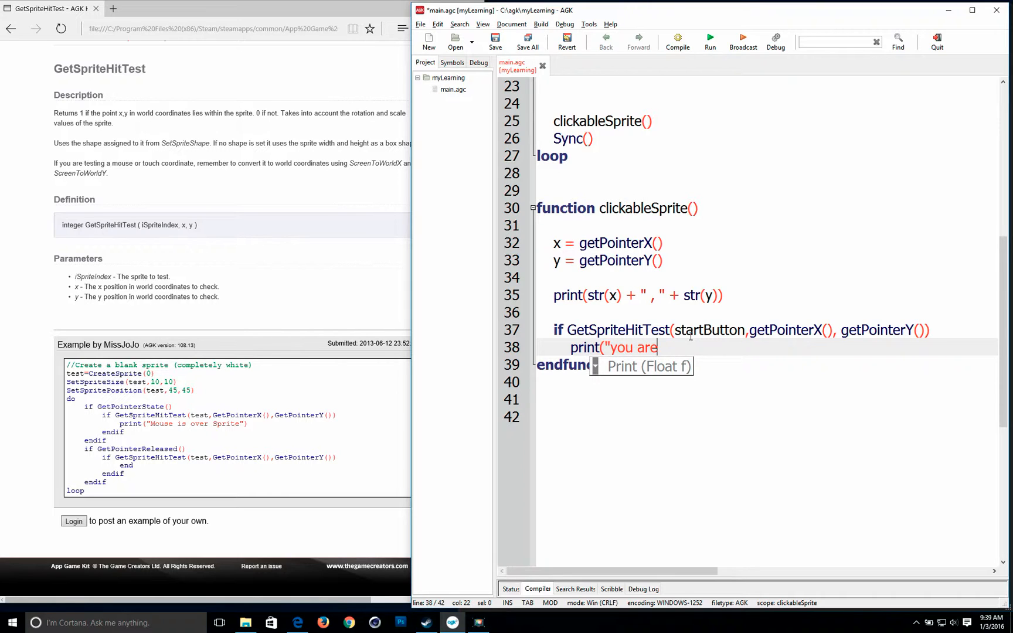
{"action": "type", "text": "hov"}
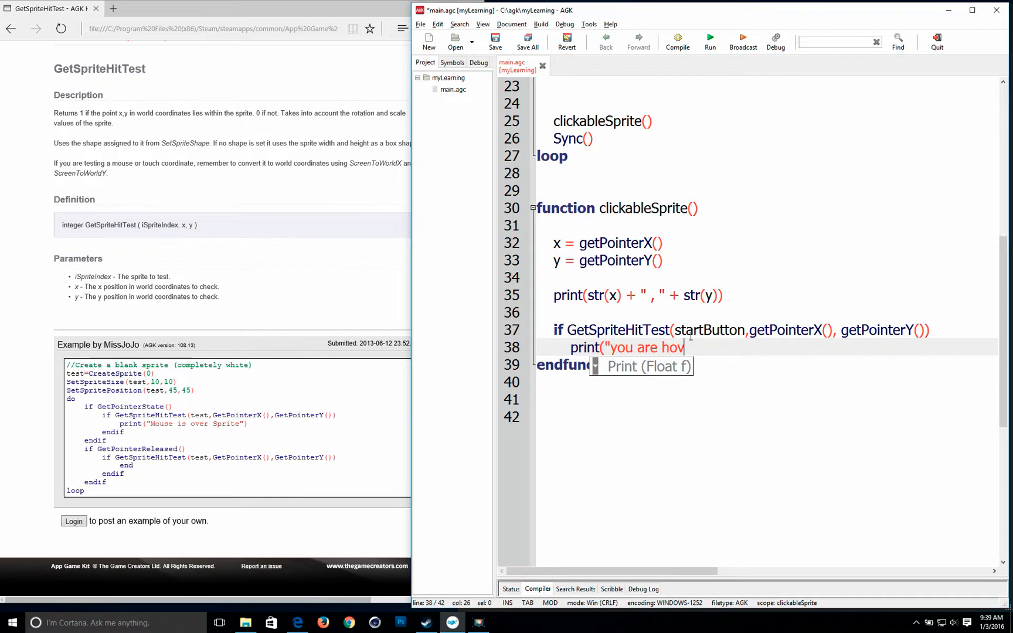
{"action": "type", "text": "ering"}
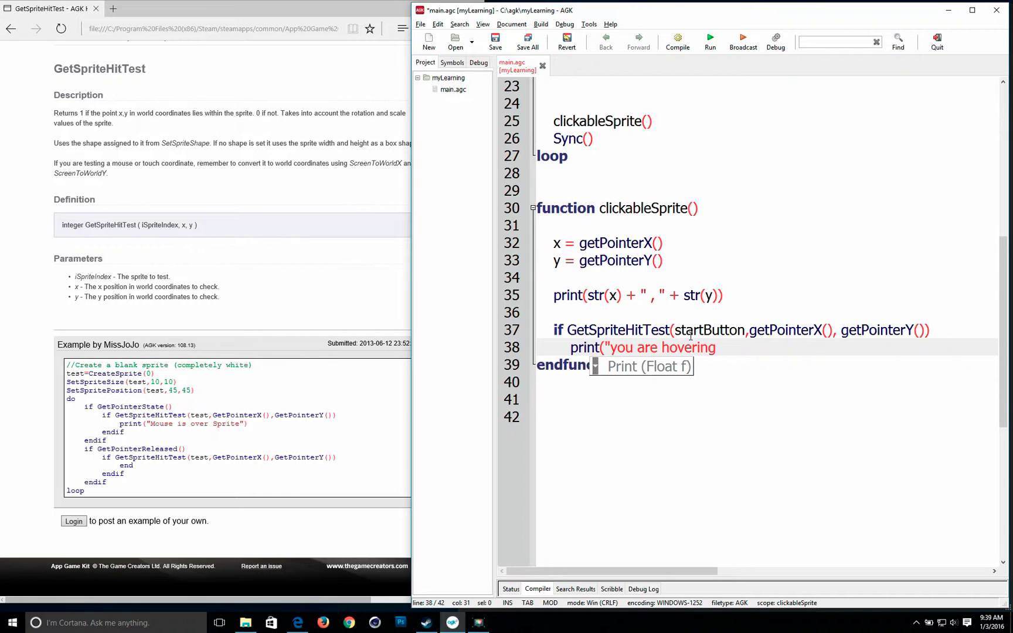
{"action": "type", "text": "over"}
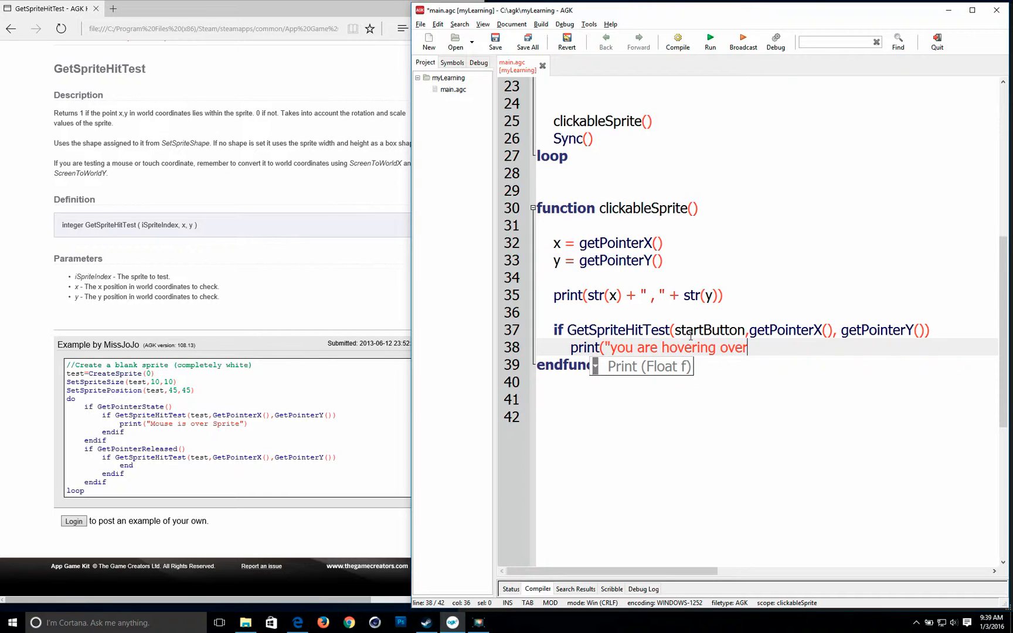
{"action": "type", "text": "t"}
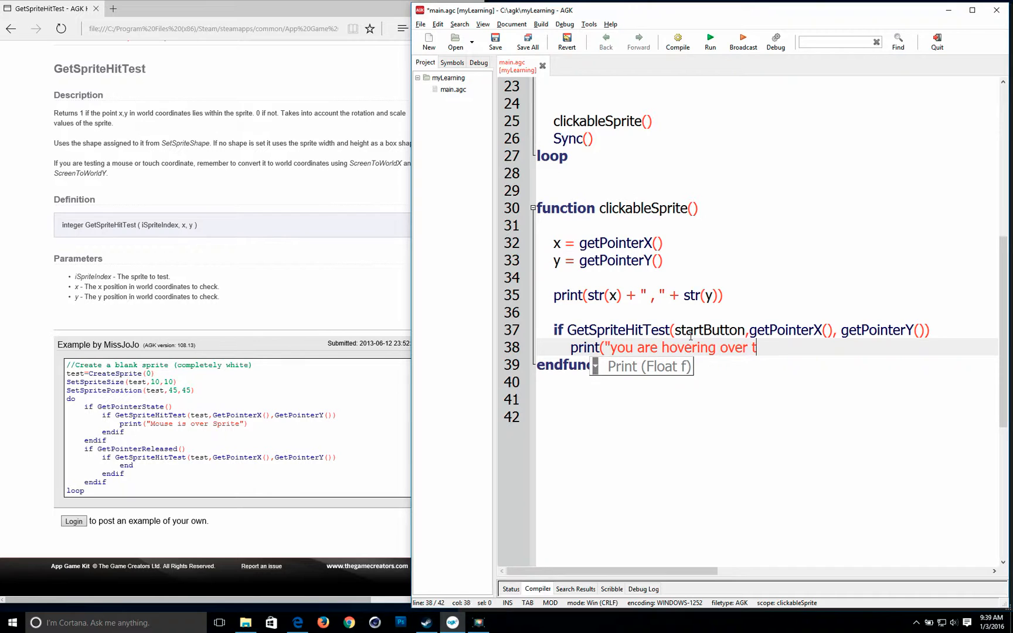
{"action": "type", "text": "he StartButton\")"}
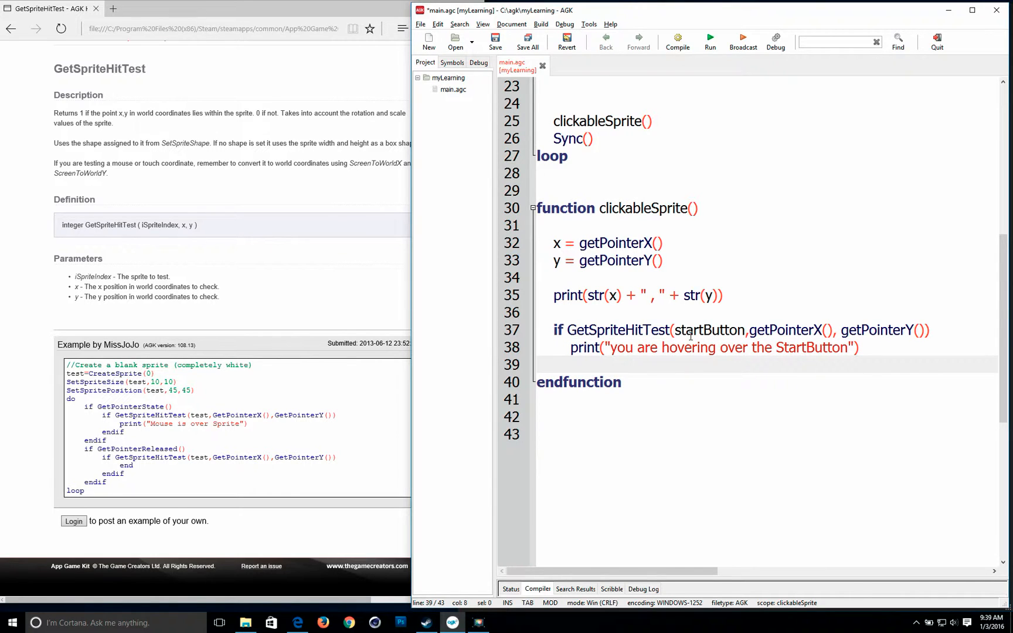
{"action": "type", "text": "else"}
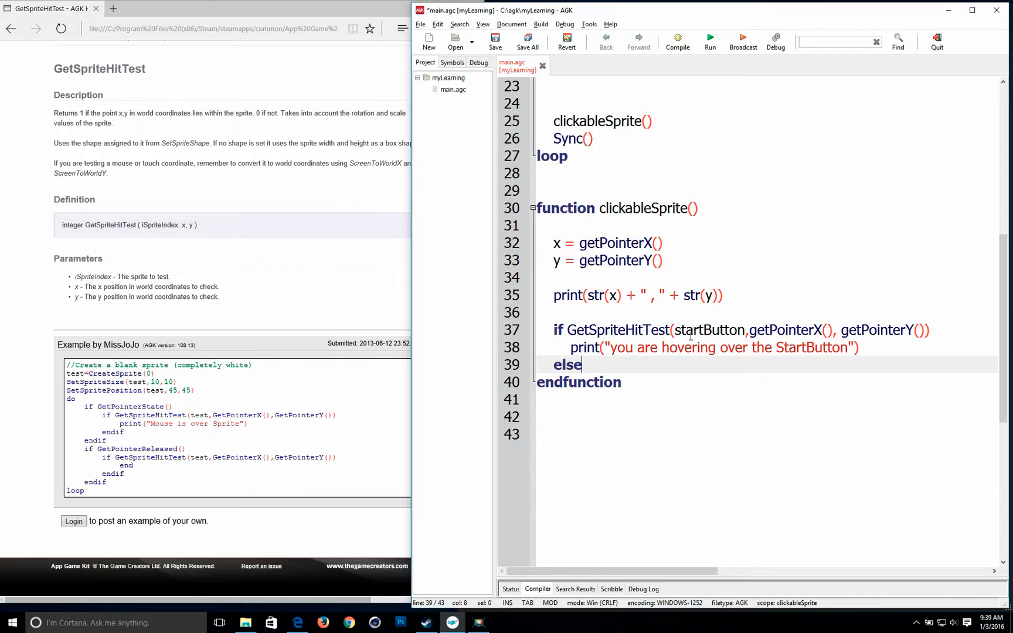
{"action": "type", "text": "if"}
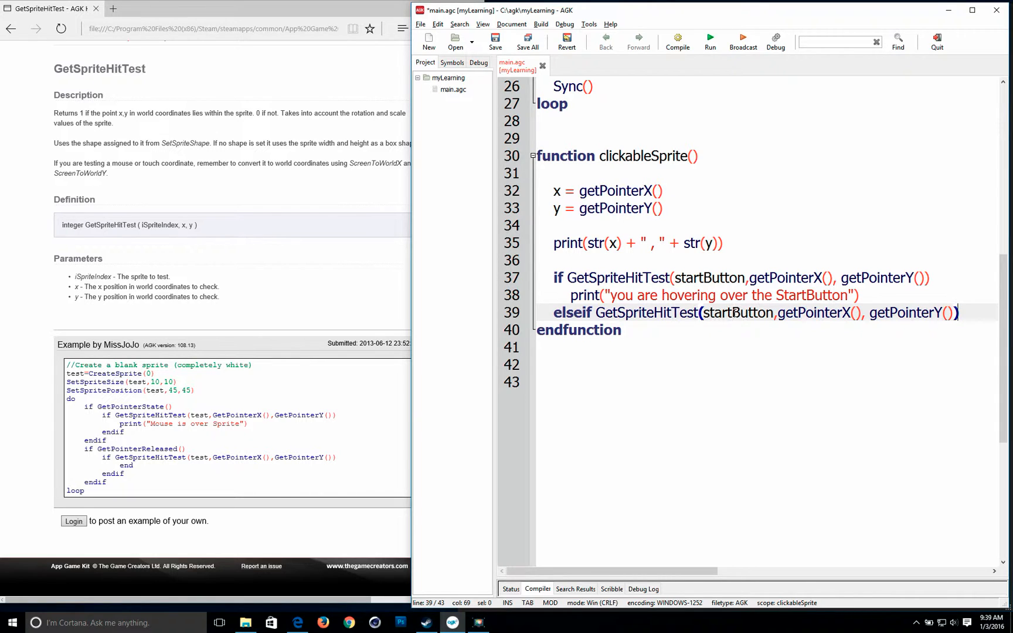
- Make the elseif test LanButton, print 'you are hovering over the LanButton', and close with endif
{"action": "double_click", "coordinate": [736, 312]}
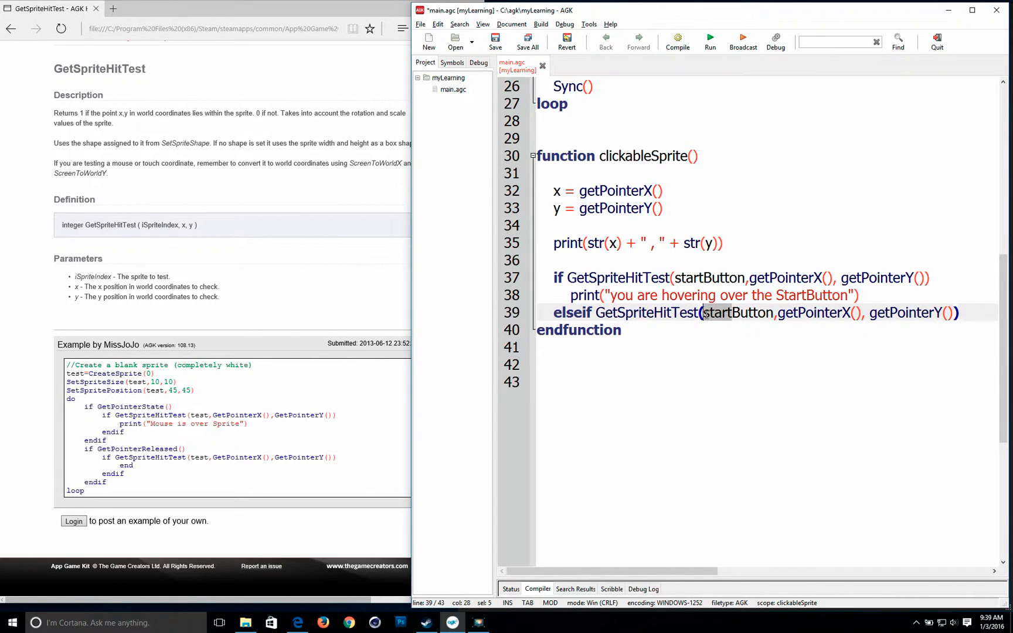
{"action": "type", "text": "LanButton"}
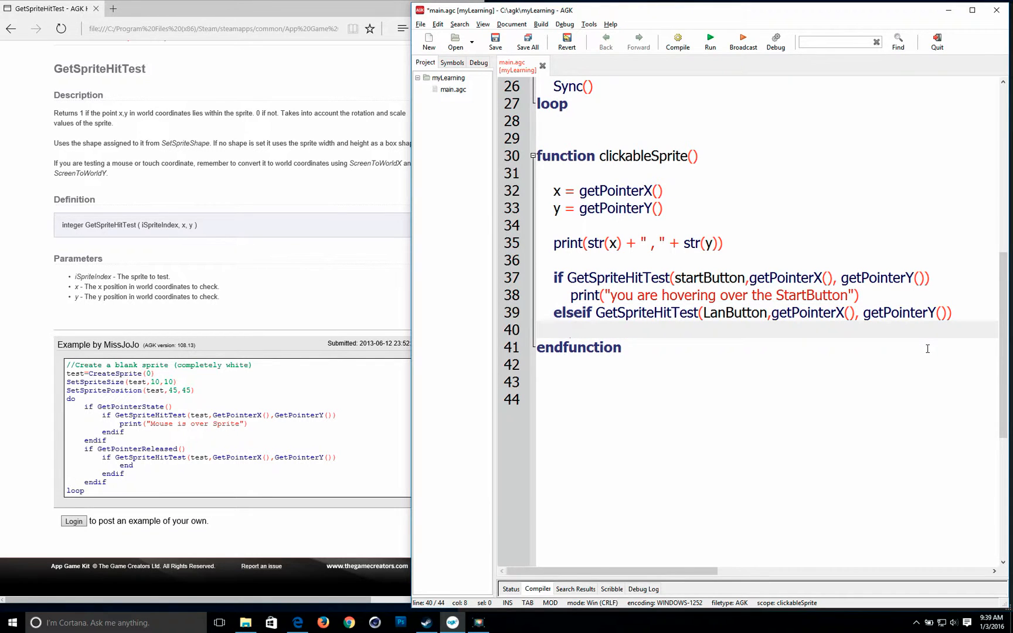
{"action": "mouse_move", "coordinate": [866, 324]}
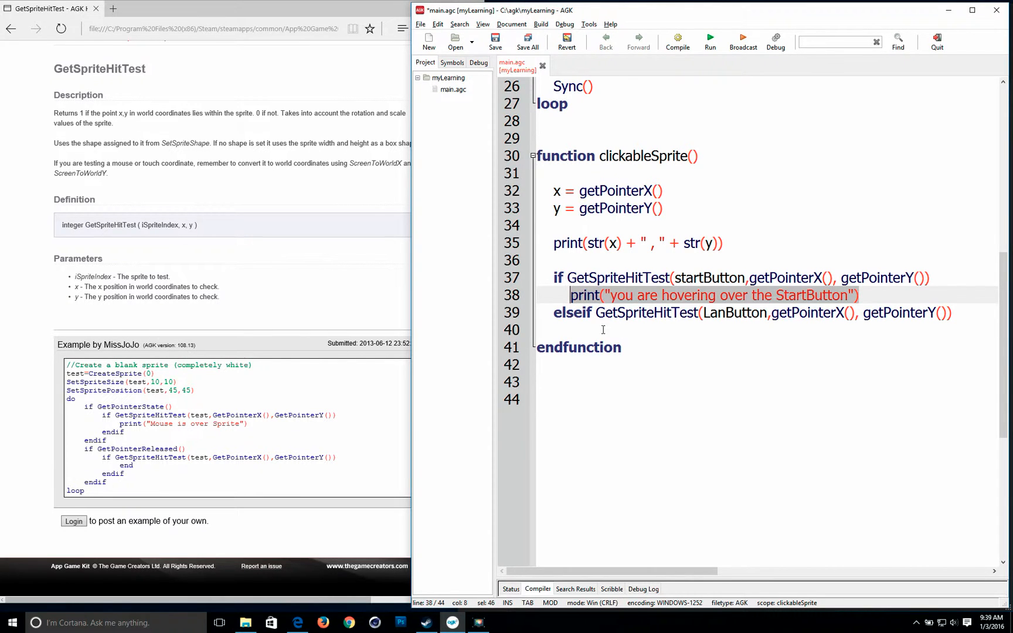
{"action": "type", "text": "print(\"you are hovering over the StartButton\")"}
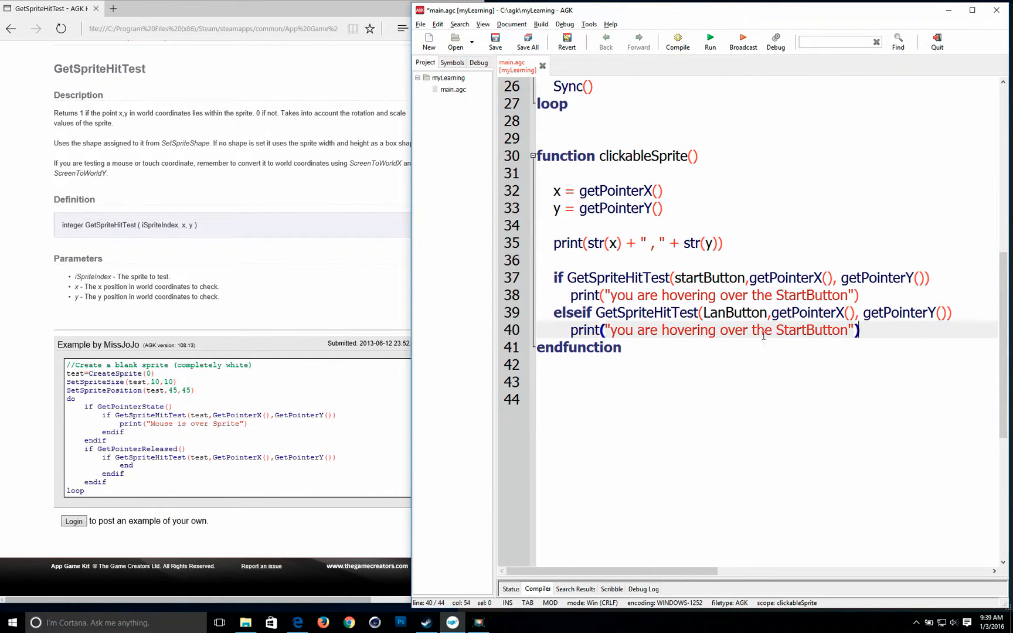
{"action": "left_click", "coordinate": [804, 330]}
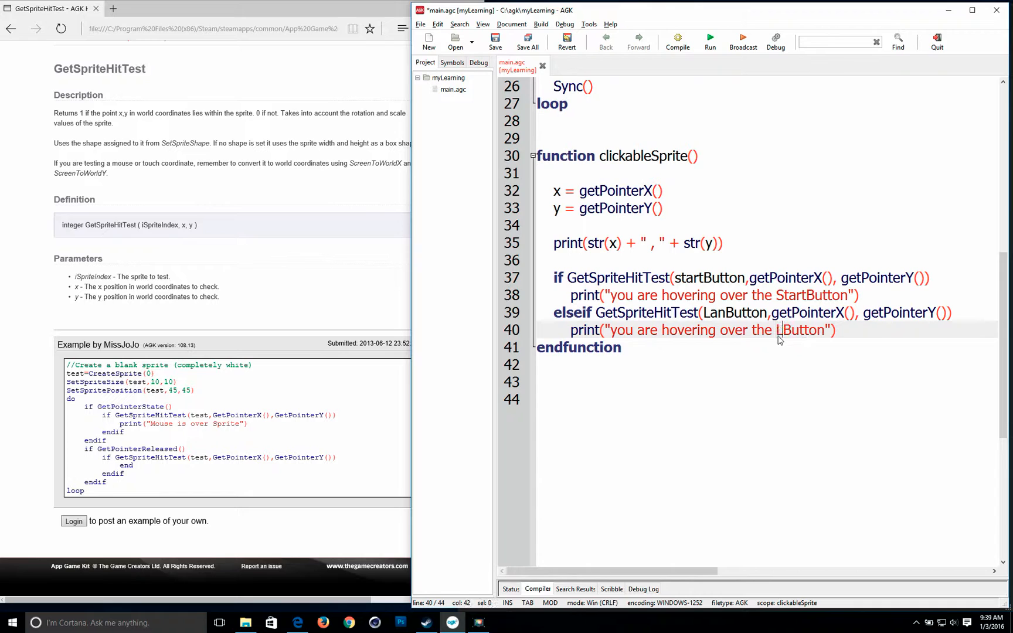
{"action": "type", "text": "an"}
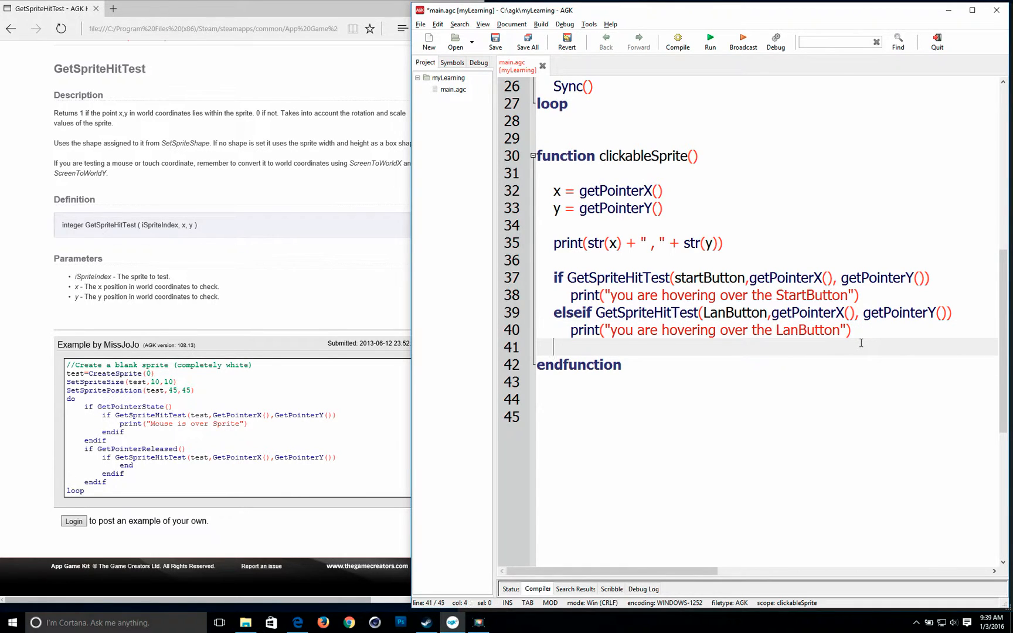
{"action": "type", "text": "endif"}
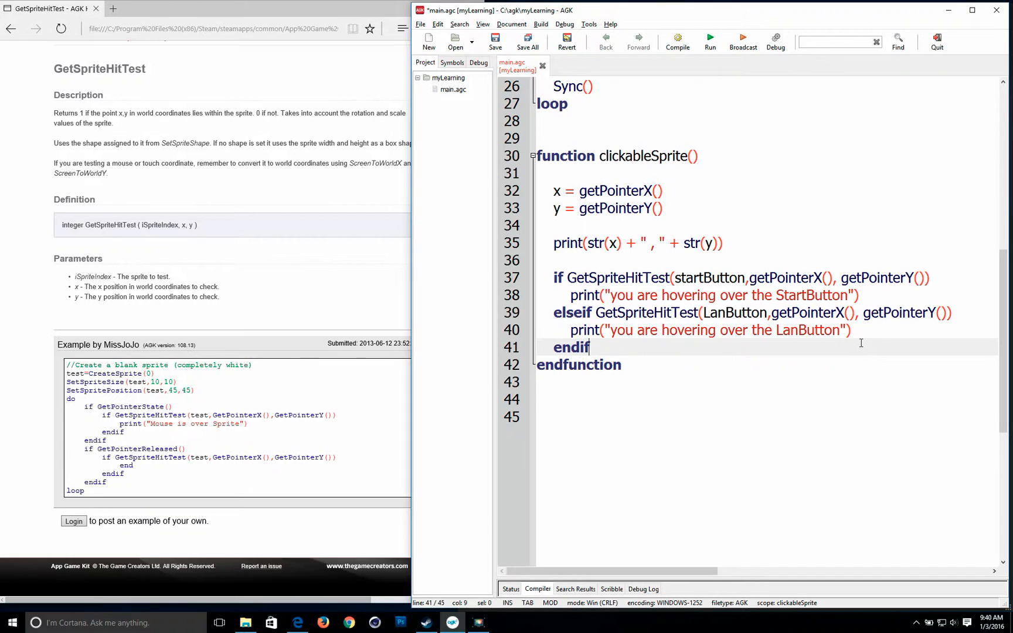
{"action": "key", "text": "Enter"}
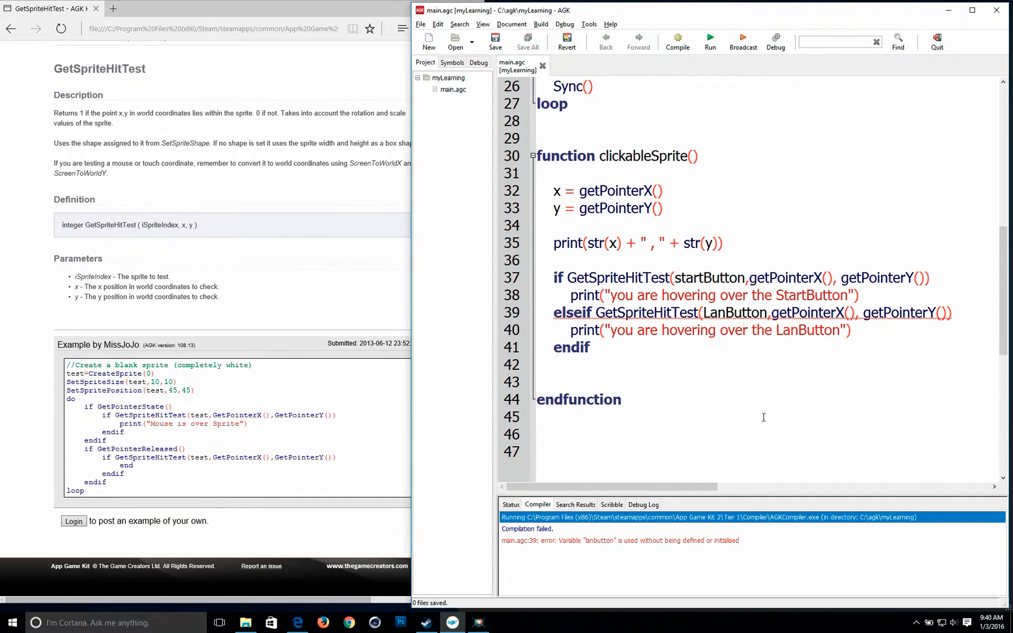
{"action": "mouse_move", "coordinate": [753, 344]}
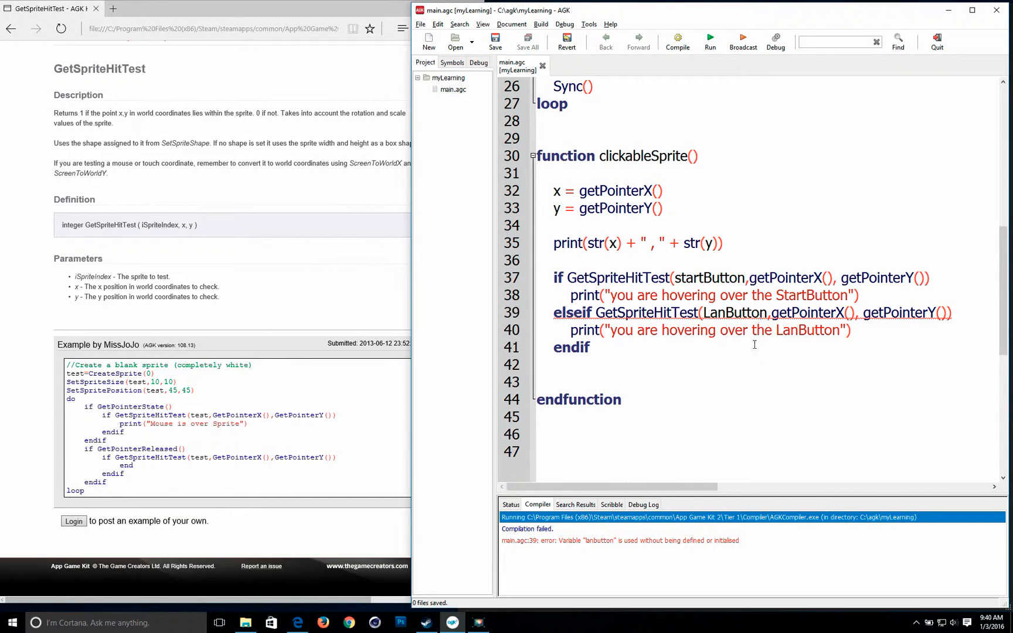
- Scroll up to the sprite setup code after the undefined lanbutton compile error
{"action": "scroll", "scroll_direction": "up", "scroll_amount": 3}
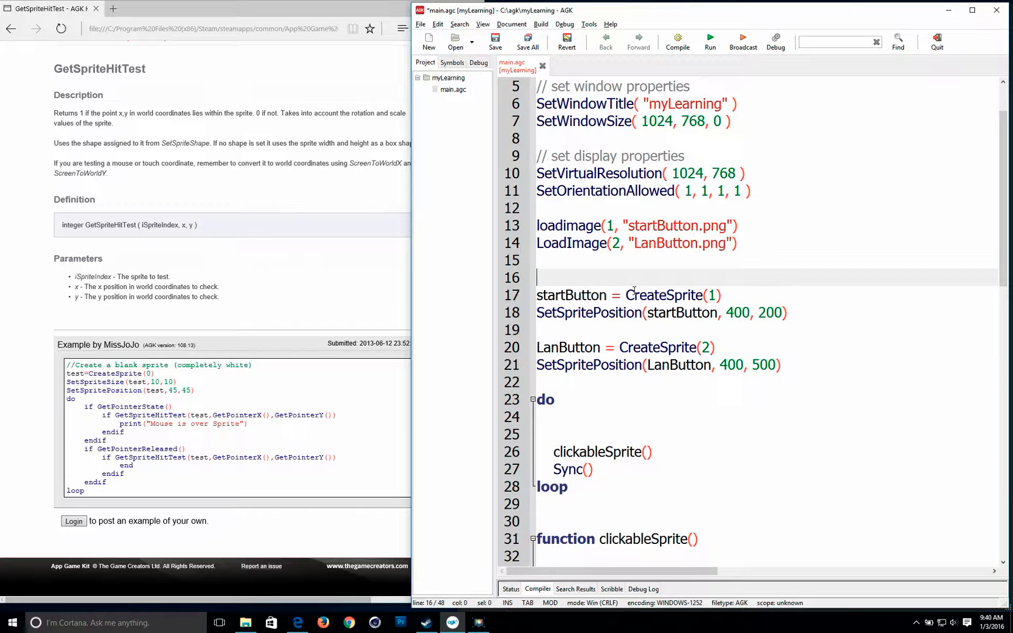
- Declare startButton as 'Global startButton as Integer'
{"action": "type", "text": "Glob"}
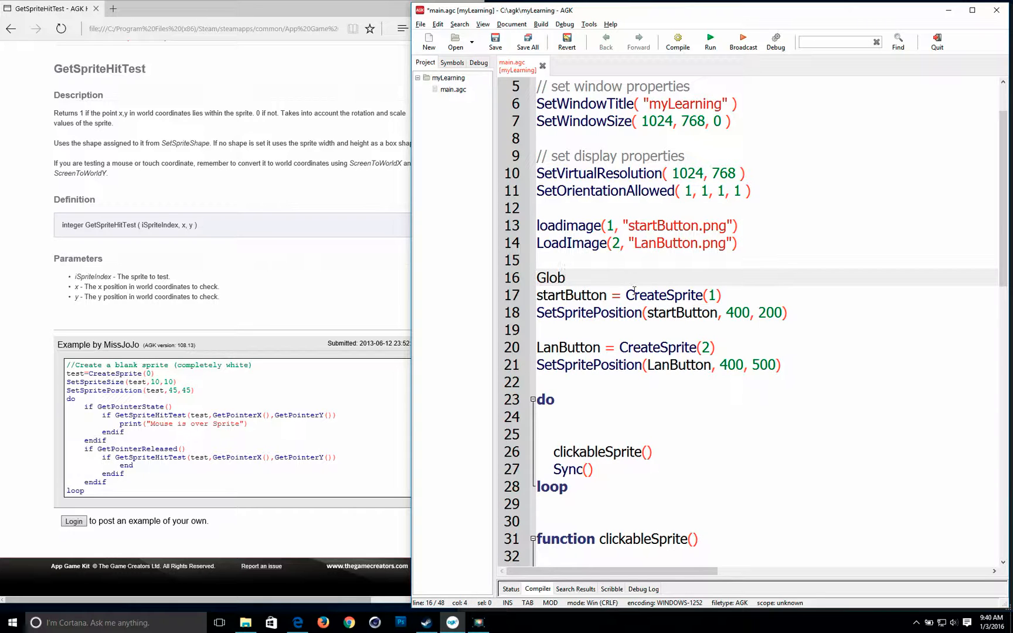
{"action": "type", "text": "al s"}
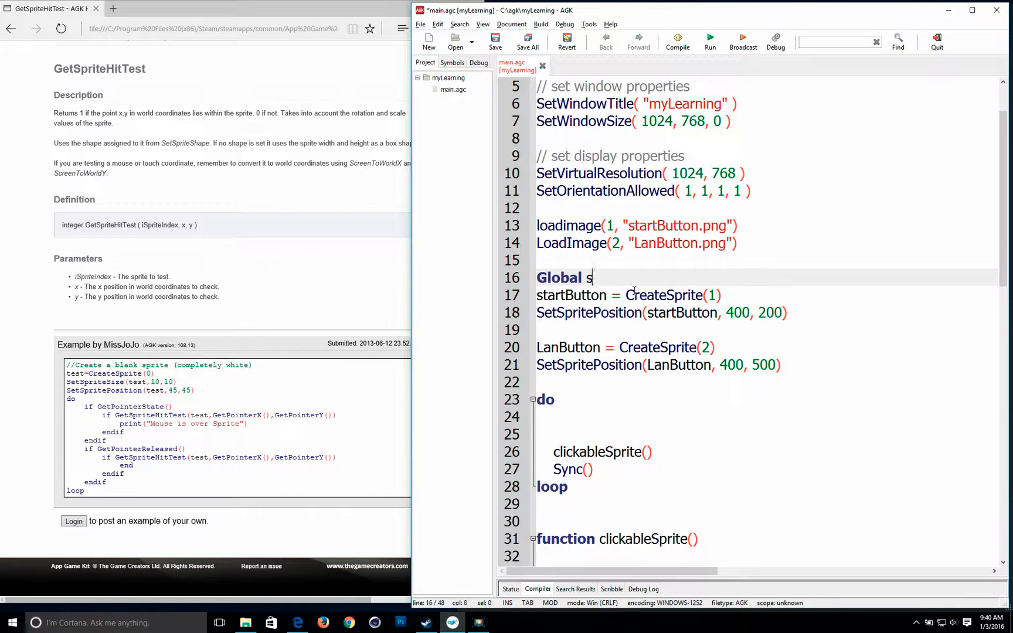
{"action": "type", "text": "tartButton"}
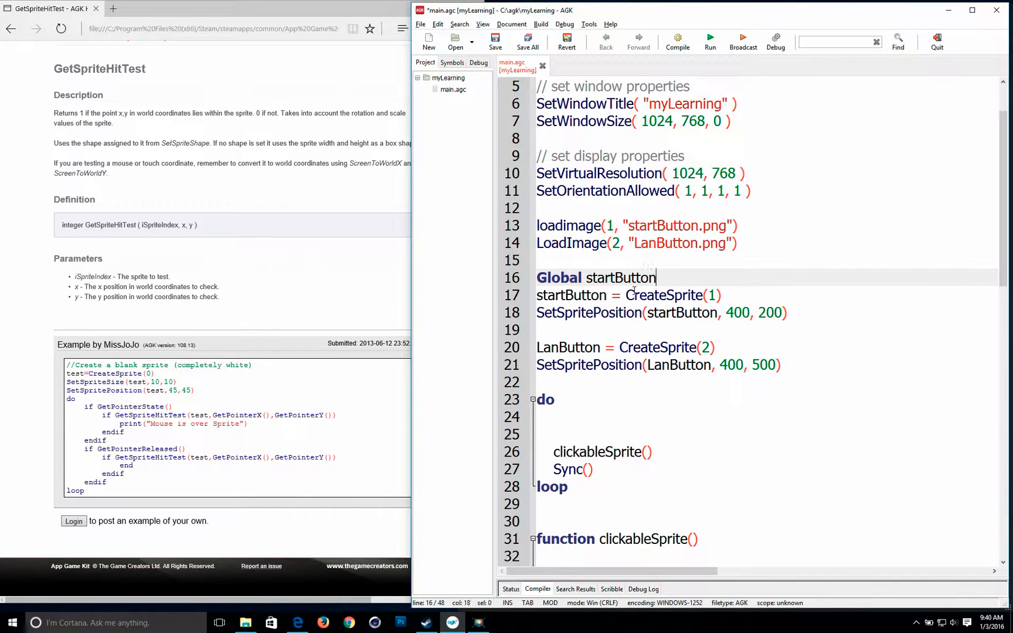
{"action": "type", "text": "as I"}
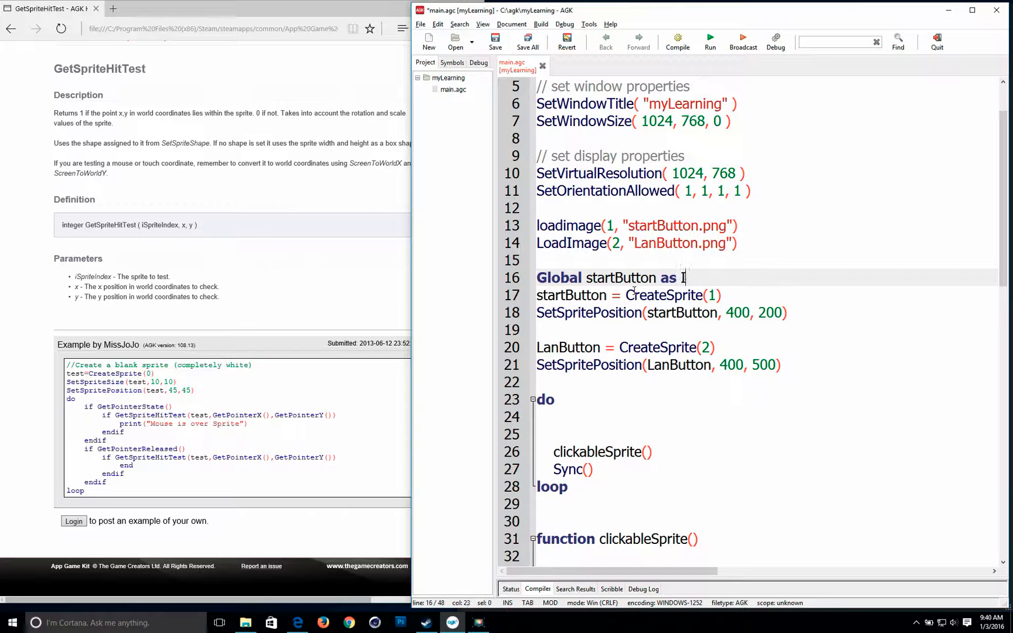
{"action": "type", "text": "nteger"}
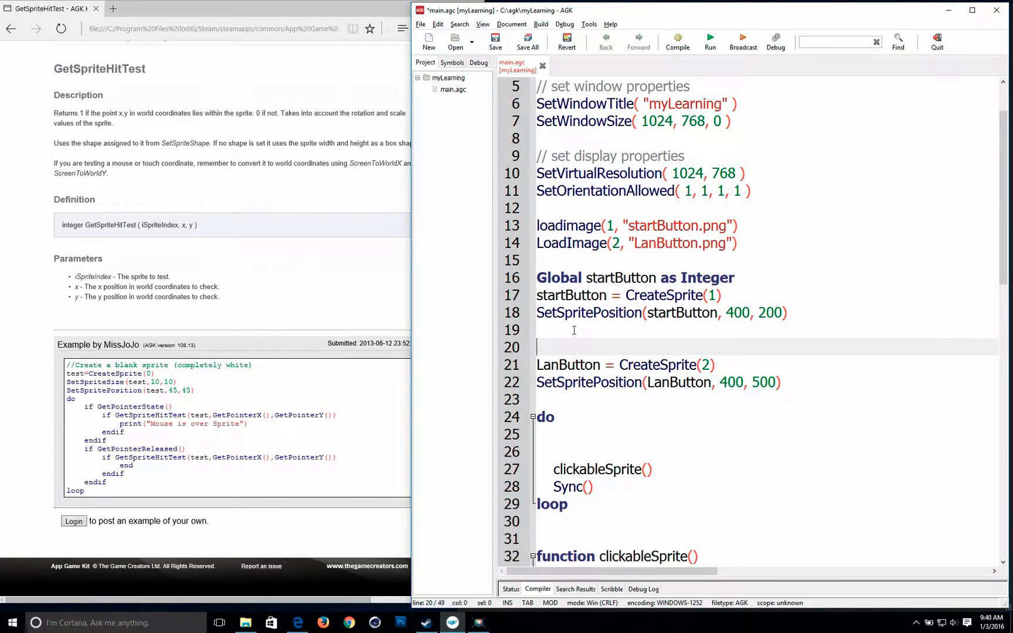
- Add 'Global LanButton as Integer' above the LanButton sprite creation line
{"action": "type", "text": "LanBB"}
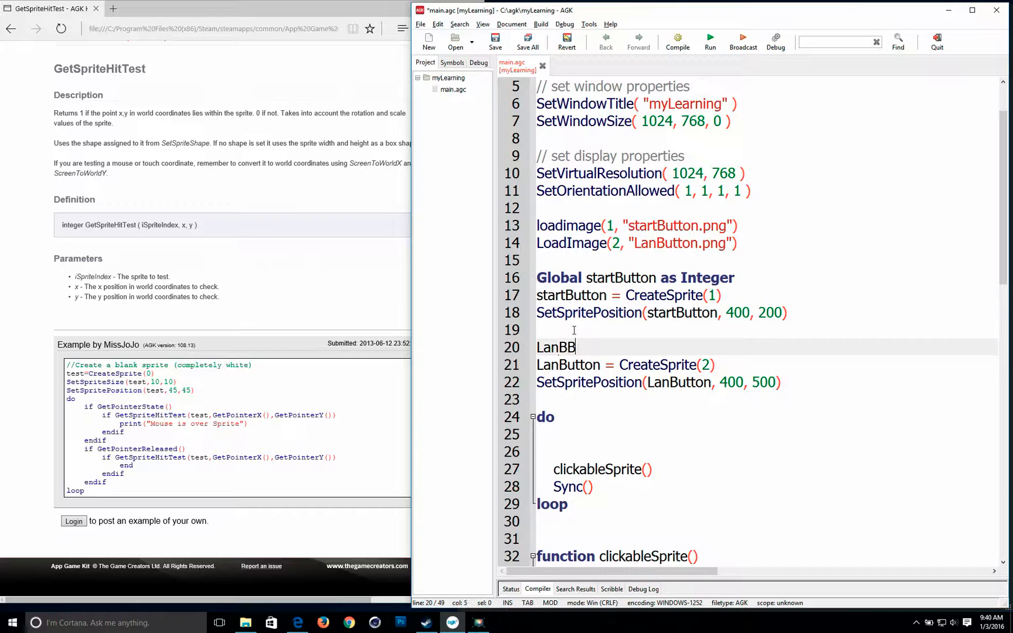
{"action": "type", "text": "u"}
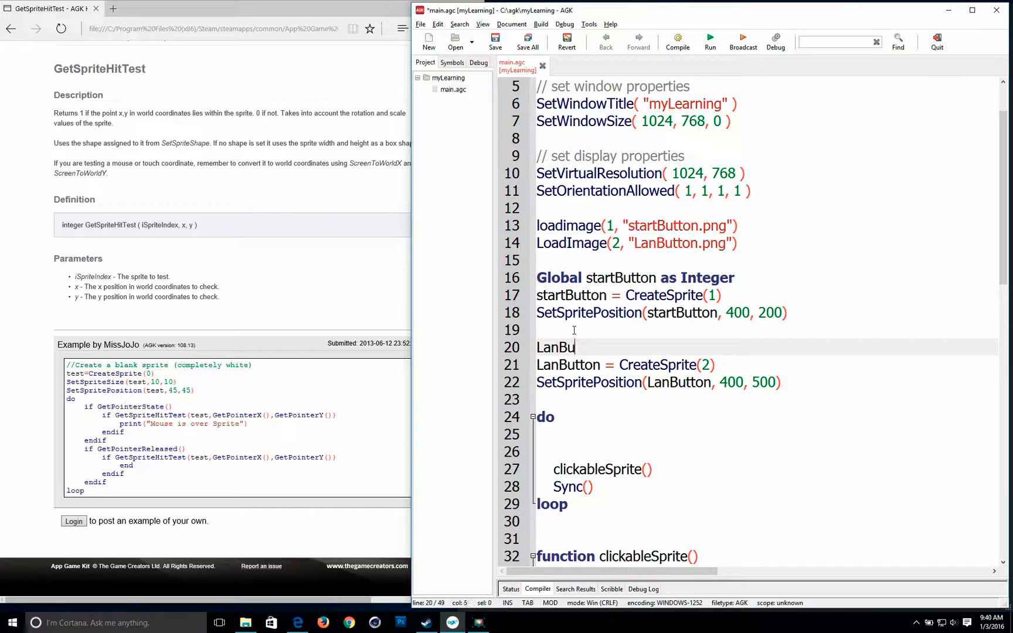
{"action": "type", "text": "tton"}
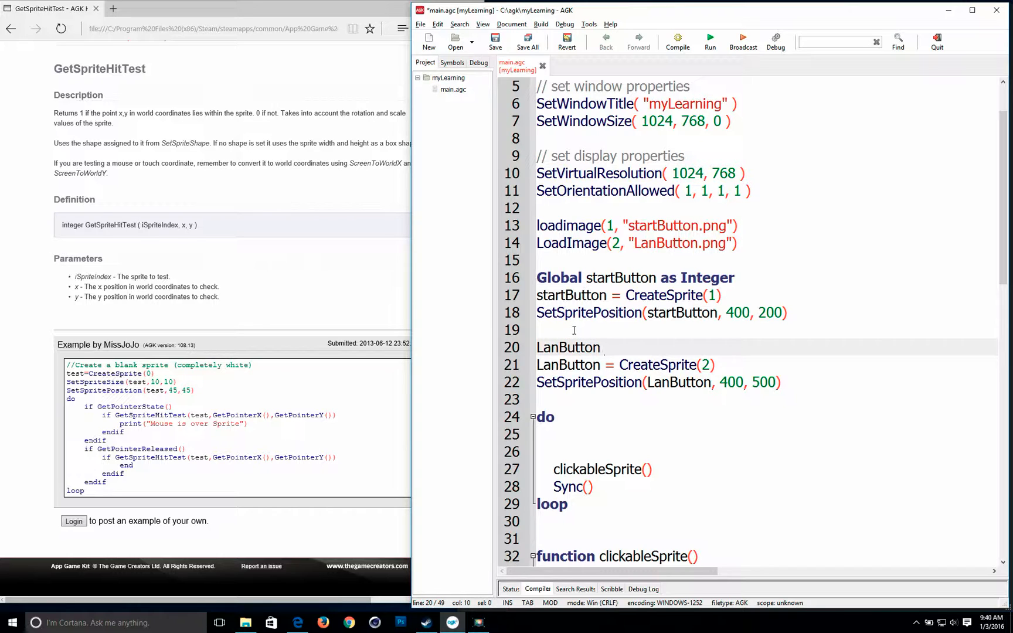
{"action": "left_click", "coordinate": [538, 347]}
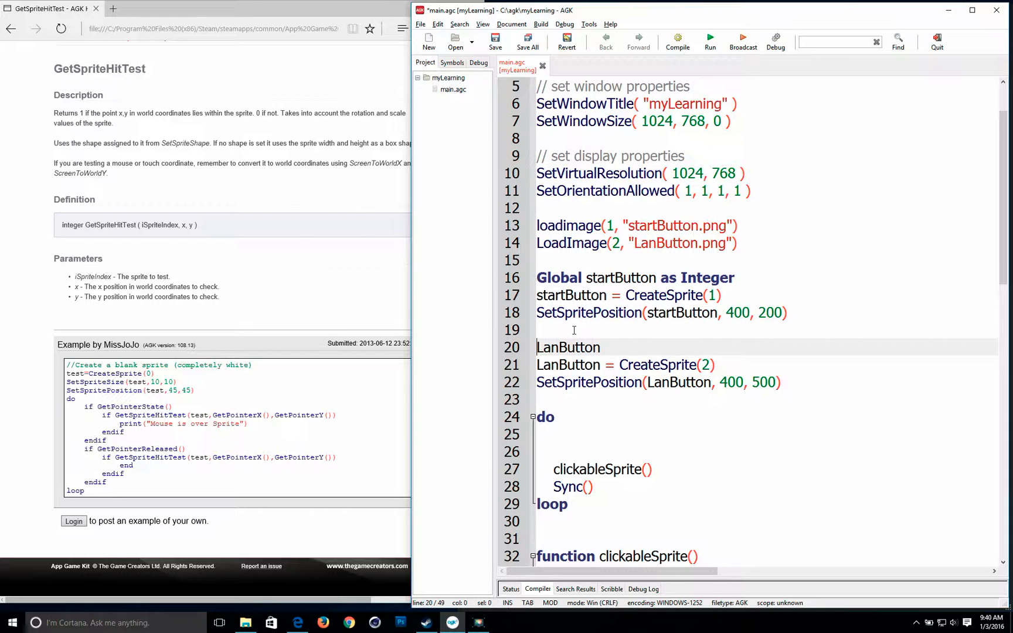
{"action": "type", "text": "Global"}
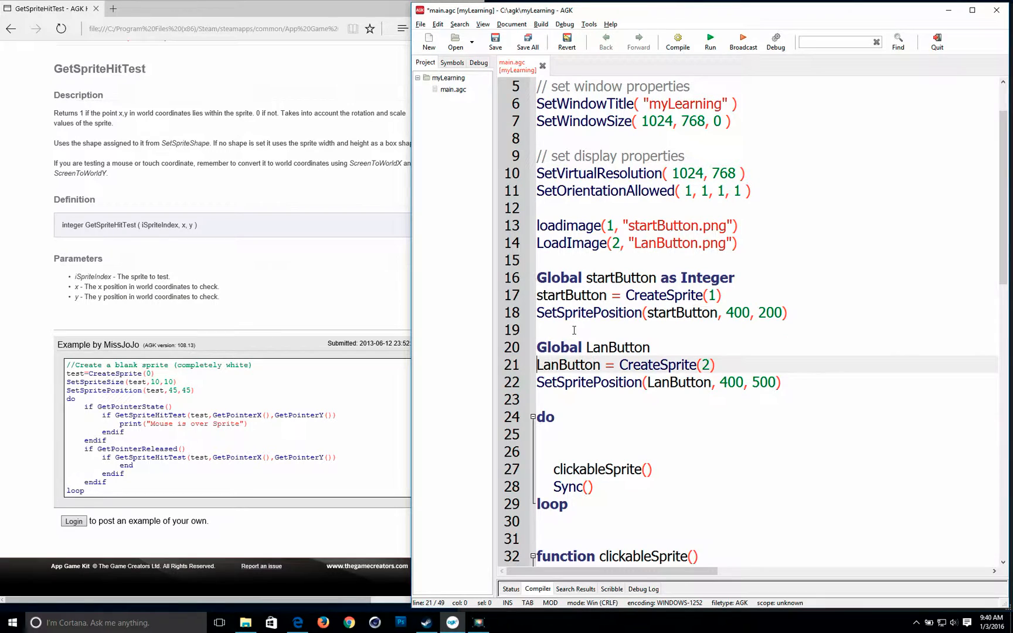
{"action": "type", "text": "as"}
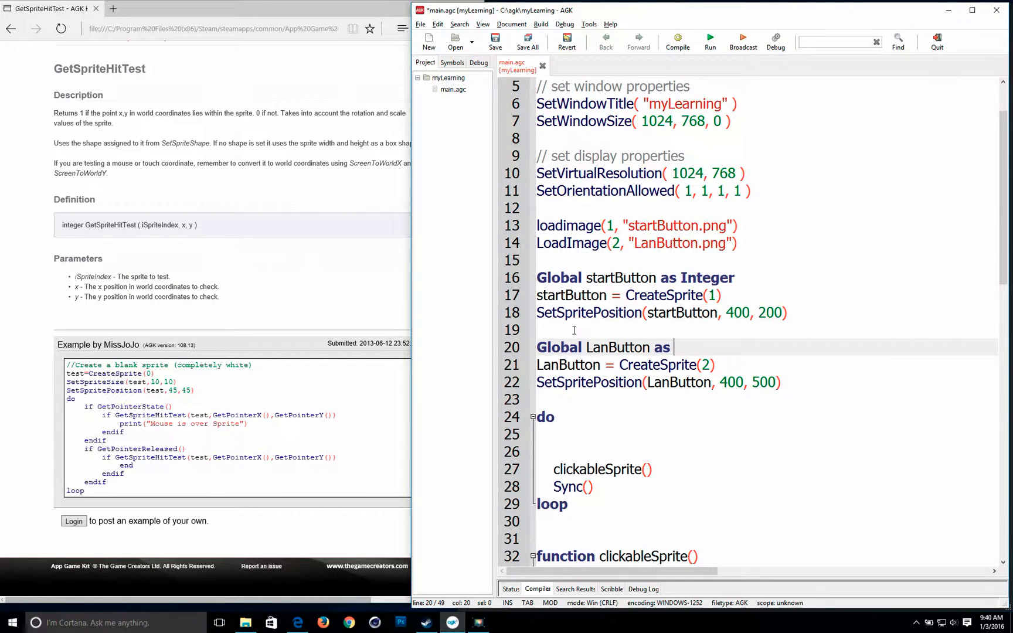
{"action": "type", "text": "Integ"}
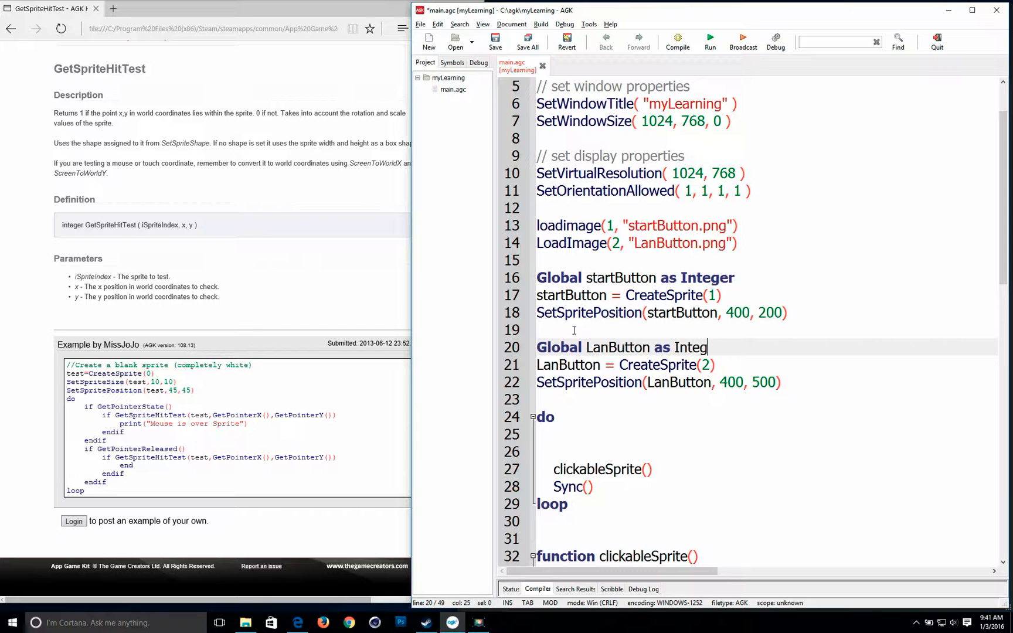
{"action": "type", "text": "r"}
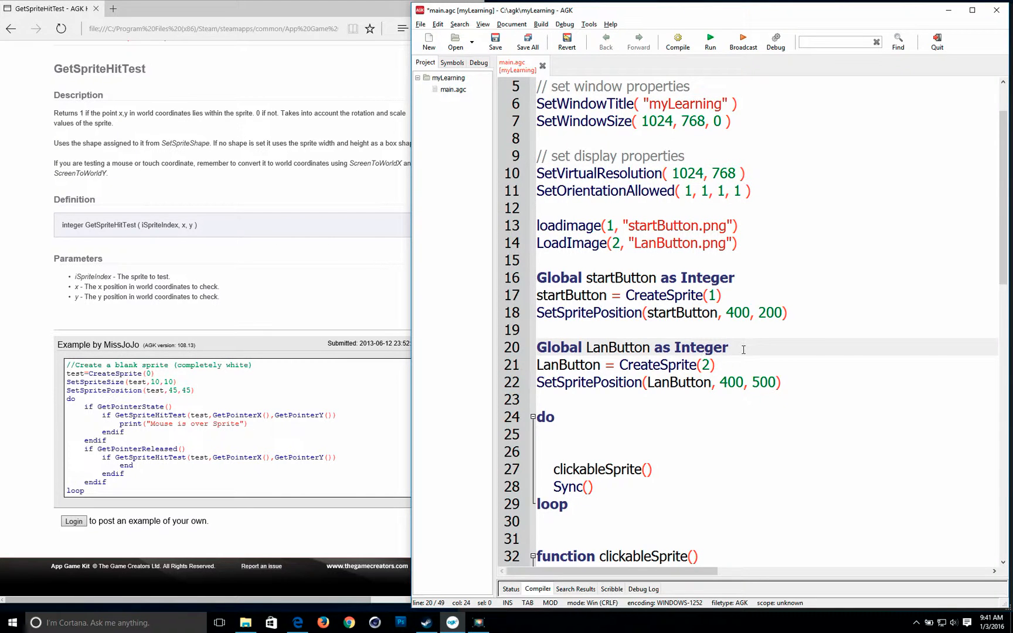
{"action": "scroll", "scroll_direction": "down", "scroll_amount": 3}
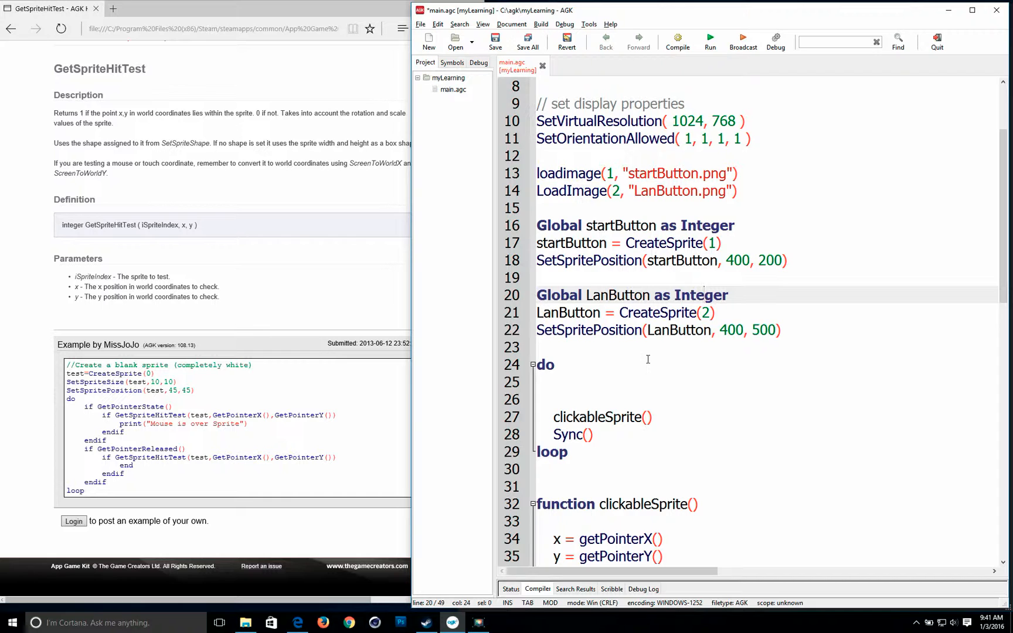
{"action": "scroll", "scroll_direction": "down", "scroll_amount": 3}
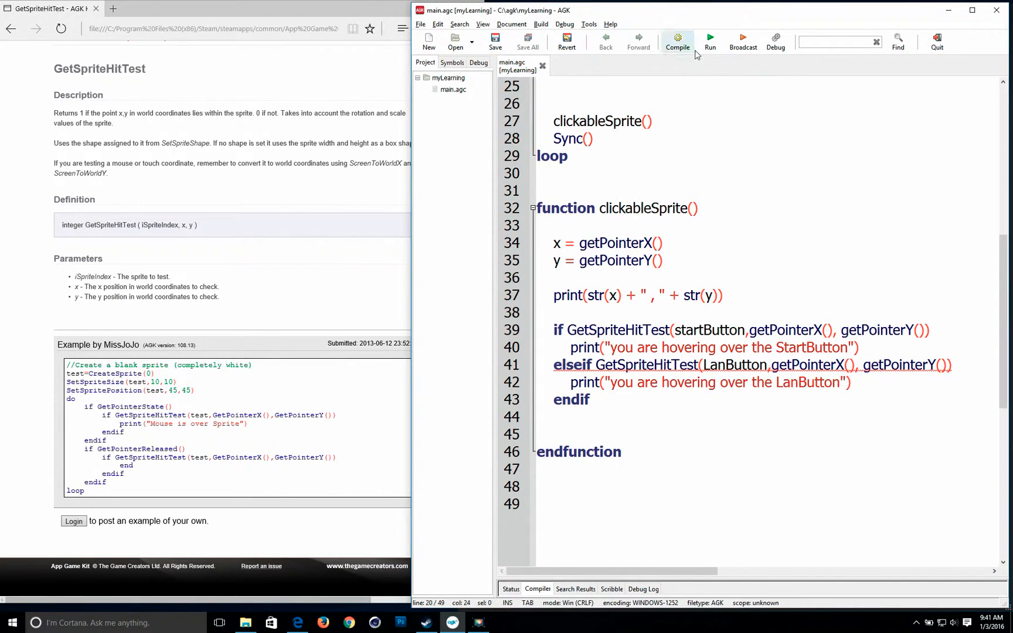
- Compile and run the game to check the Start and LAN hover messages
{"action": "left_click", "coordinate": [709, 39]}
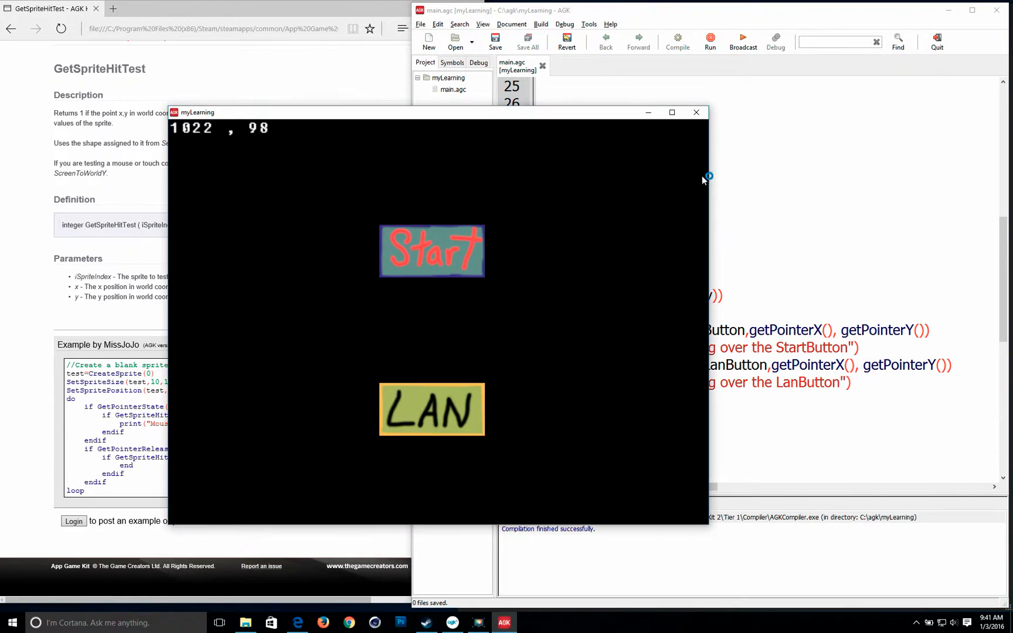
{"action": "mouse_move", "coordinate": [467, 171]}
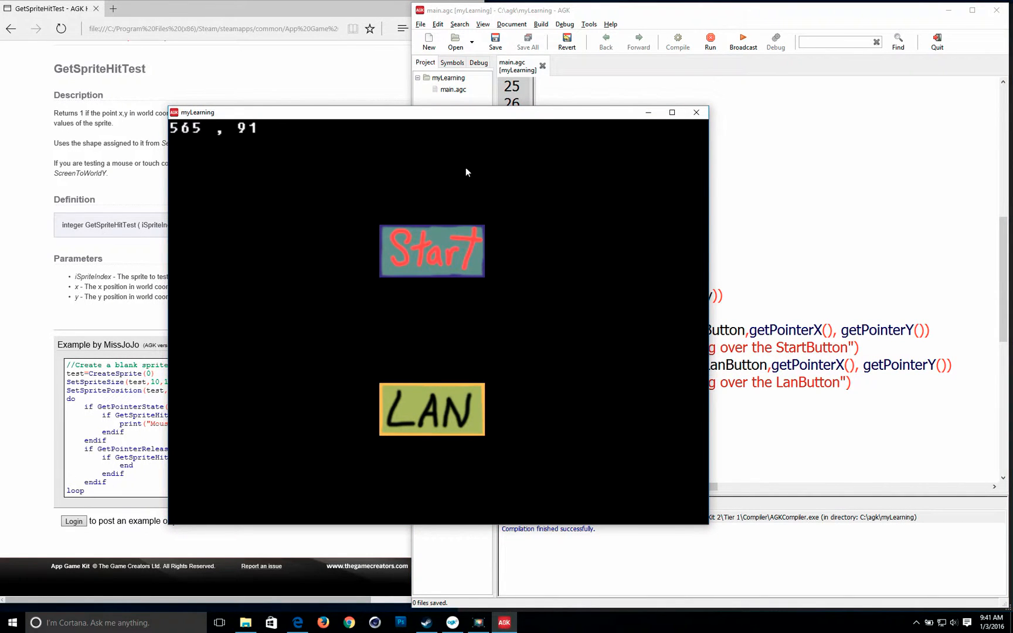
{"action": "mouse_move", "coordinate": [463, 225]}
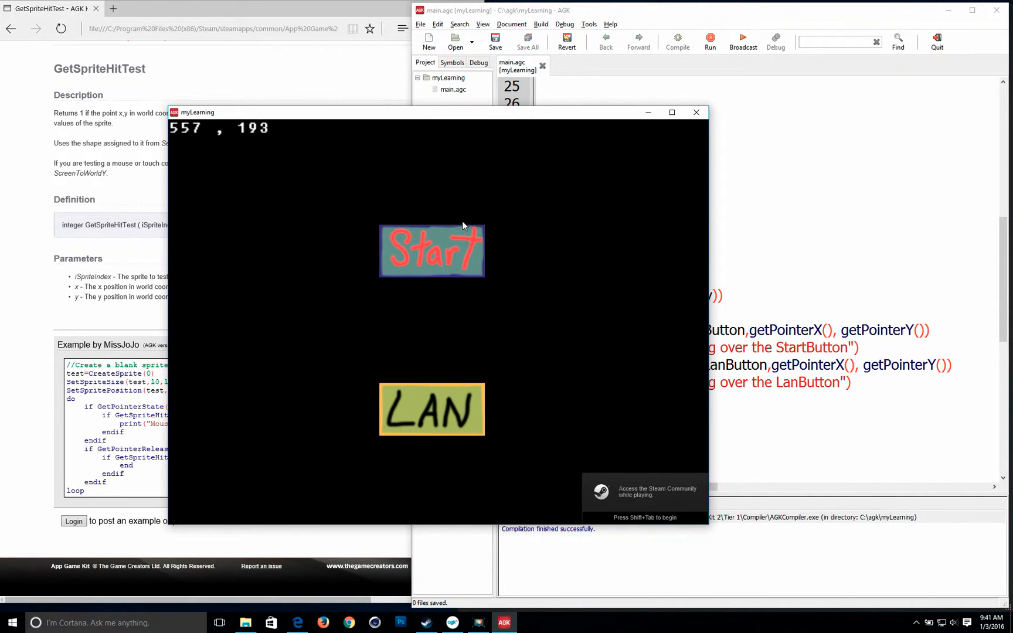
{"action": "mouse_move", "coordinate": [463, 232]}
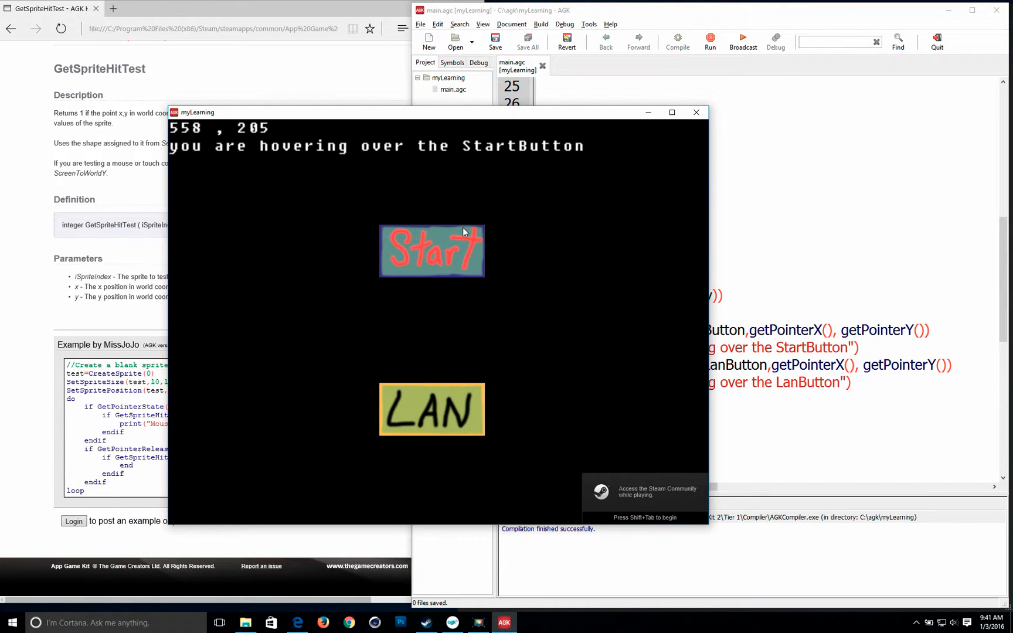
{"action": "mouse_move", "coordinate": [382, 269]}
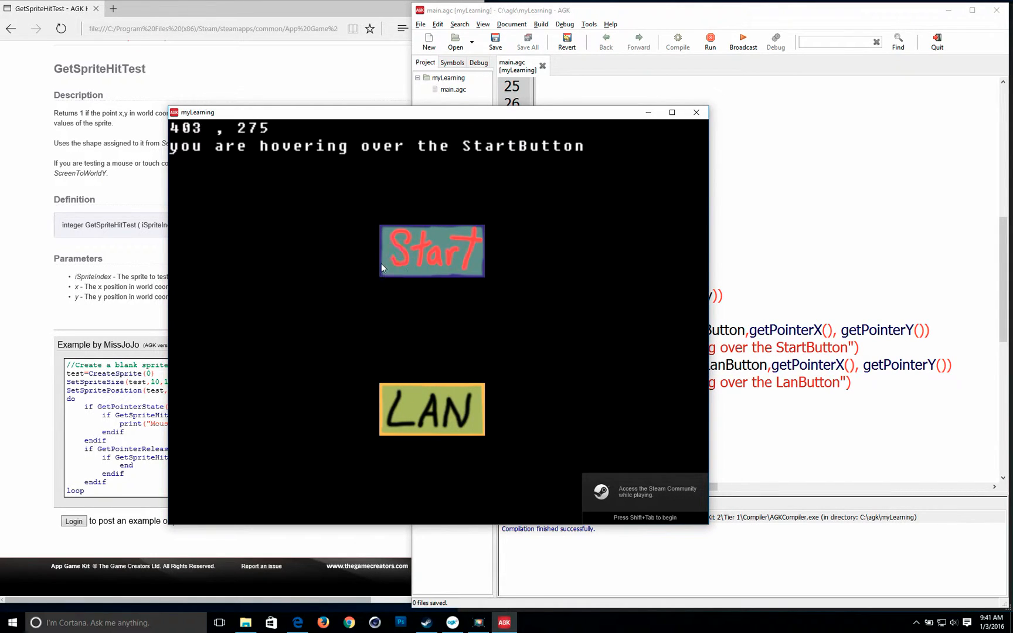
{"action": "mouse_move", "coordinate": [486, 264]}
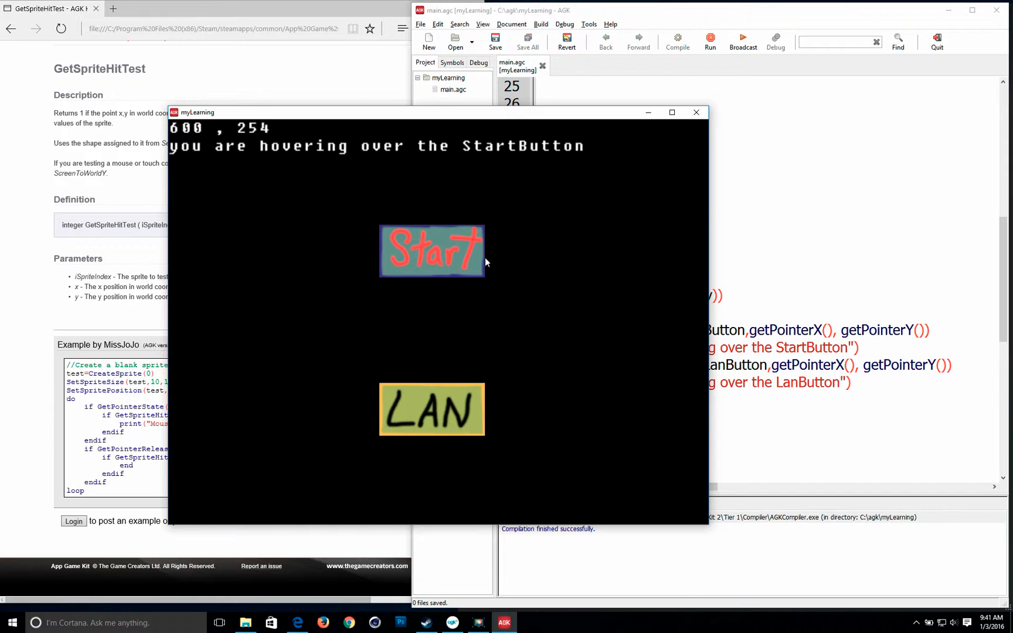
{"action": "mouse_move", "coordinate": [467, 412]}
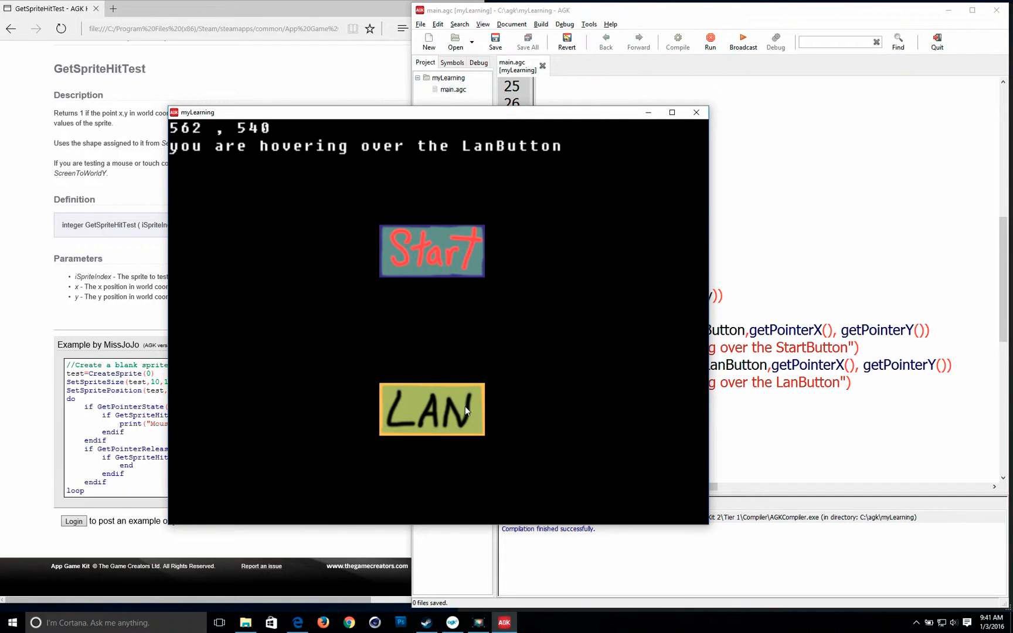
{"action": "mouse_move", "coordinate": [455, 433]}
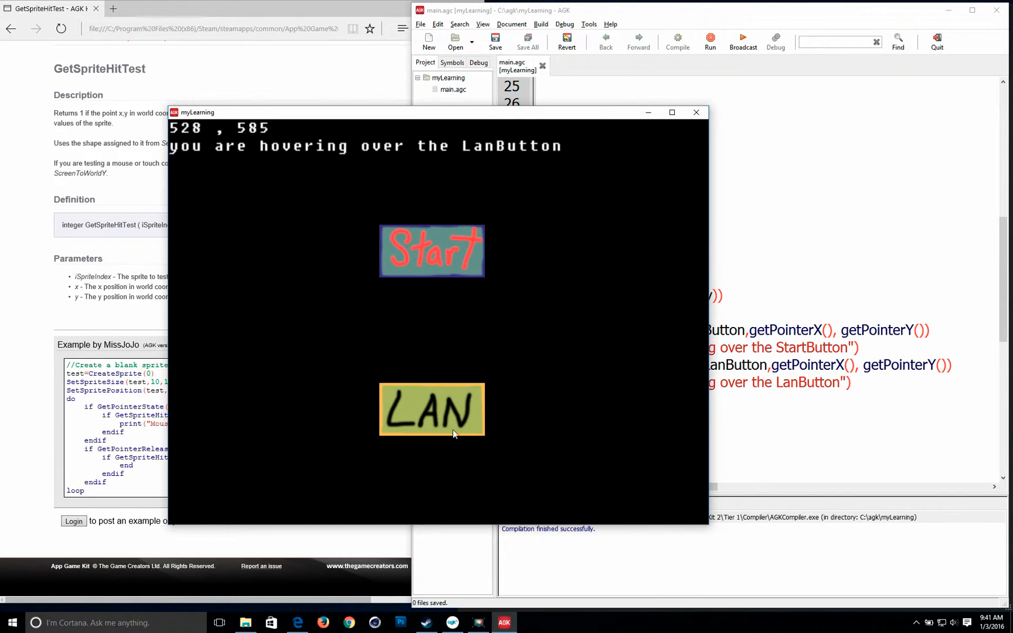
{"action": "mouse_move", "coordinate": [695, 112]}
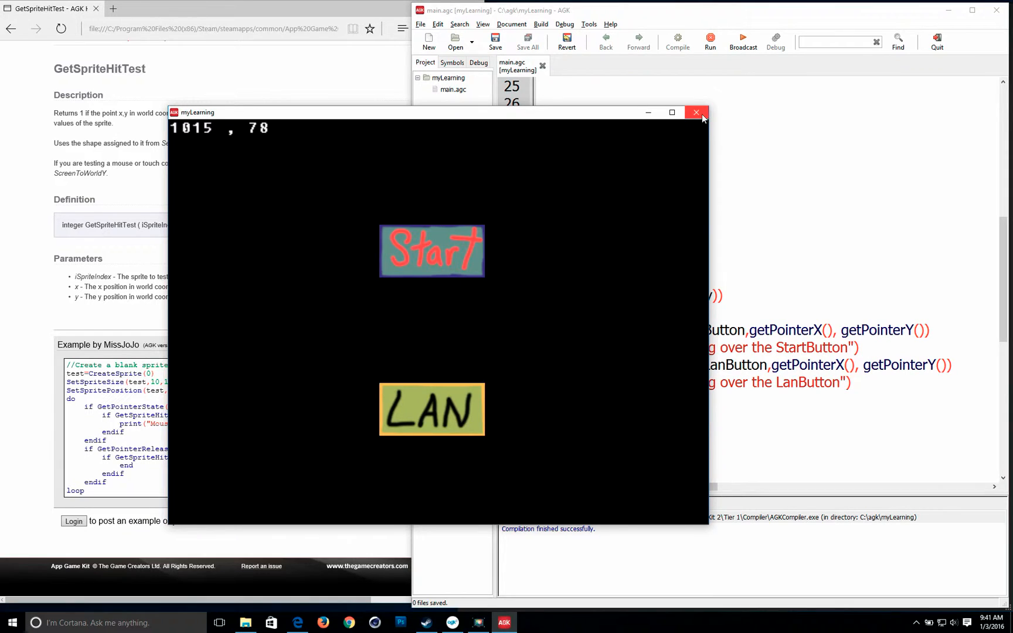
- Close the game and add an empty 'if GetPointerReleased()' block closed with endif
{"action": "left_click", "coordinate": [695, 113]}
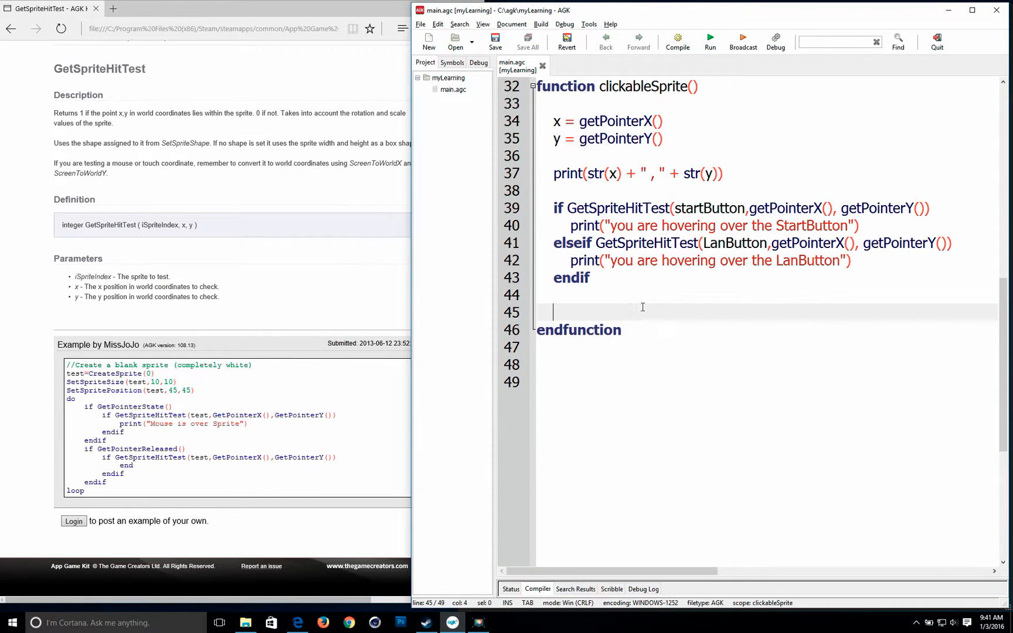
{"action": "key", "text": "enter"}
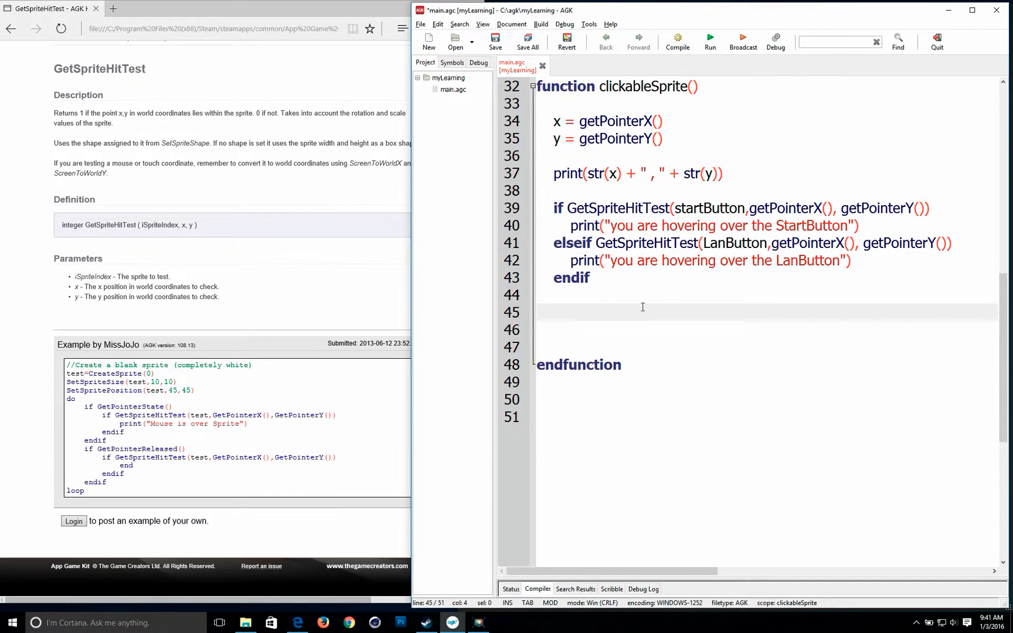
{"action": "type", "text": "if"}
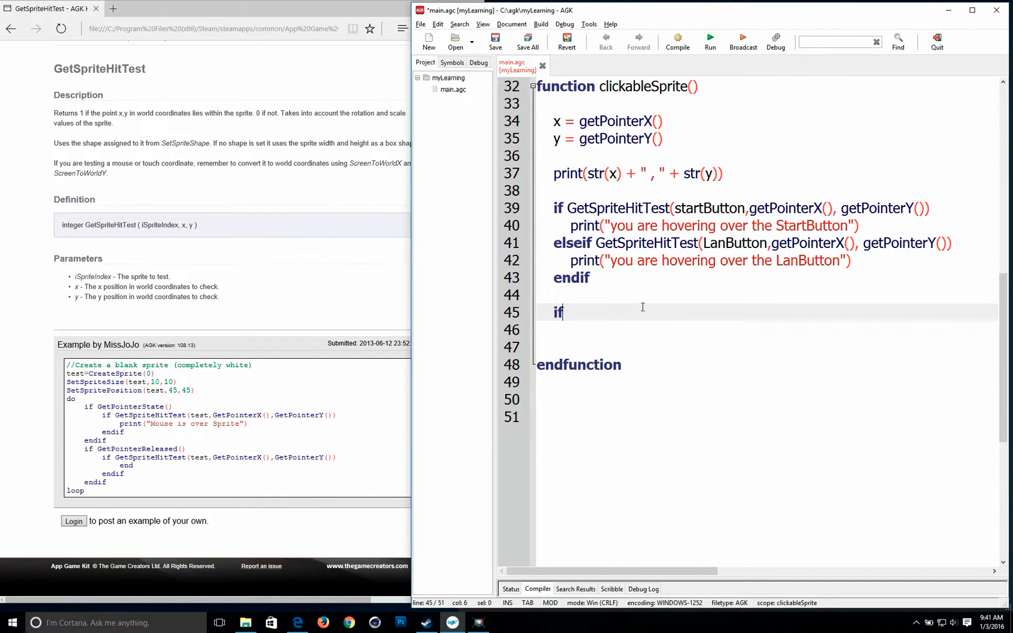
{"action": "type", "text": "ge"}
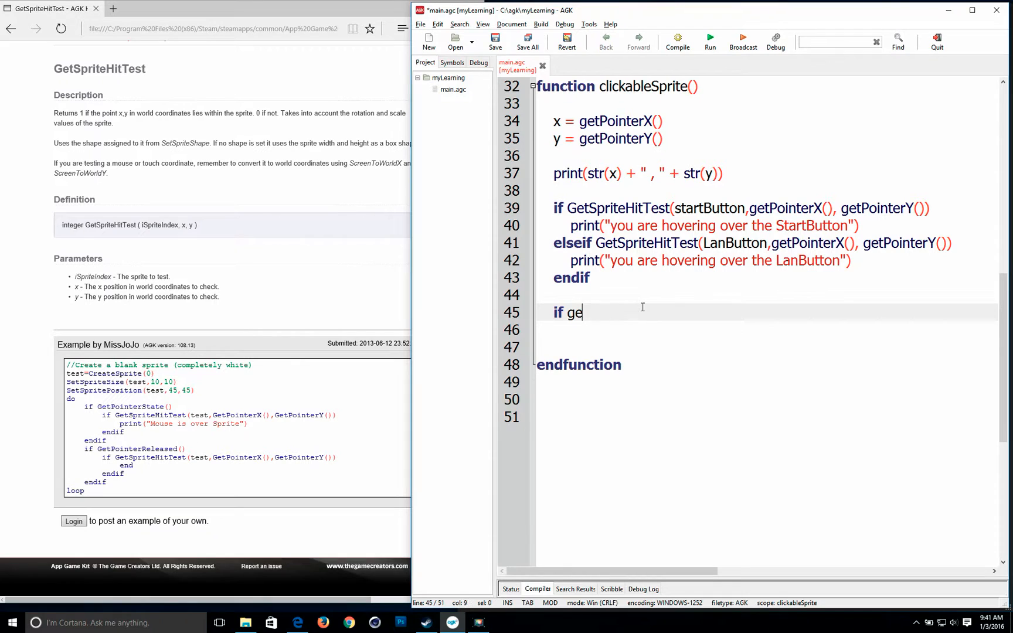
{"action": "type", "text": "t"}
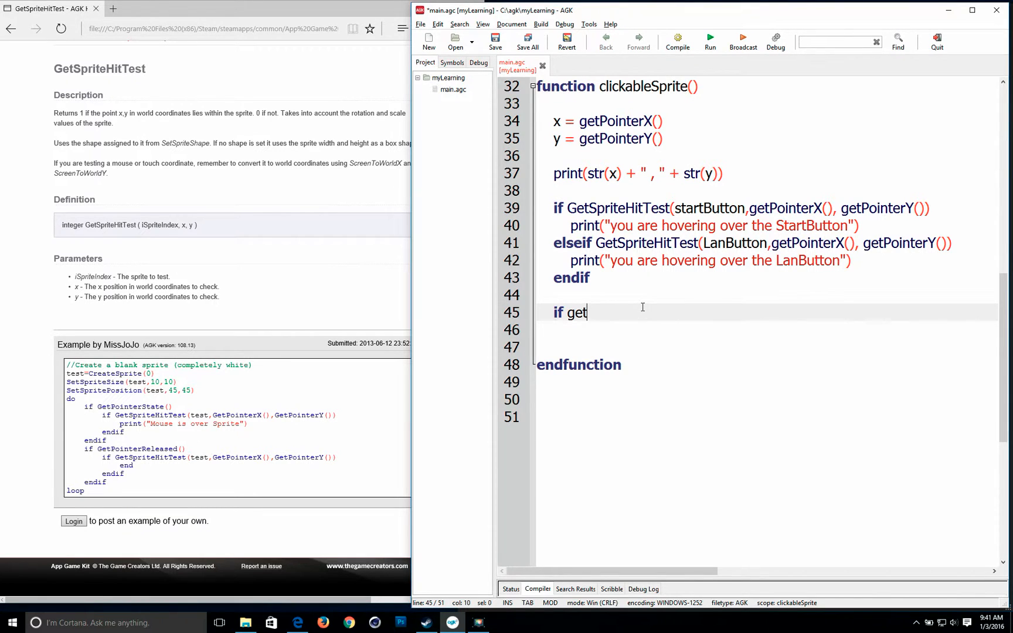
{"action": "type", "text": "PointerReleased"}
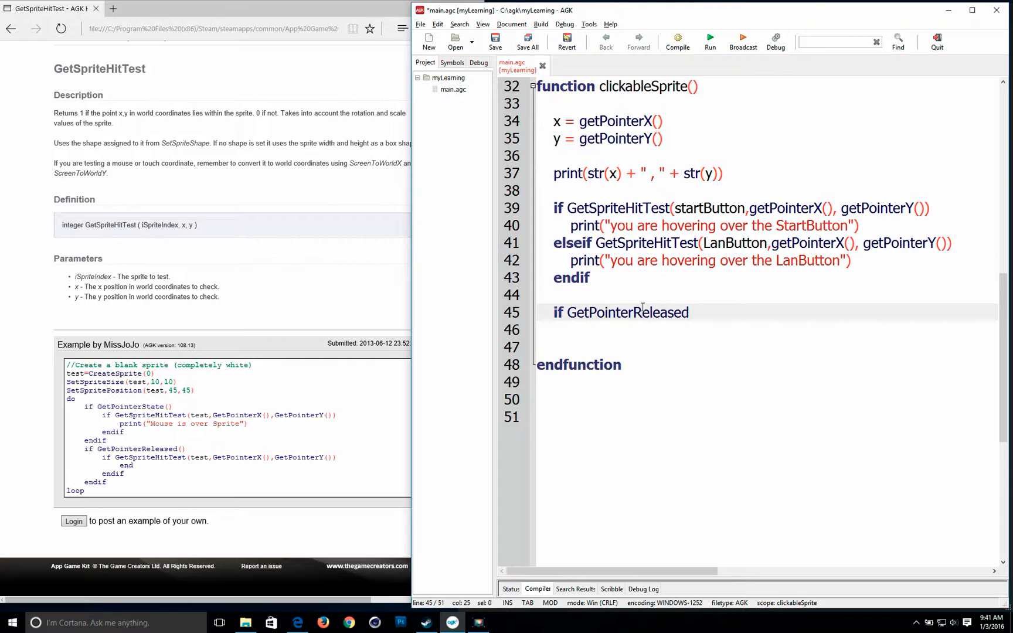
{"action": "type", "text": "()"}
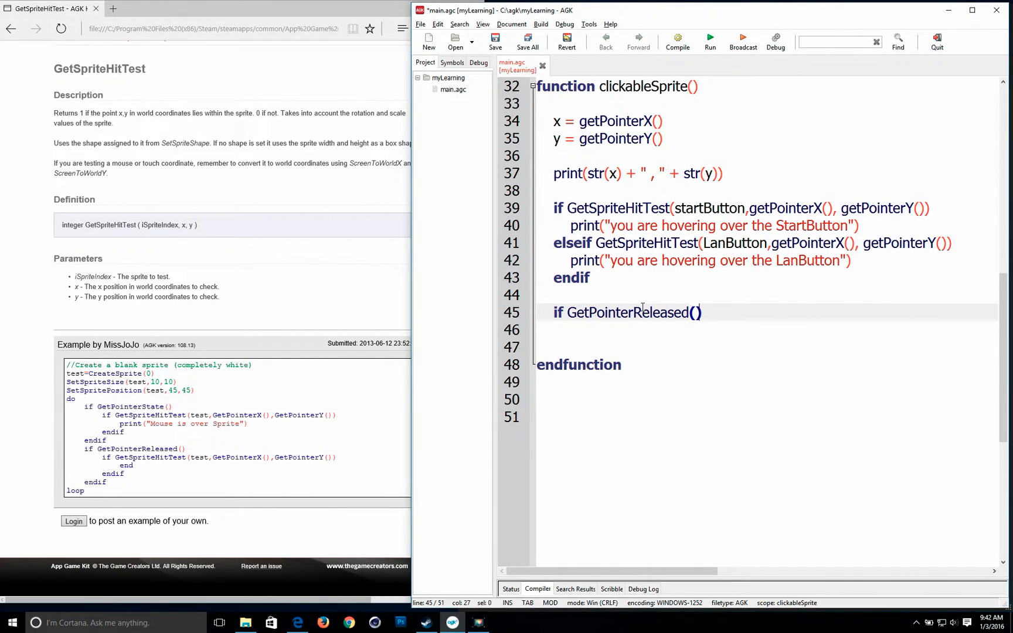
{"action": "key", "text": "enter"}
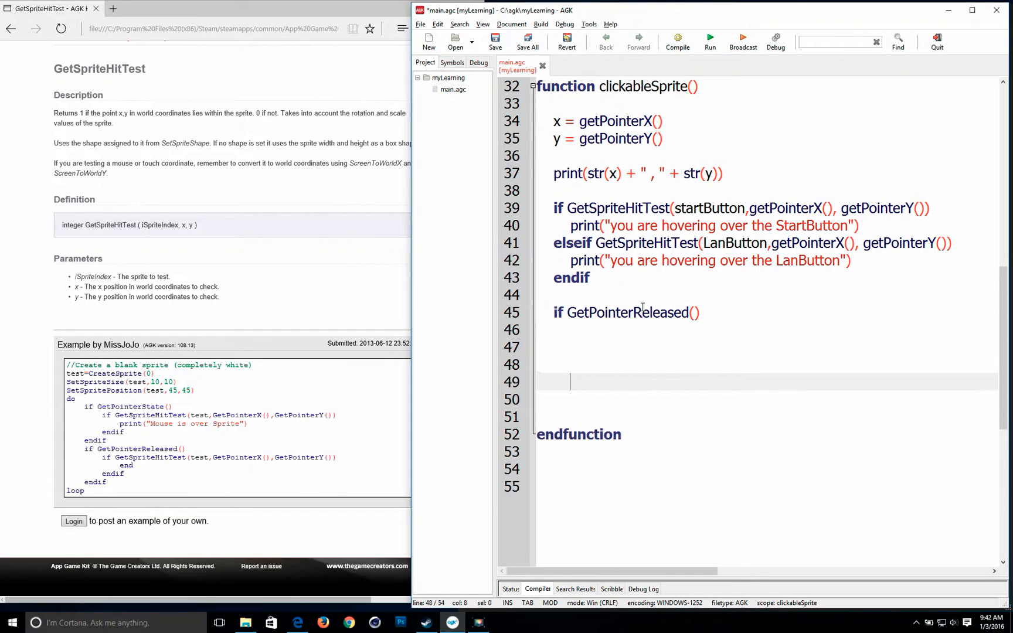
{"action": "type", "text": "en"}
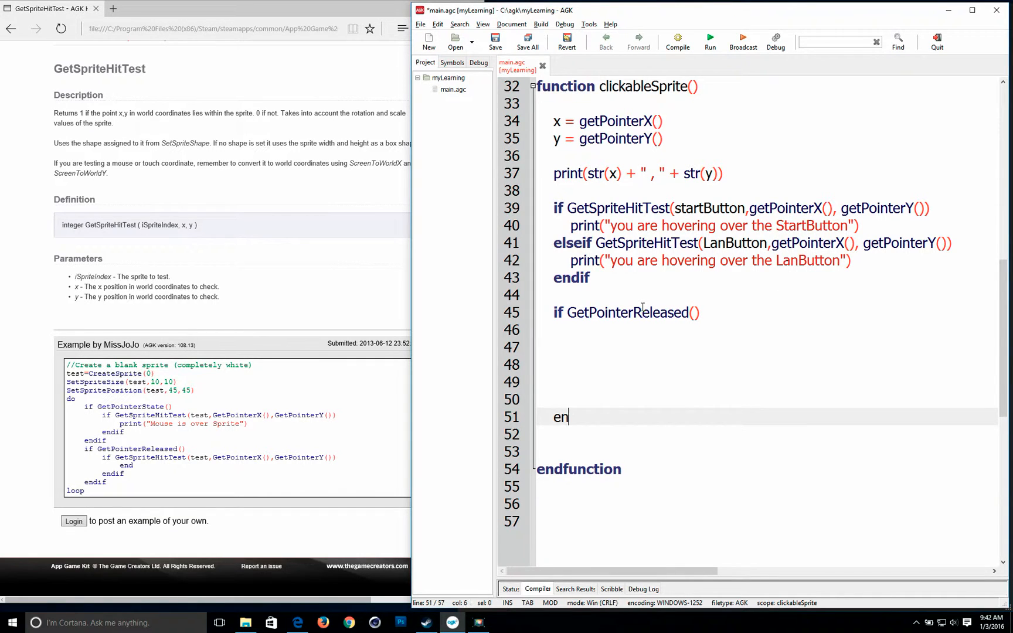
{"action": "type", "text": "dif"}
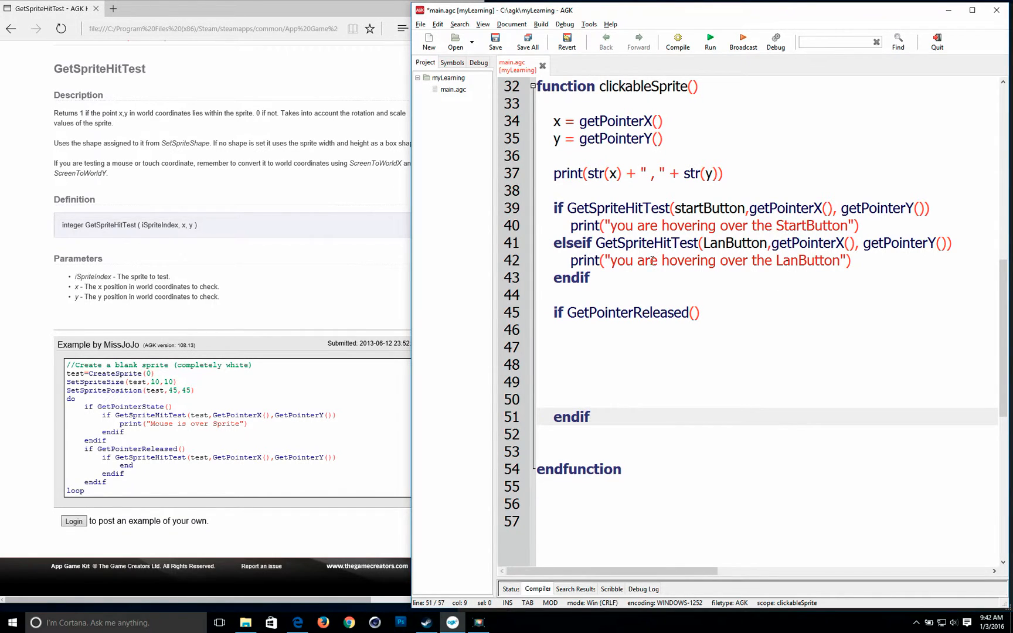
{"action": "left_click", "coordinate": [570, 347]}
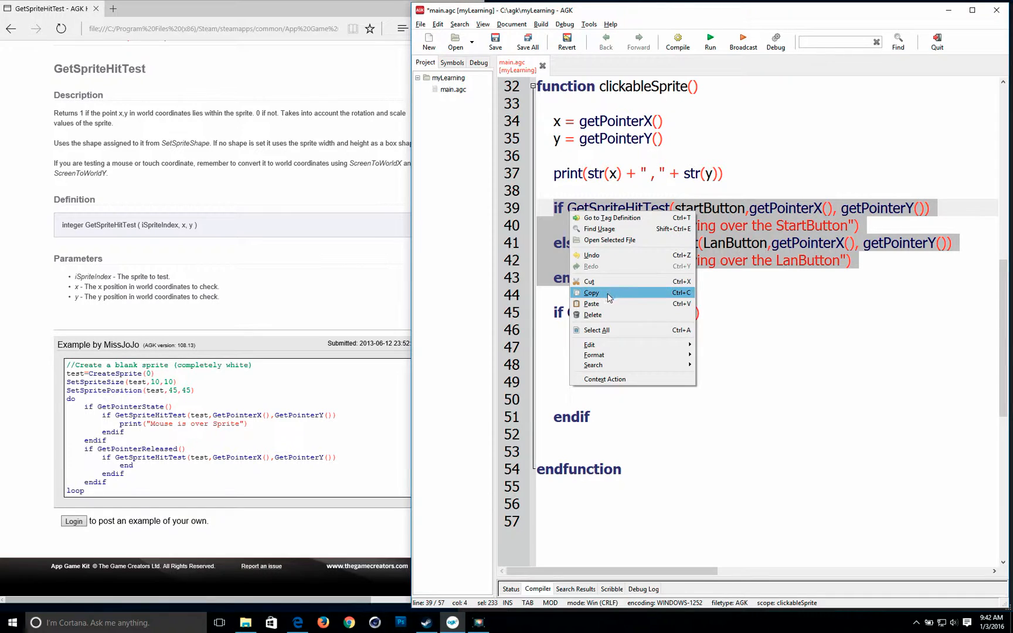
- Paste the hover checks into the release block, printing 'you Clicked on StartButton' and 'you Clicked on LanButton'
{"action": "left_click", "coordinate": [590, 304]}
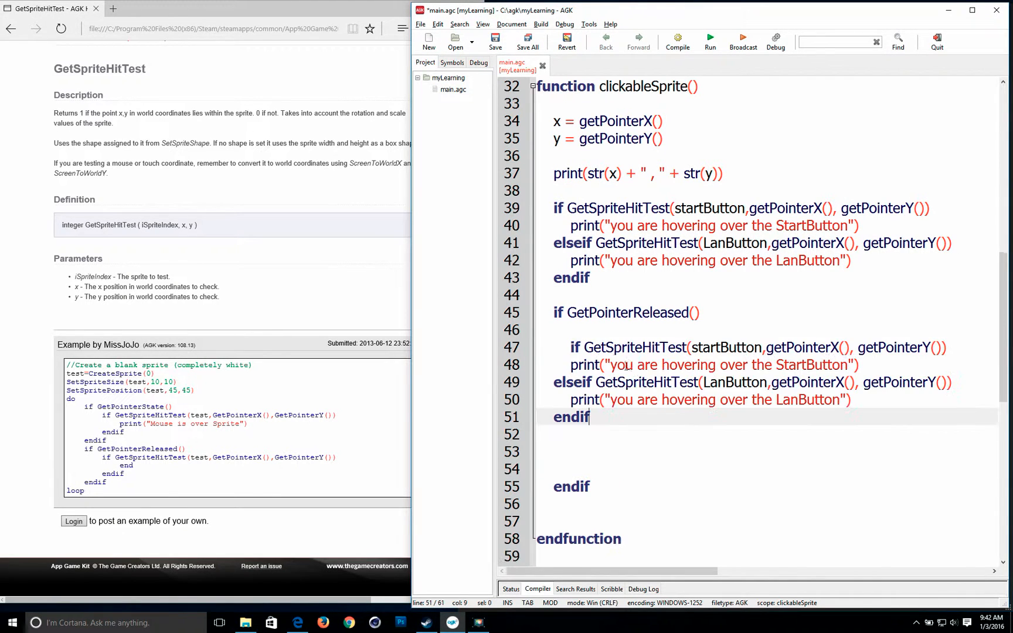
{"action": "left_click", "coordinate": [628, 381]}
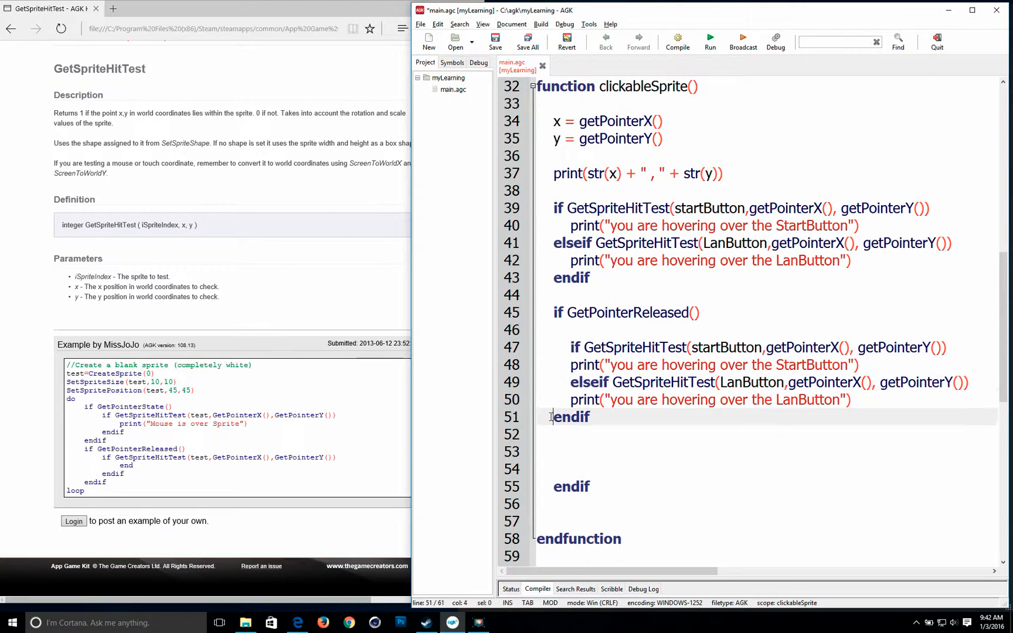
{"action": "left_click", "coordinate": [550, 468]}
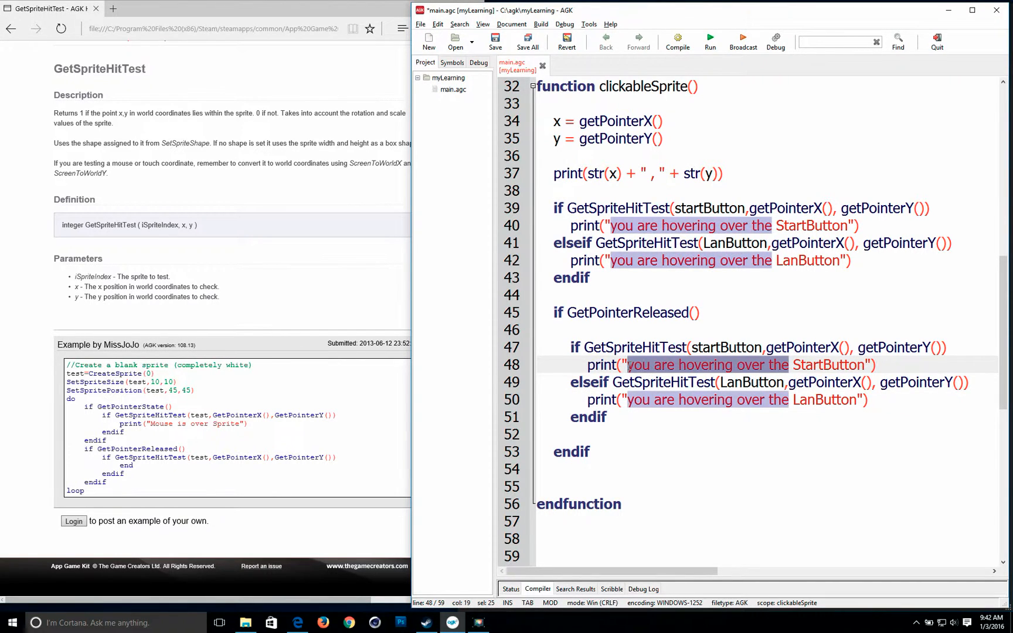
{"action": "mouse_move", "coordinate": [780, 372]}
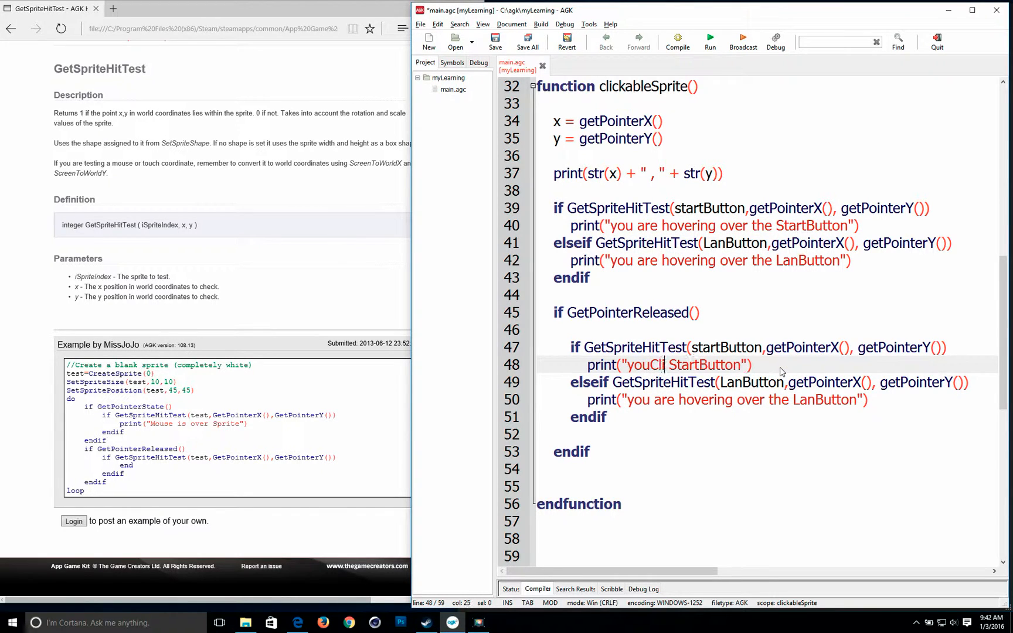
{"action": "type", "text": "cked"}
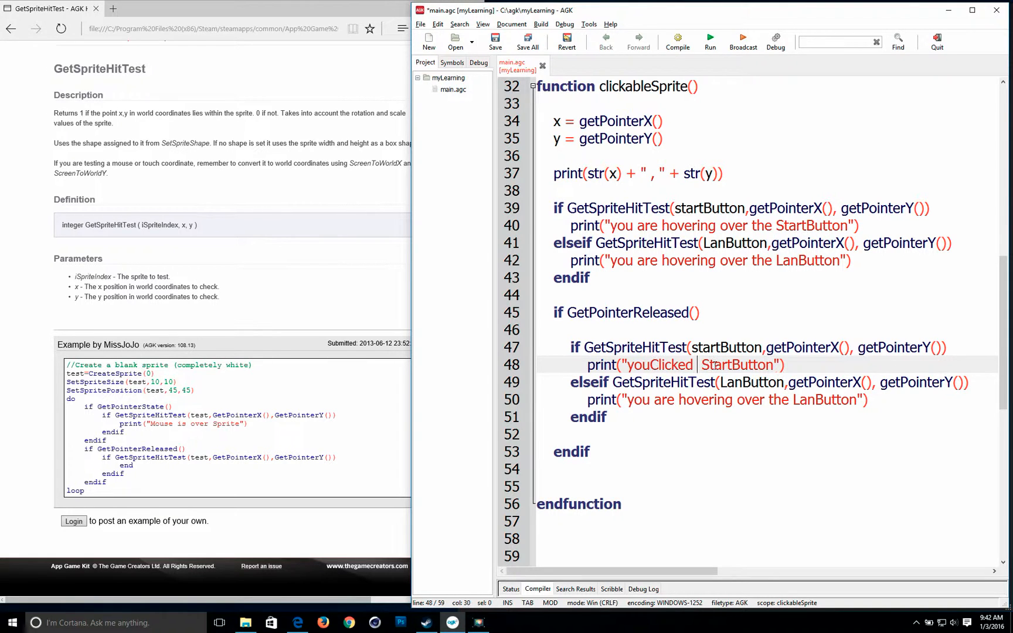
{"action": "type", "text": "on"}
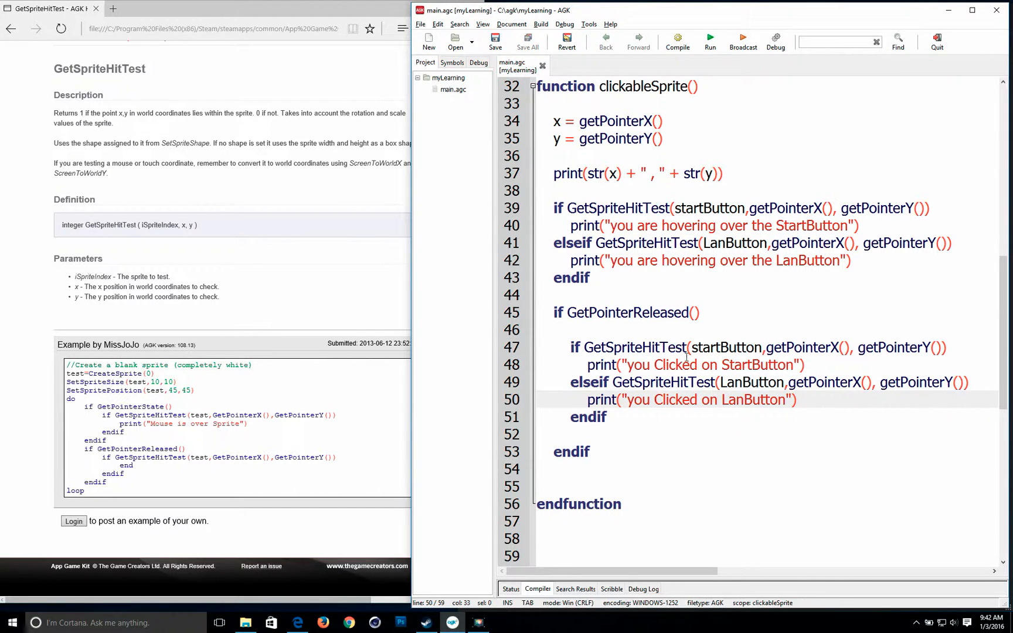
{"action": "scroll", "scroll_direction": "up", "scroll_amount": 3}
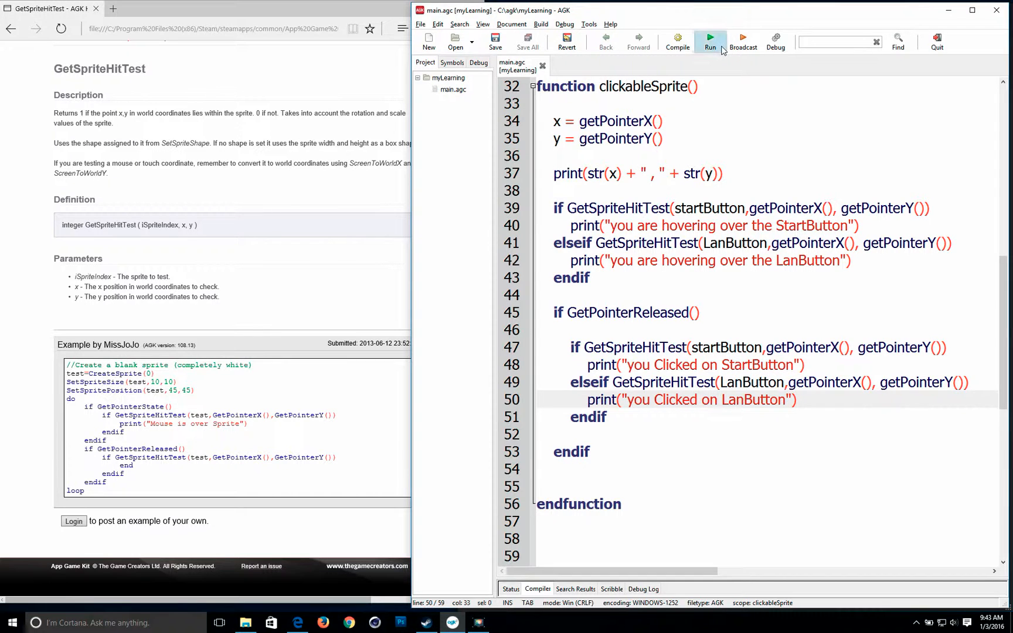
- Run the game again to test hovering over the Start and LAN buttons
{"action": "left_click", "coordinate": [709, 37]}
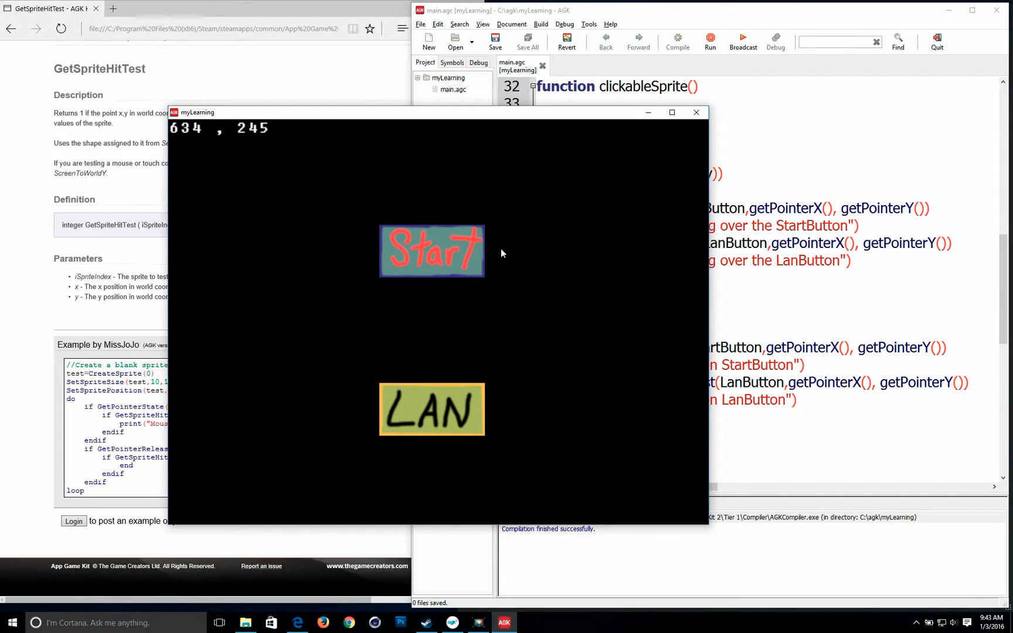
{"action": "mouse_move", "coordinate": [460, 251]}
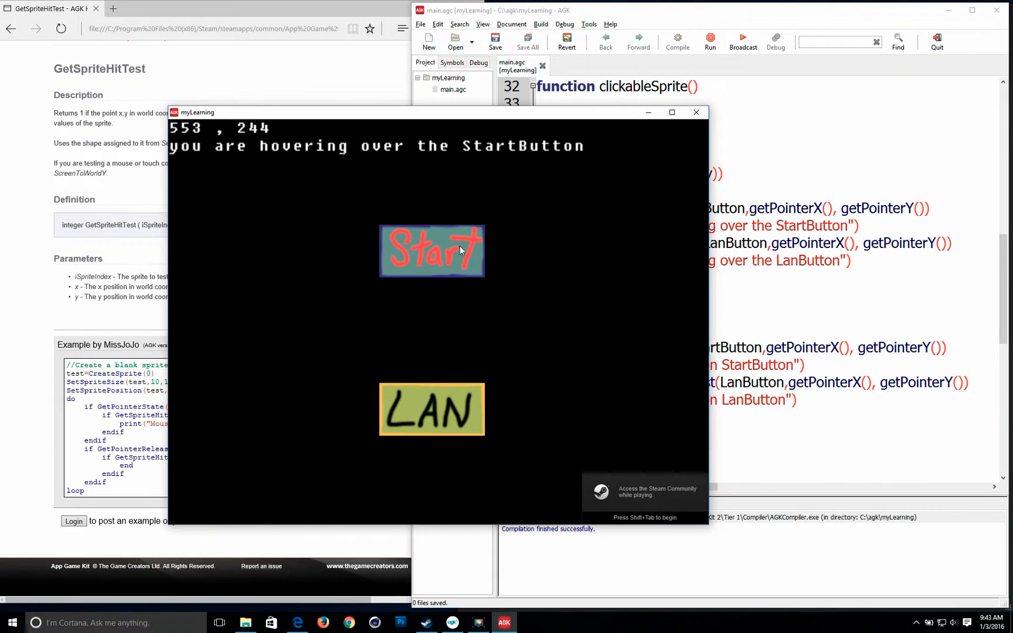
{"action": "mouse_move", "coordinate": [435, 252]}
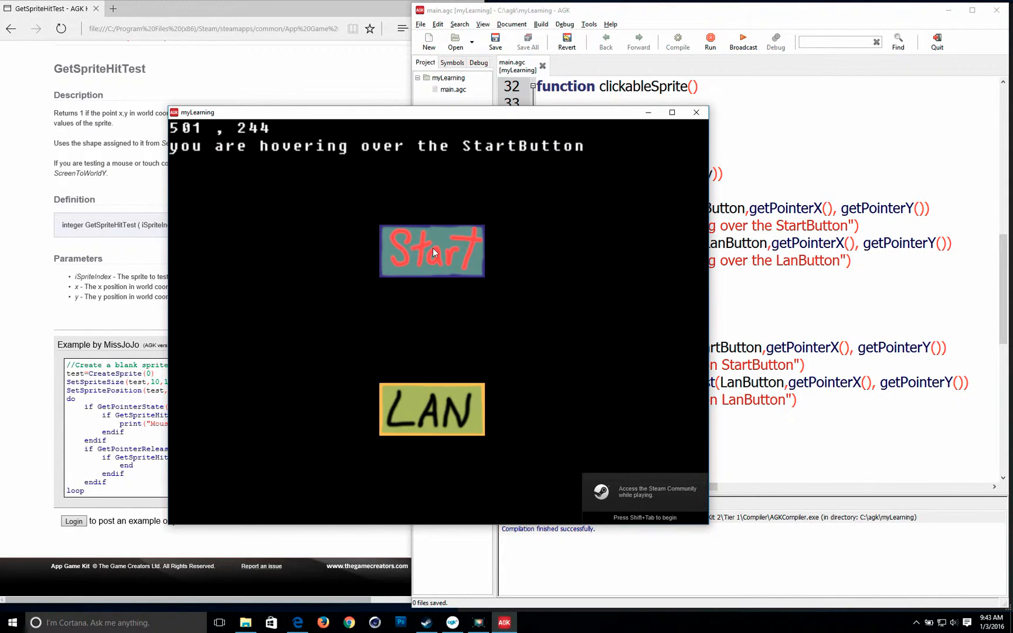
{"action": "mouse_move", "coordinate": [432, 252]}
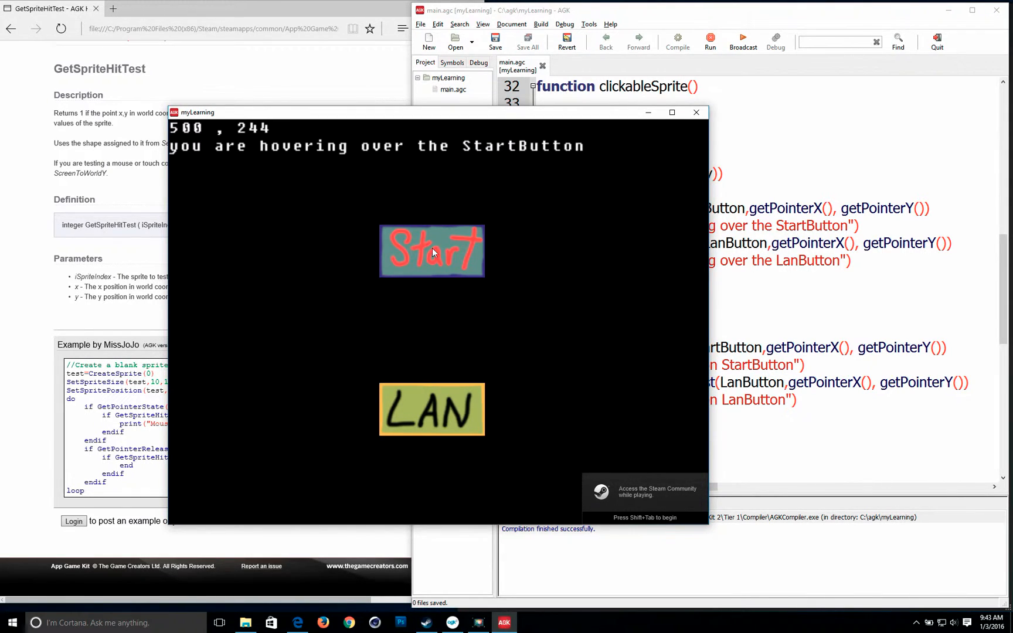
{"action": "mouse_move", "coordinate": [456, 264]}
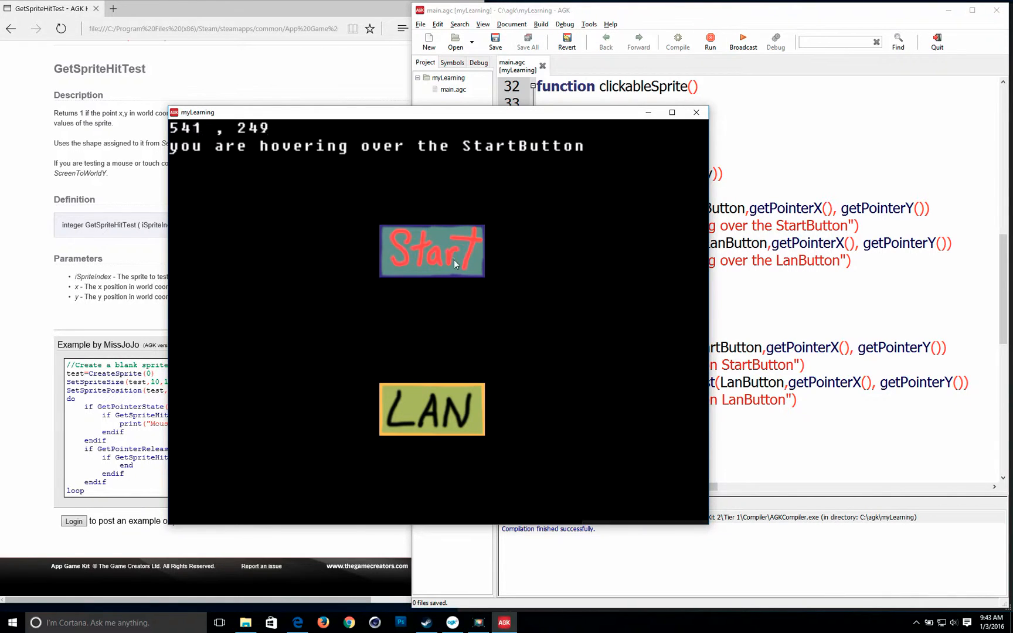
{"action": "mouse_move", "coordinate": [438, 413]}
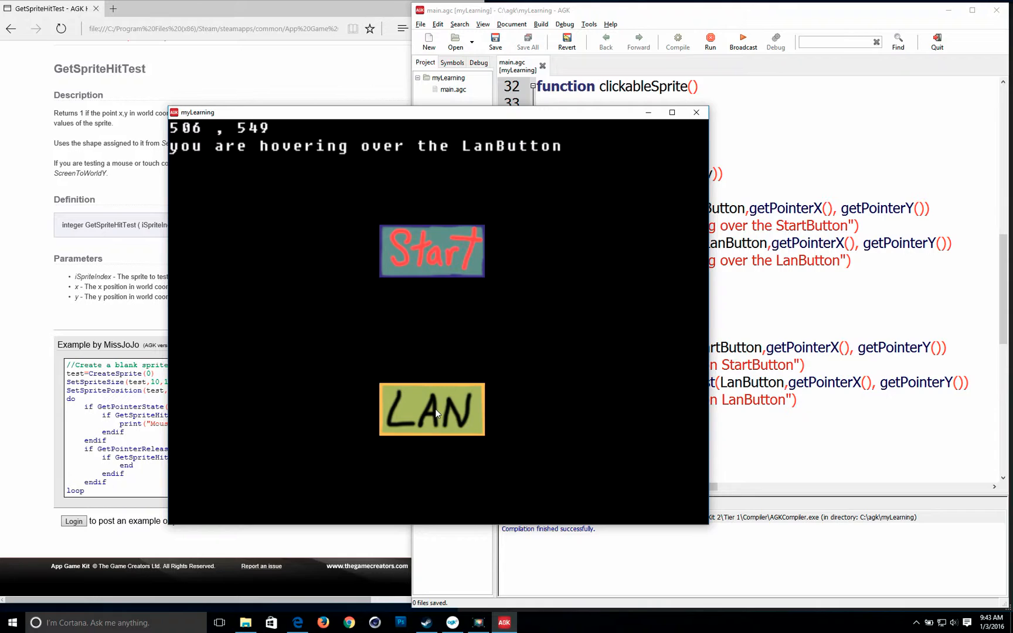
{"action": "mouse_move", "coordinate": [450, 415]}
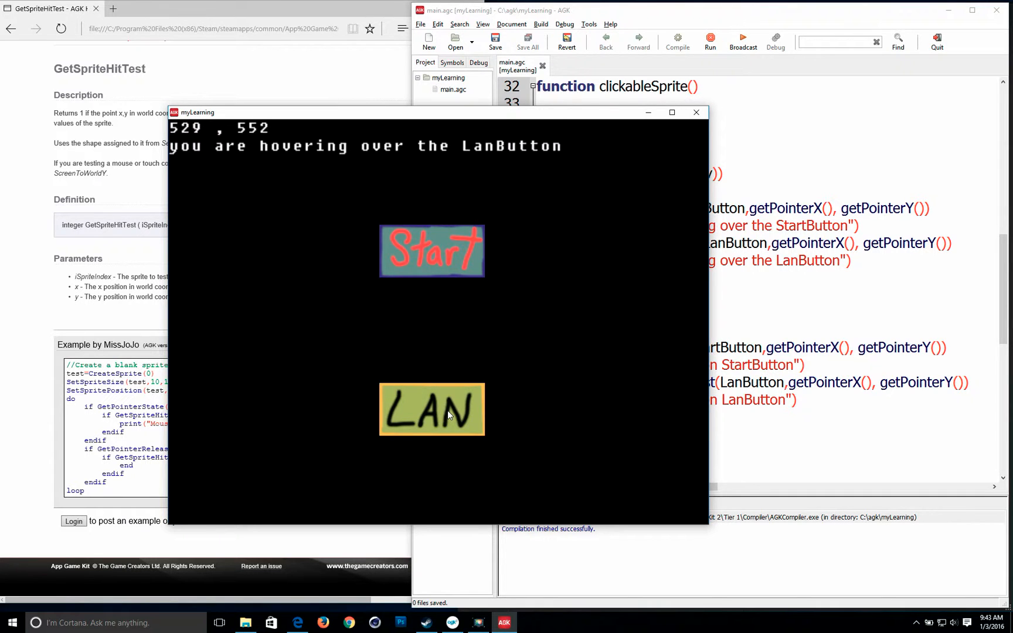
{"action": "mouse_move", "coordinate": [462, 266]}
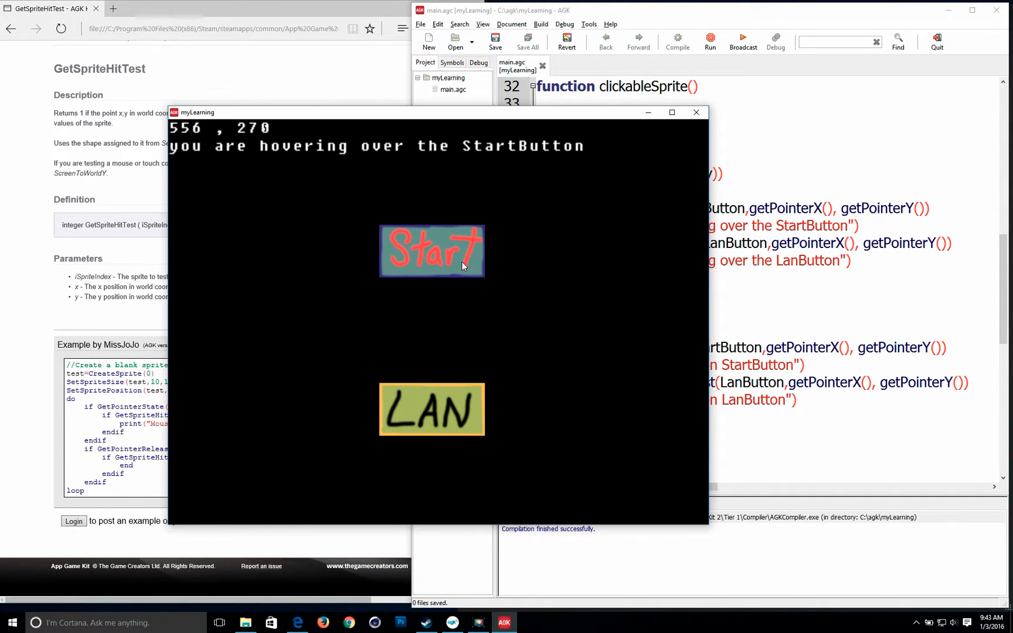
{"action": "mouse_move", "coordinate": [394, 262]}
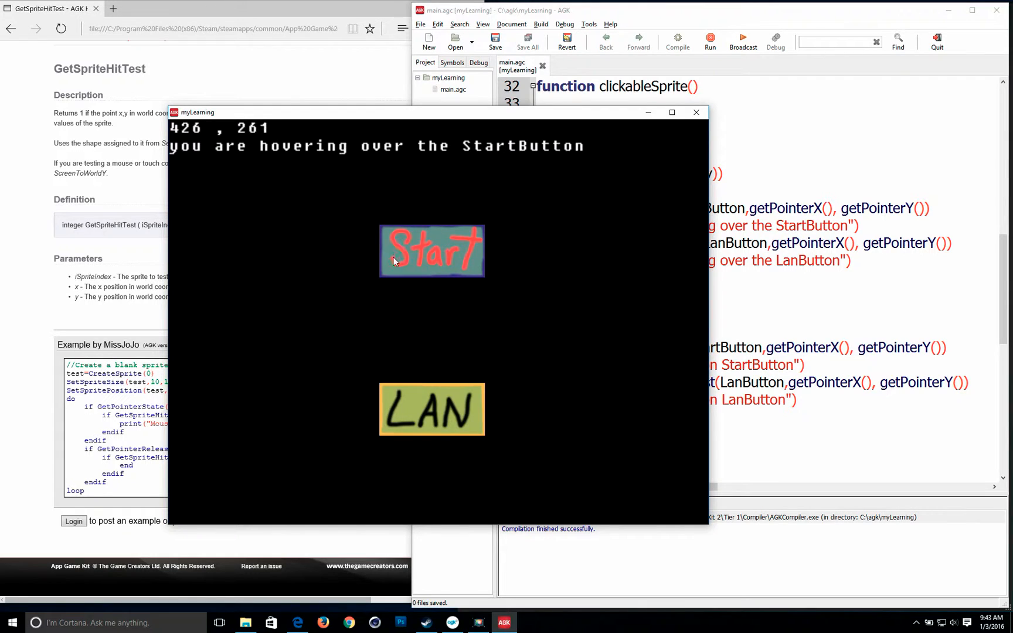
{"action": "mouse_move", "coordinate": [455, 252]}
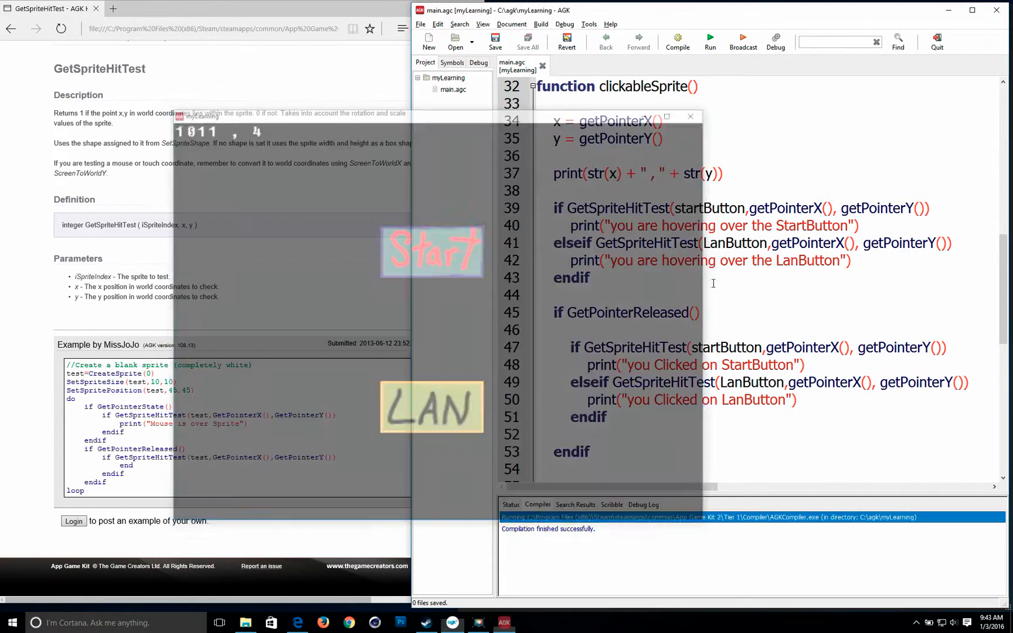
- Begin selecting the old coordinate print and hover-check lines in clickableSprite
{"action": "left_click", "coordinate": [691, 116]}
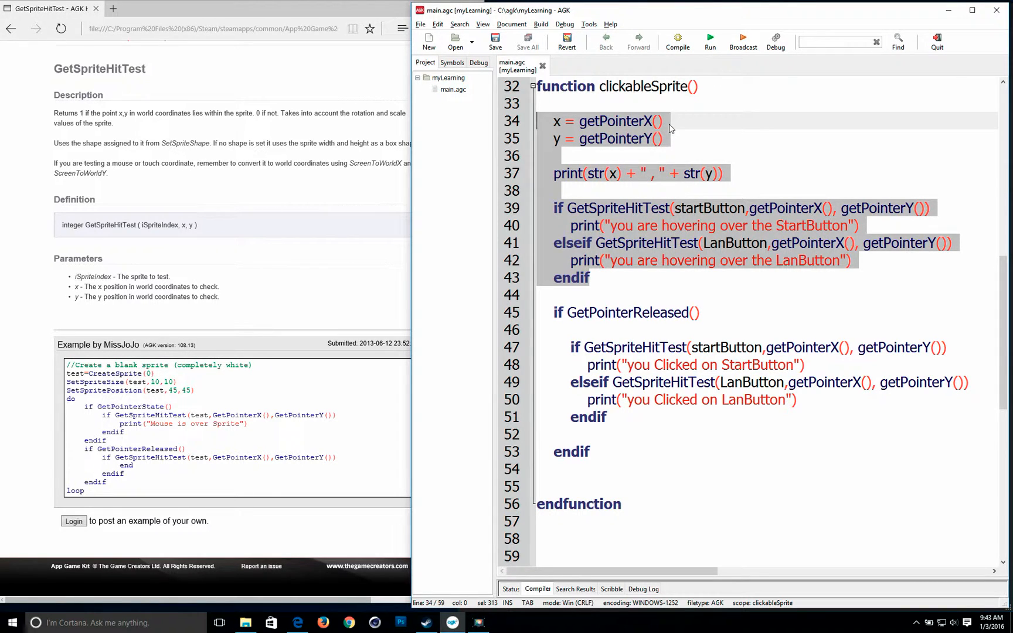
{"action": "mouse_move", "coordinate": [705, 218]}
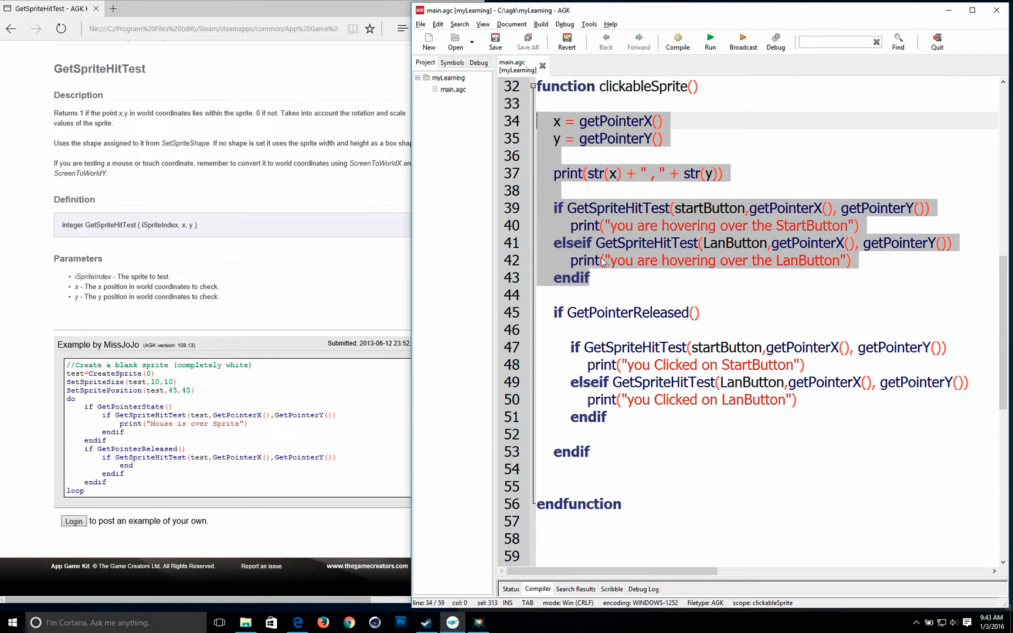
{"action": "mouse_move", "coordinate": [589, 234]}
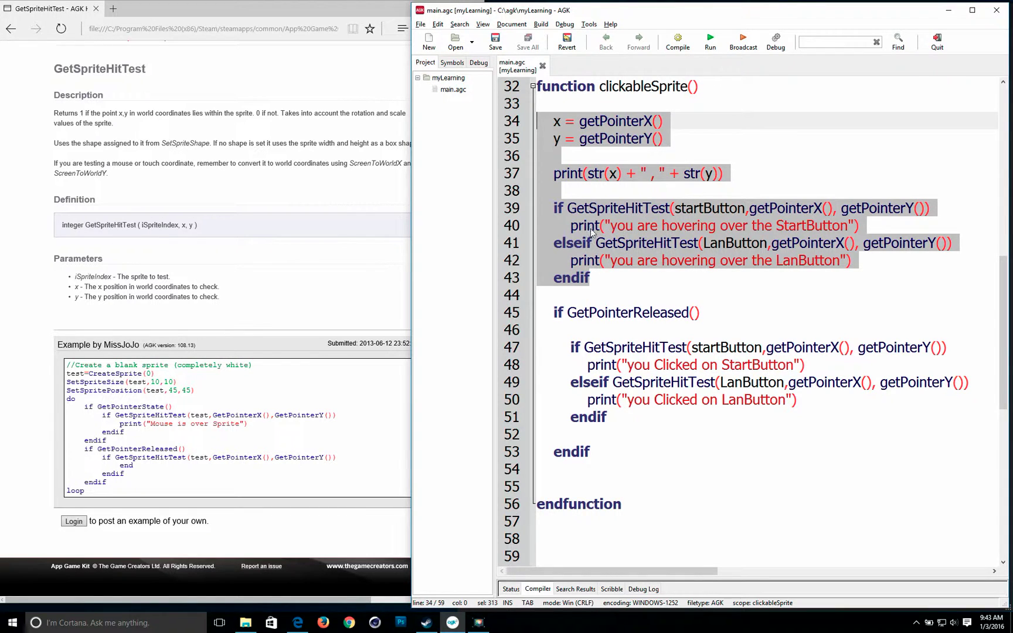
{"action": "mouse_move", "coordinate": [618, 235]}
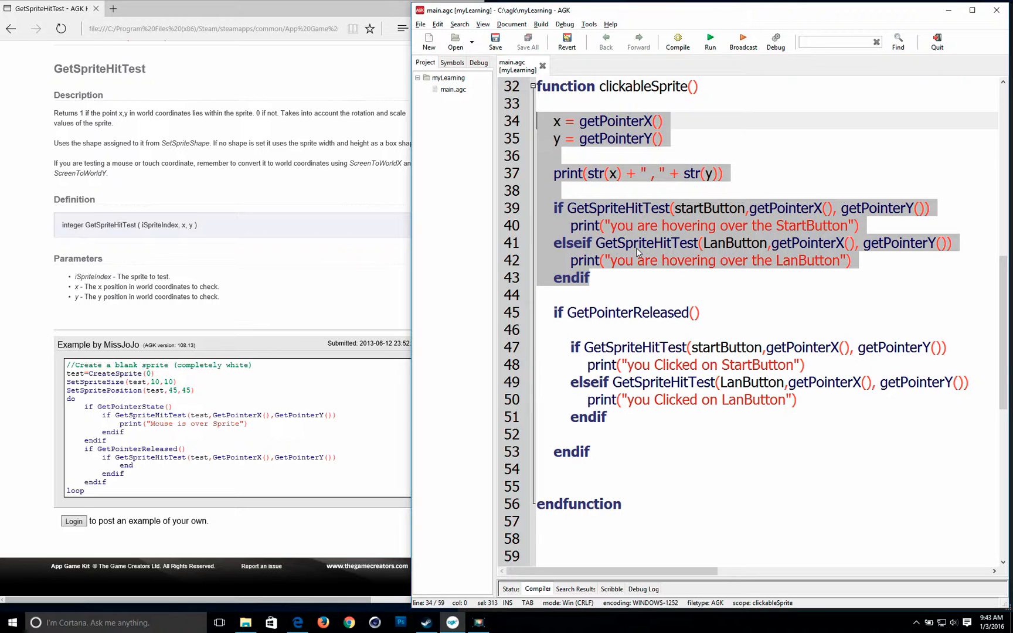
- Delete the selected coordinate print and hover-check lines, then review the main loop
{"action": "key", "text": "Delete"}
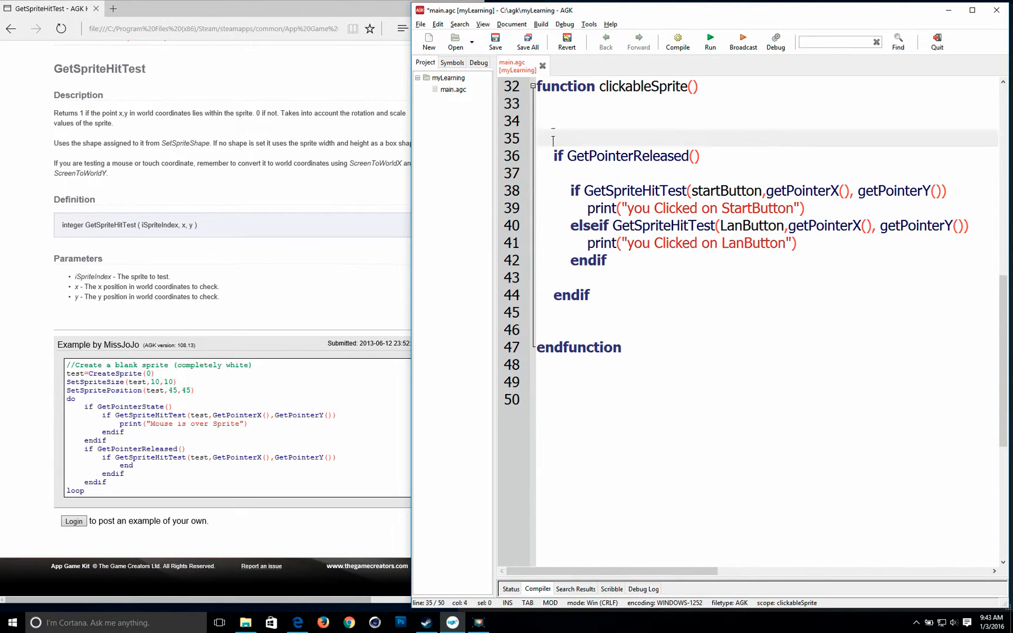
{"action": "scroll", "scroll_direction": "up", "scroll_amount": 3}
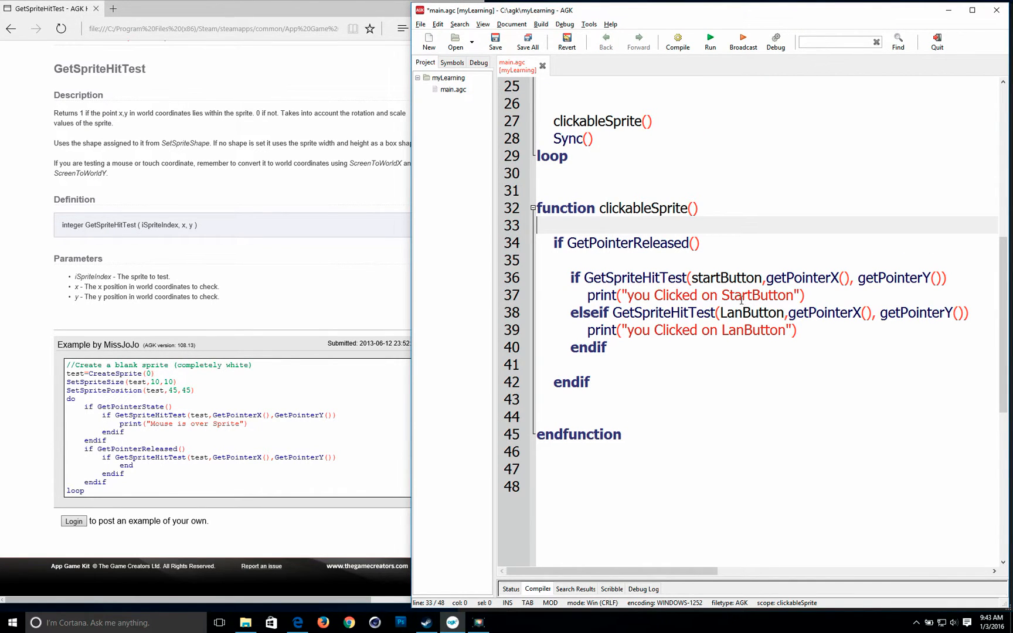
{"action": "scroll", "scroll_direction": "up", "scroll_amount": 3}
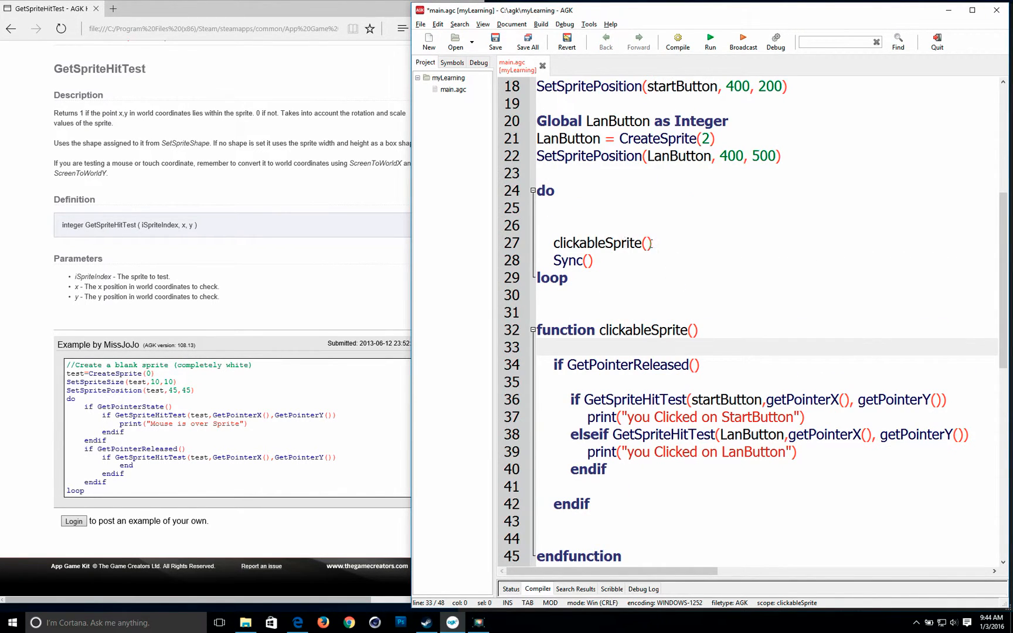
{"action": "left_click", "coordinate": [495, 41]}
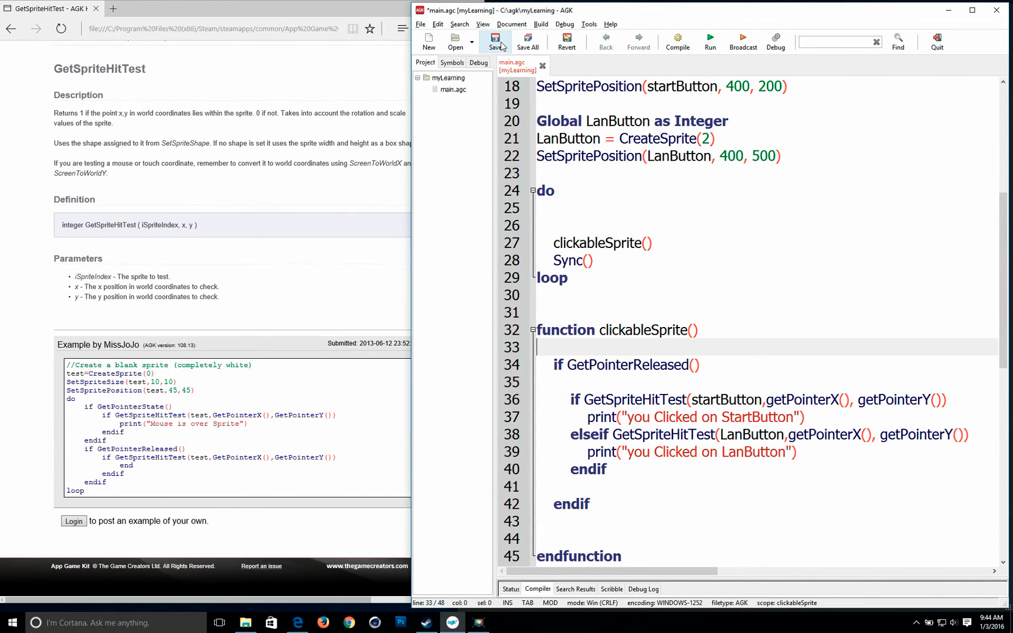